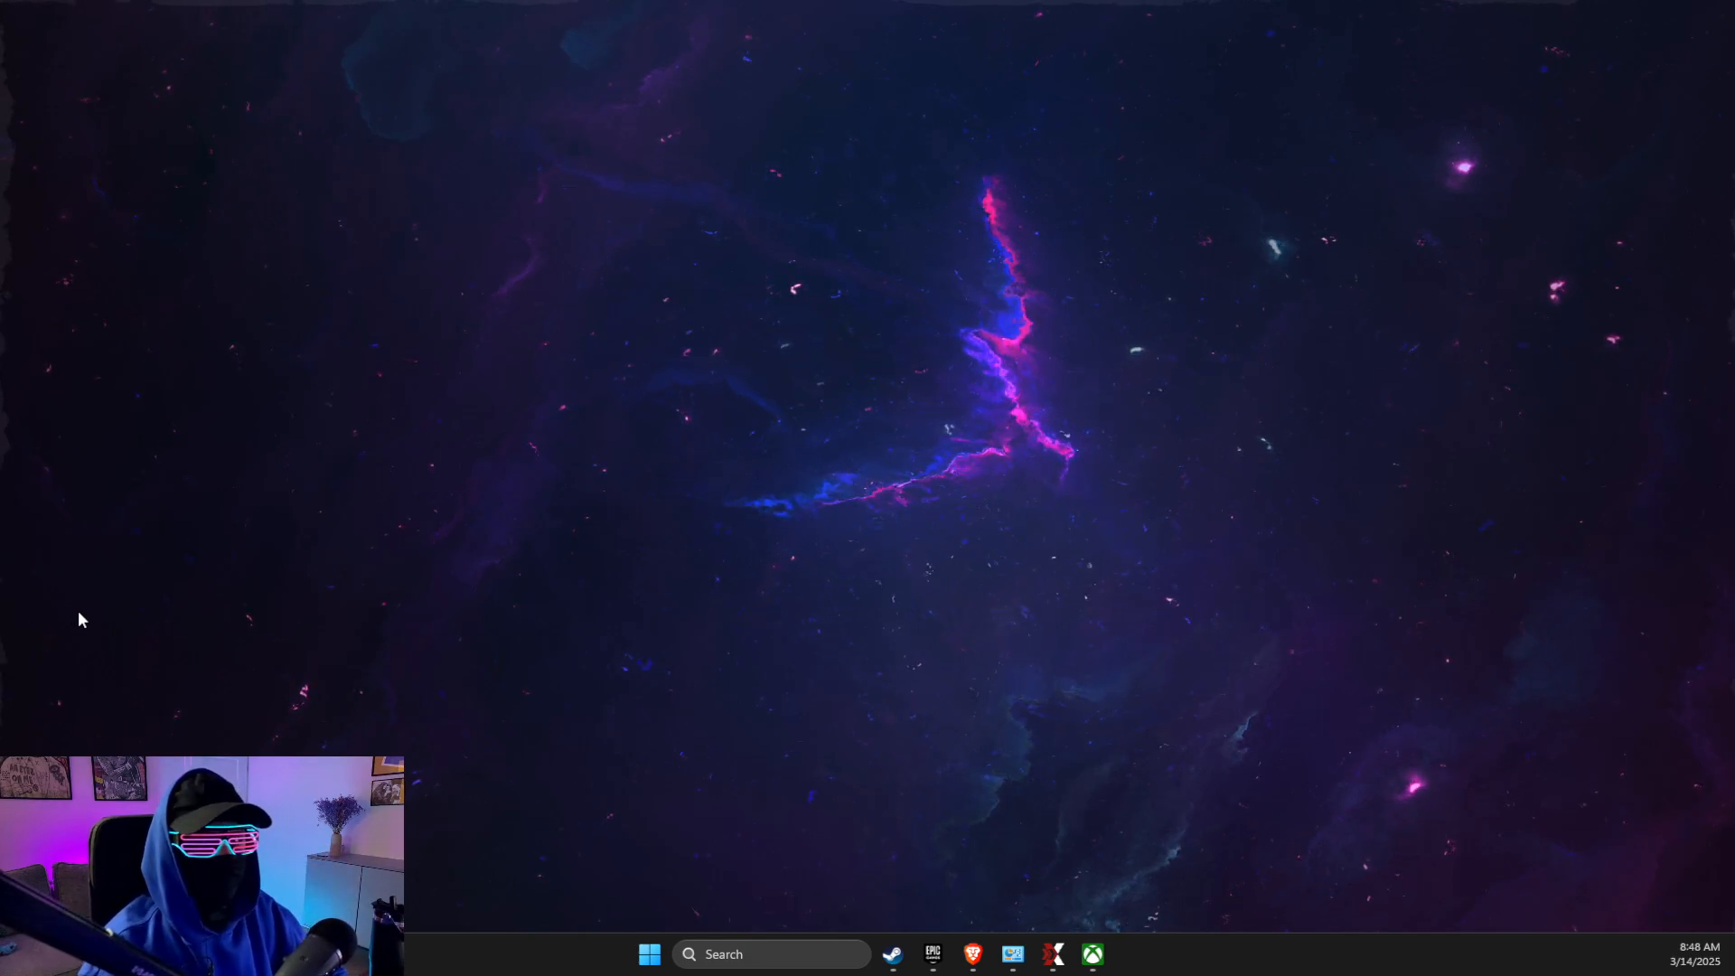
# Launch Task Manager from search and bring up Resource Monitor from its Performance menu
pyautogui.write('task Manager')
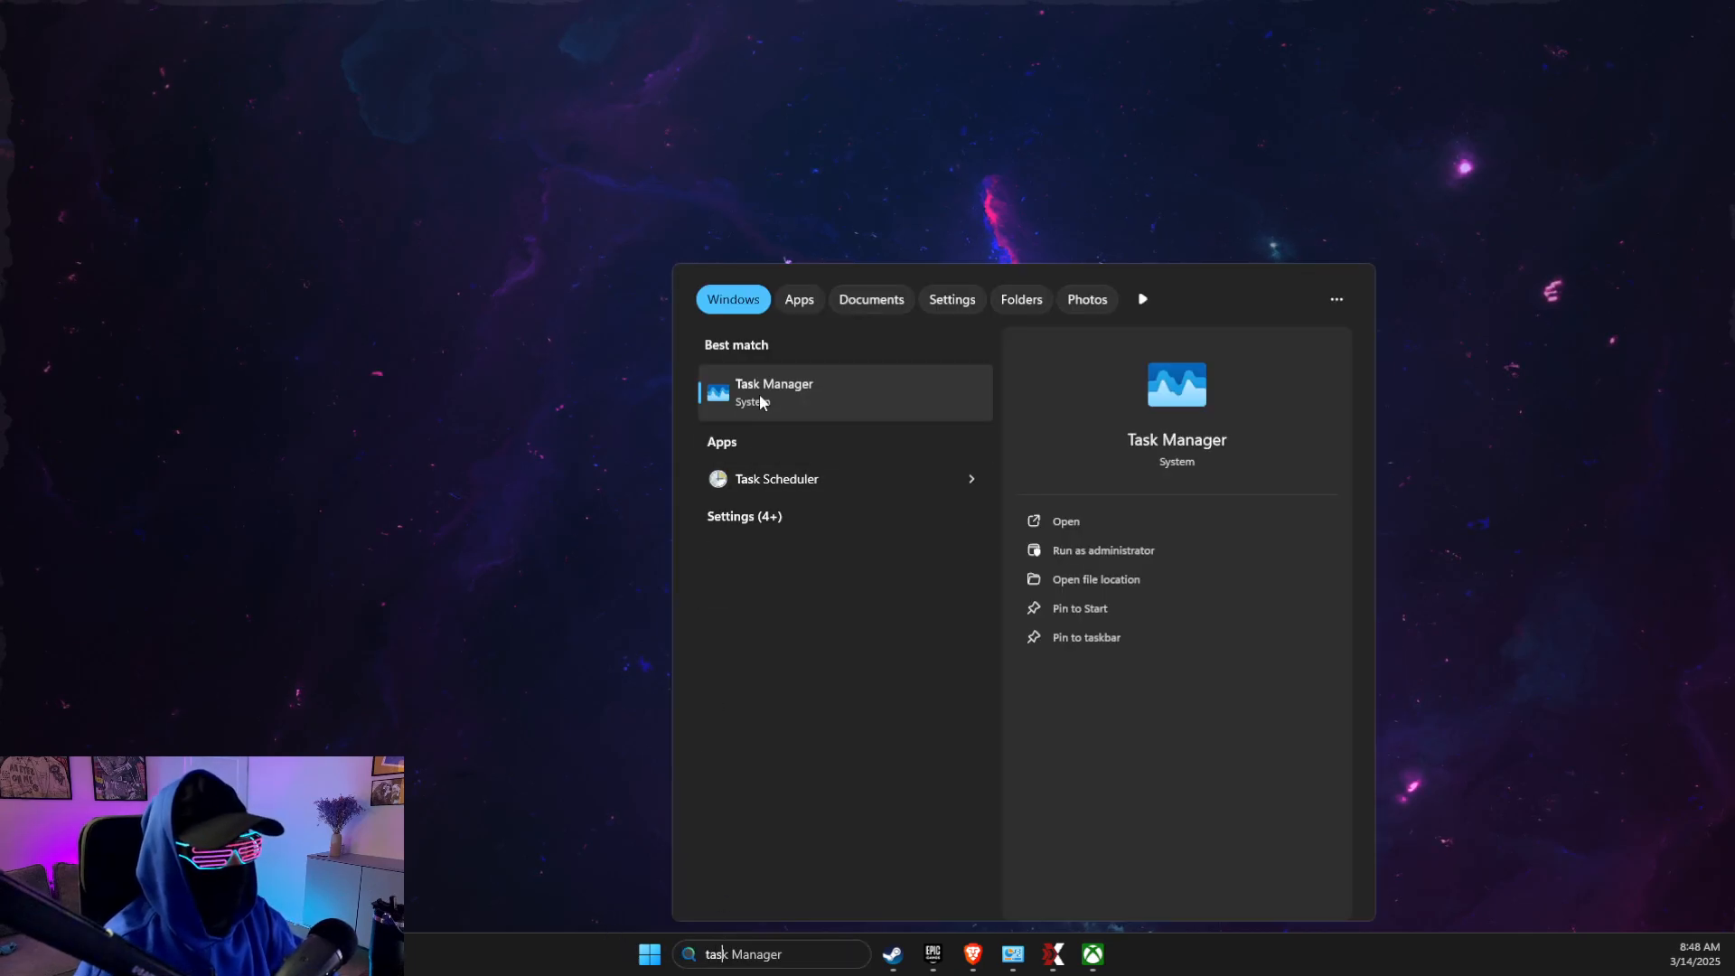
pyautogui.click(1066, 520)
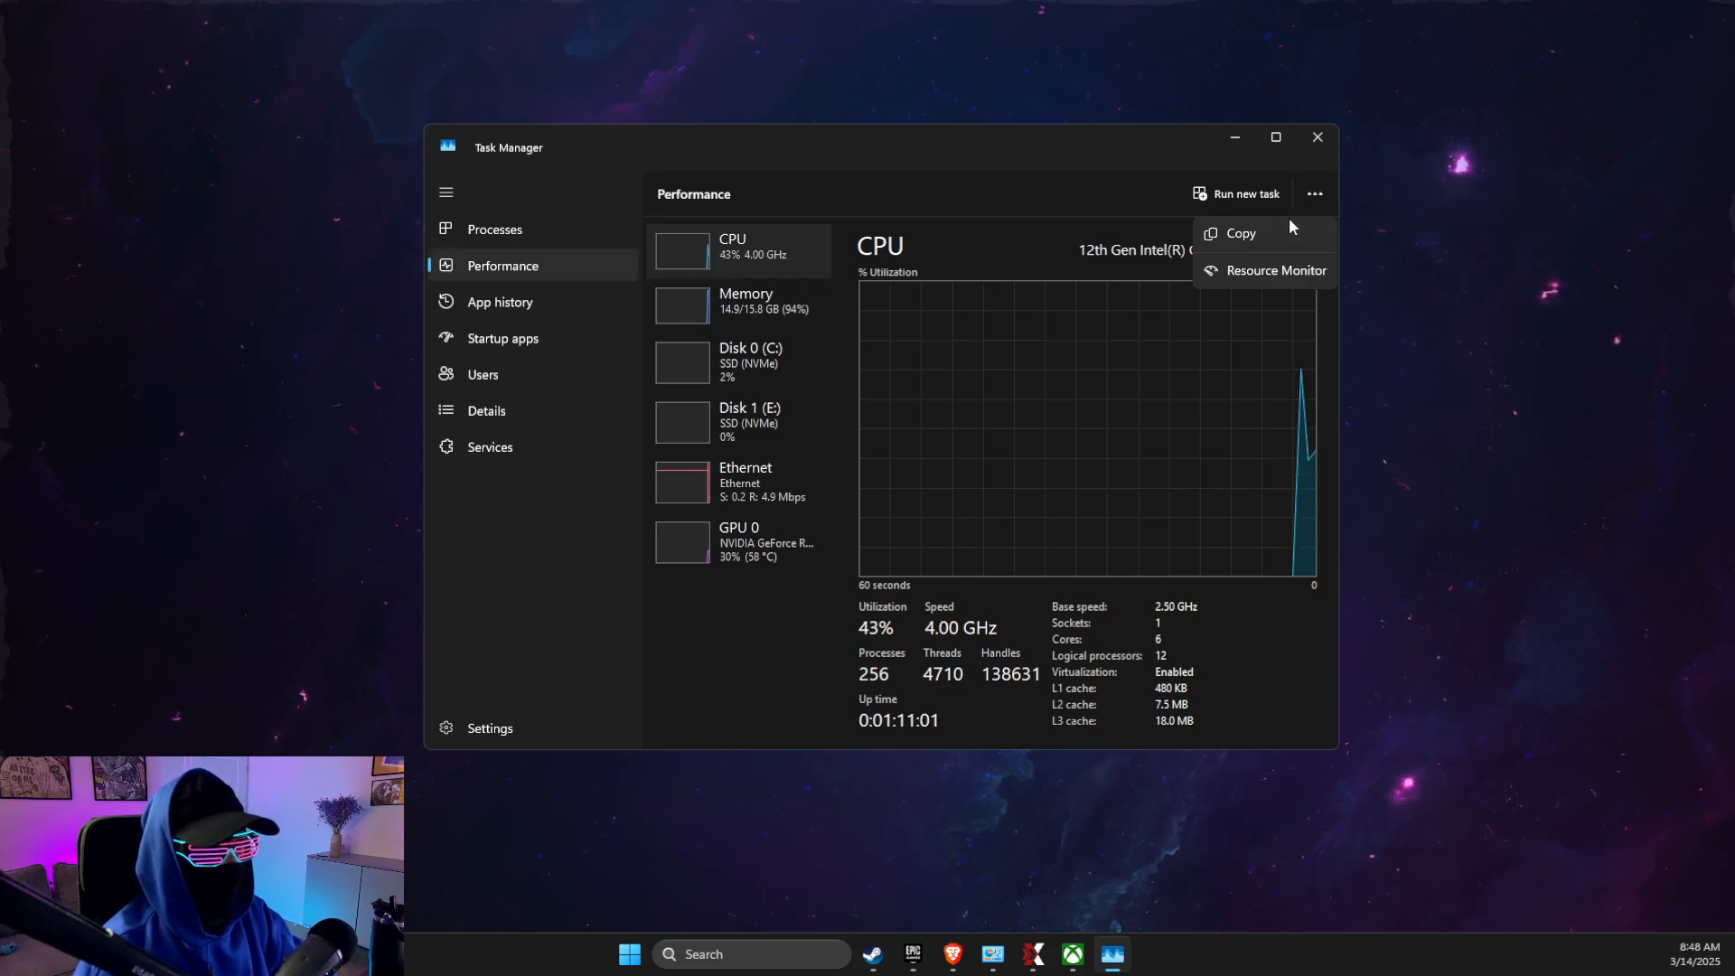
pyautogui.click(1276, 269)
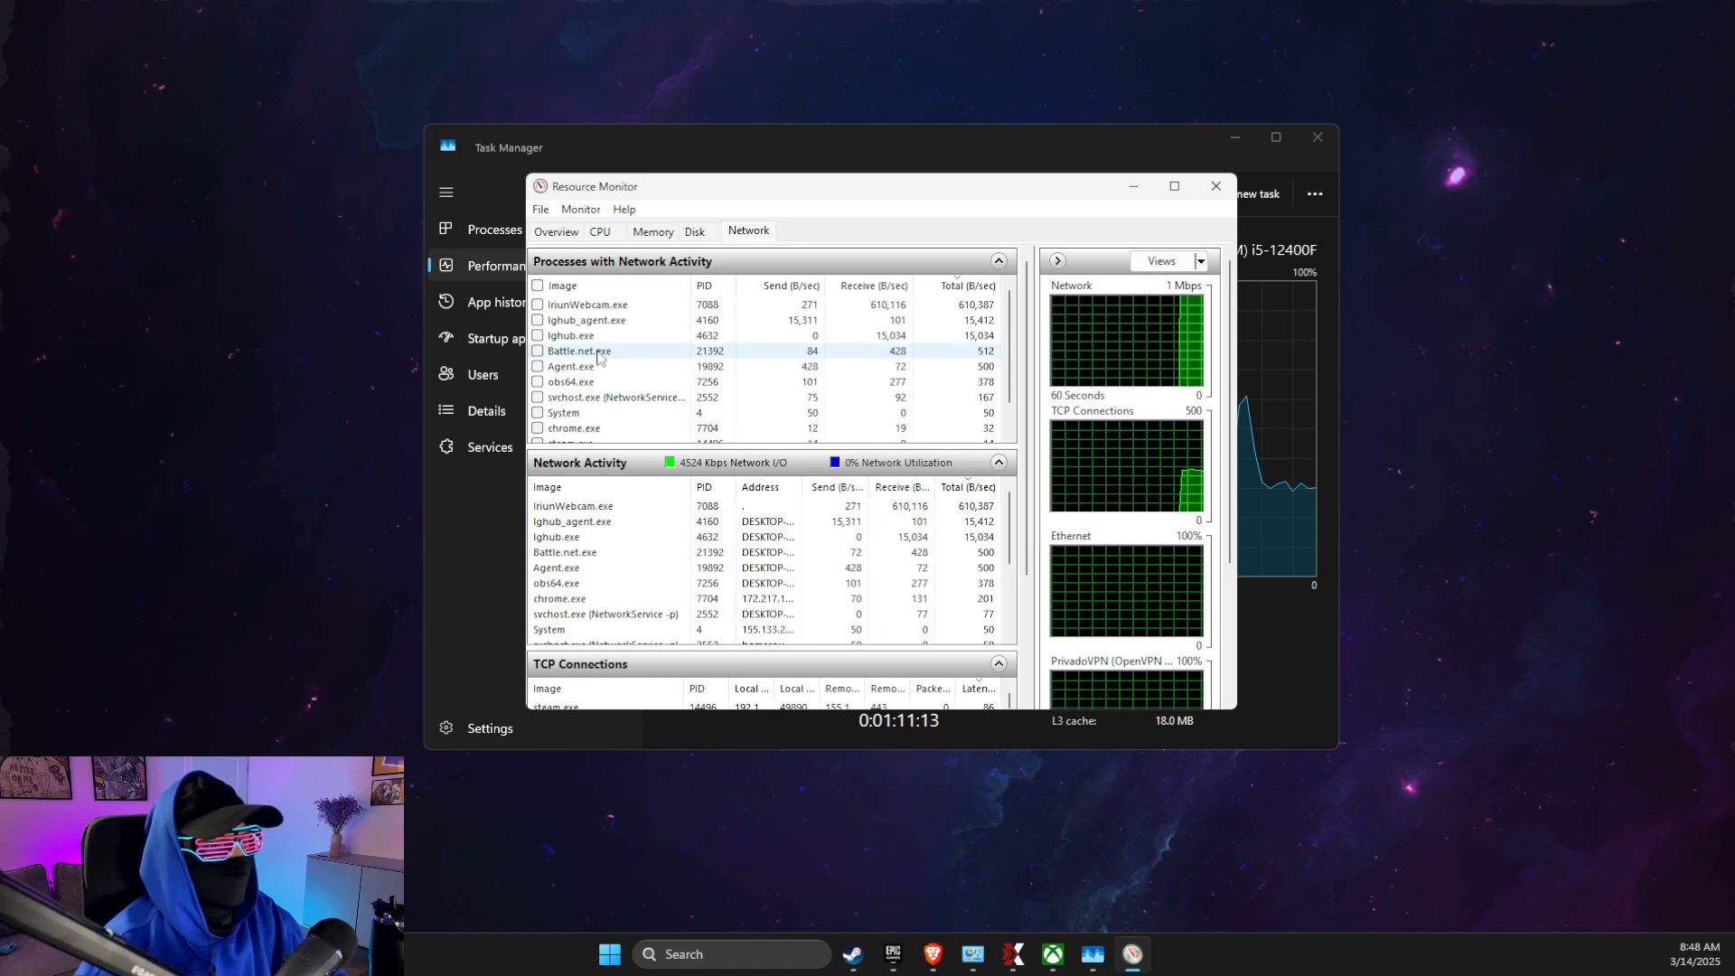
# End the Battle.net.exe process listed under Network and confirm the termination
pyautogui.rightClick(575, 350)
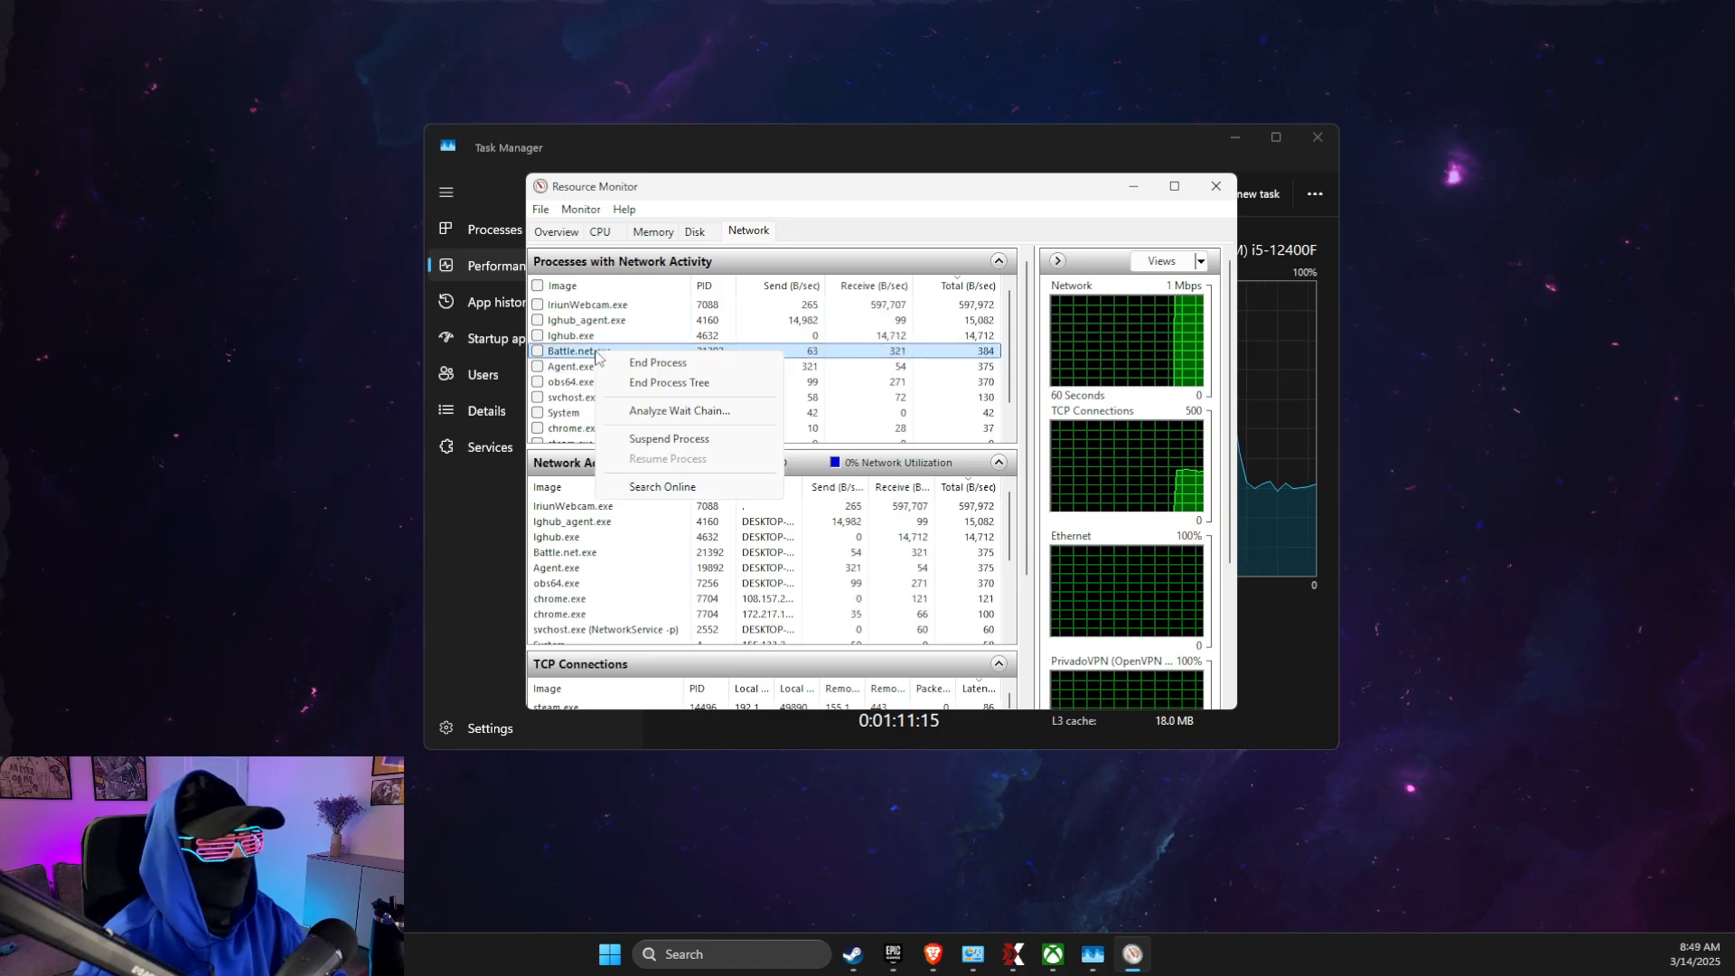
pyautogui.click(656, 362)
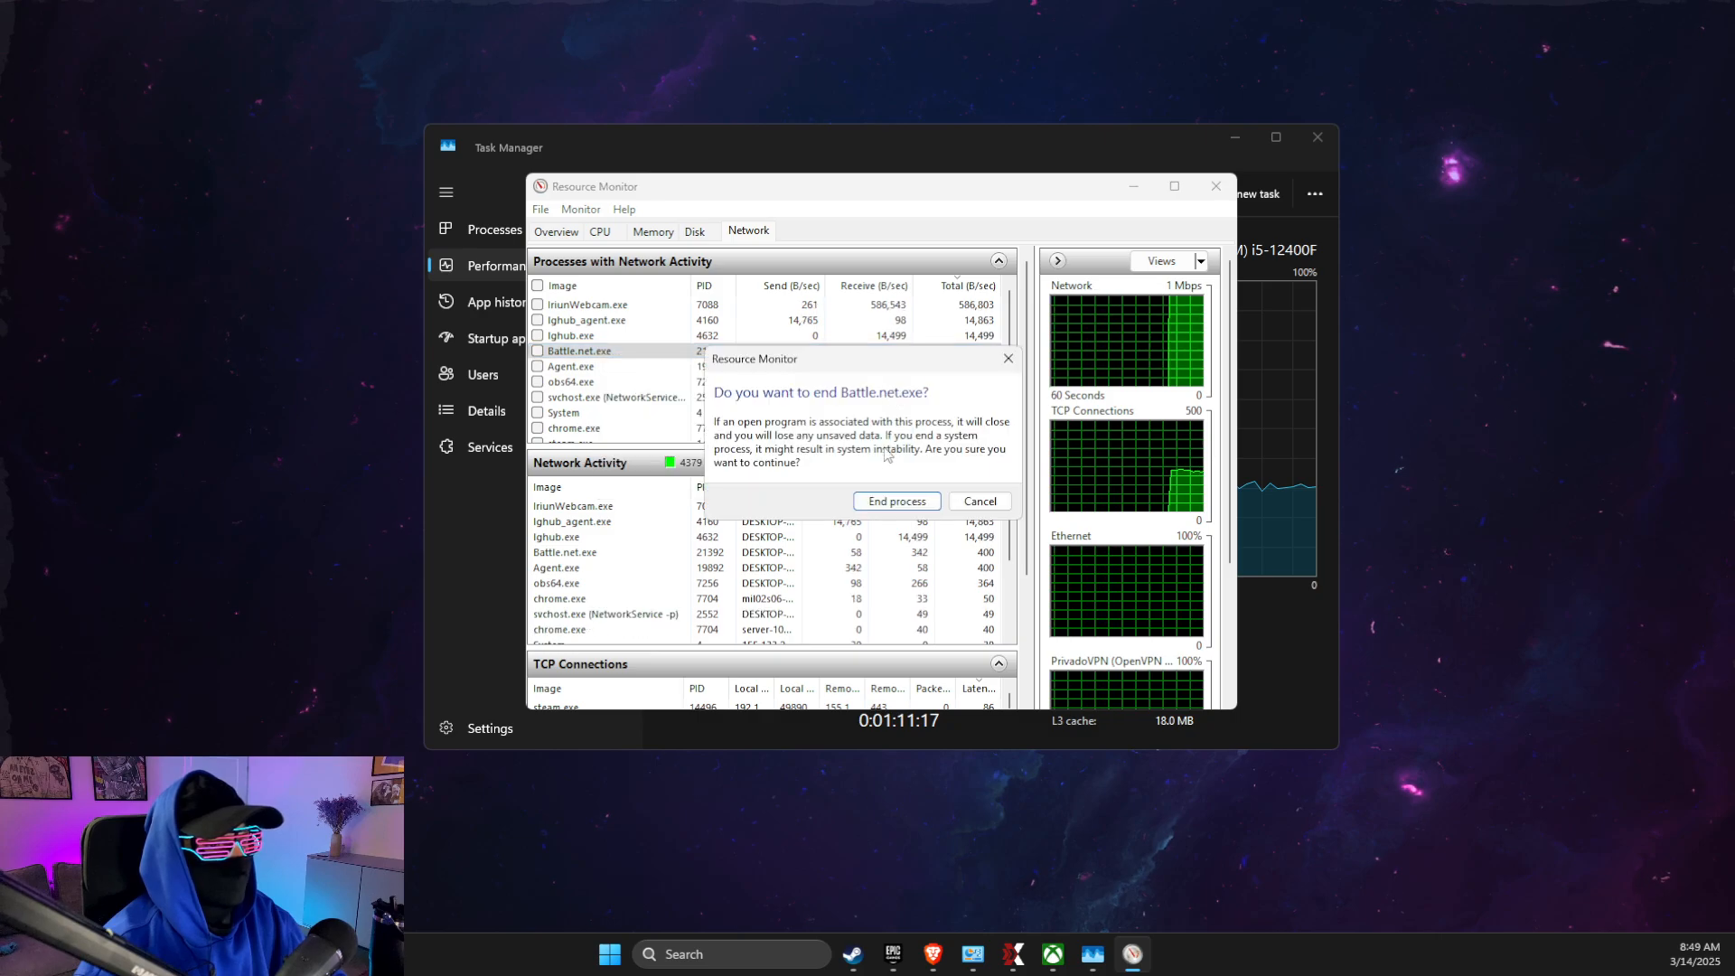
pyautogui.click(977, 501)
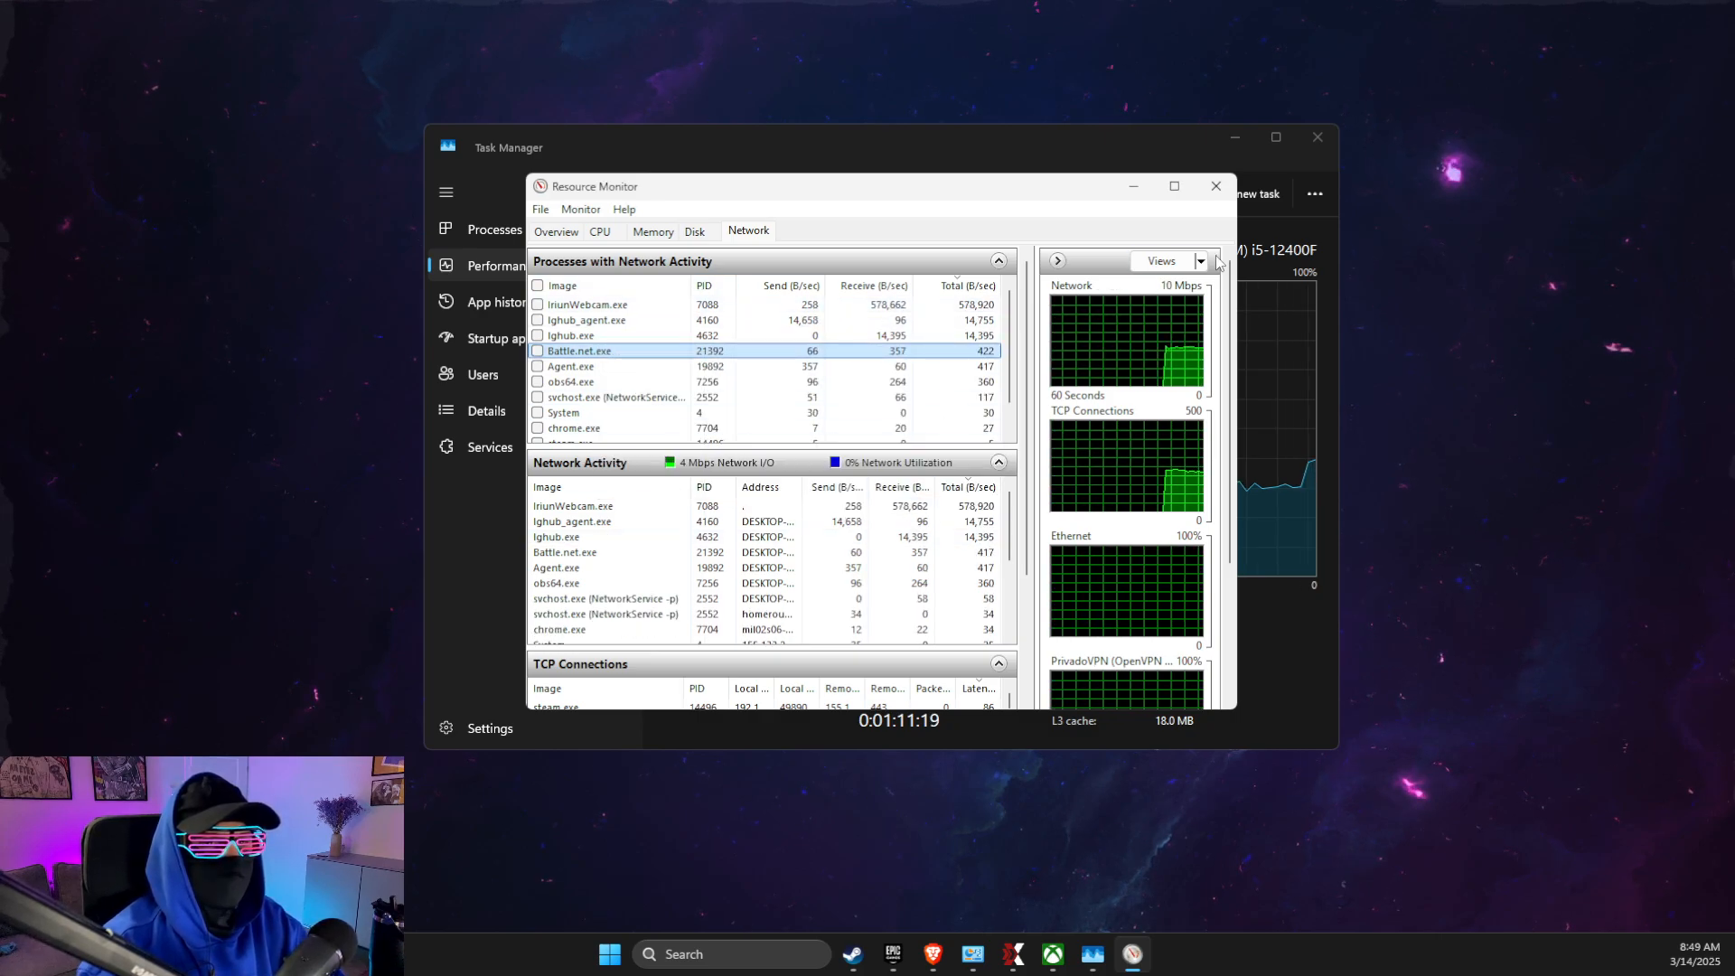
pyautogui.click(1215, 184)
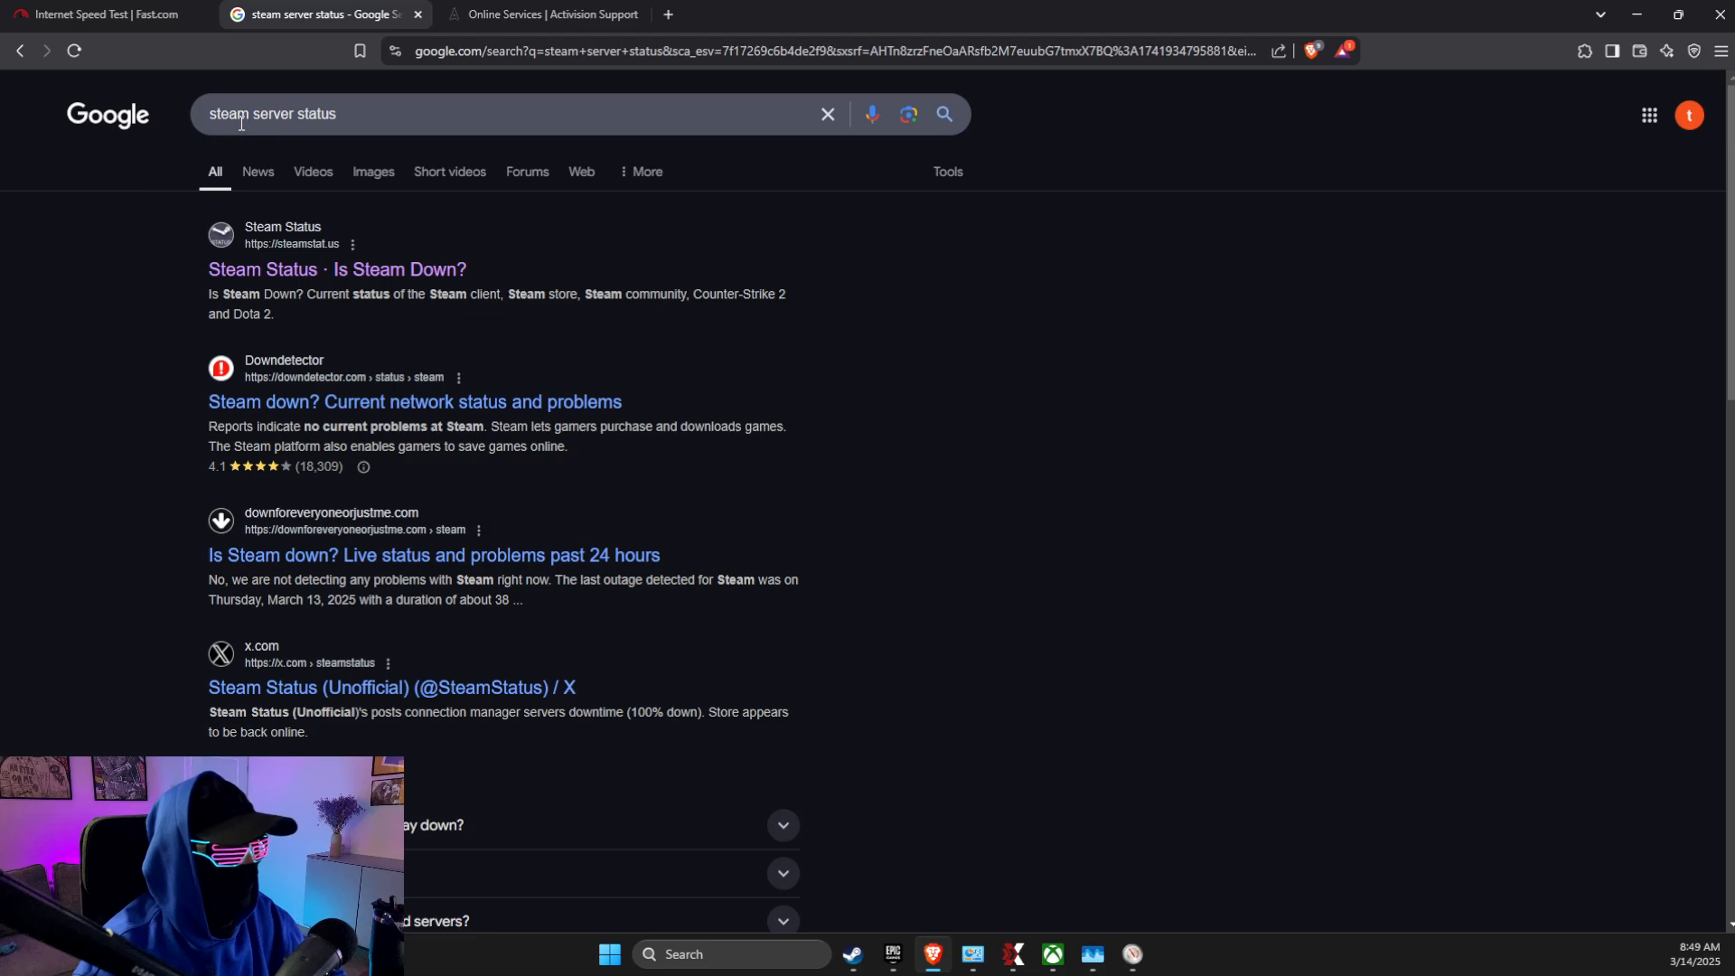
# Review steamstat.us regional server status, then the fast.com result of 360 Mbps
pyautogui.click(336, 269)
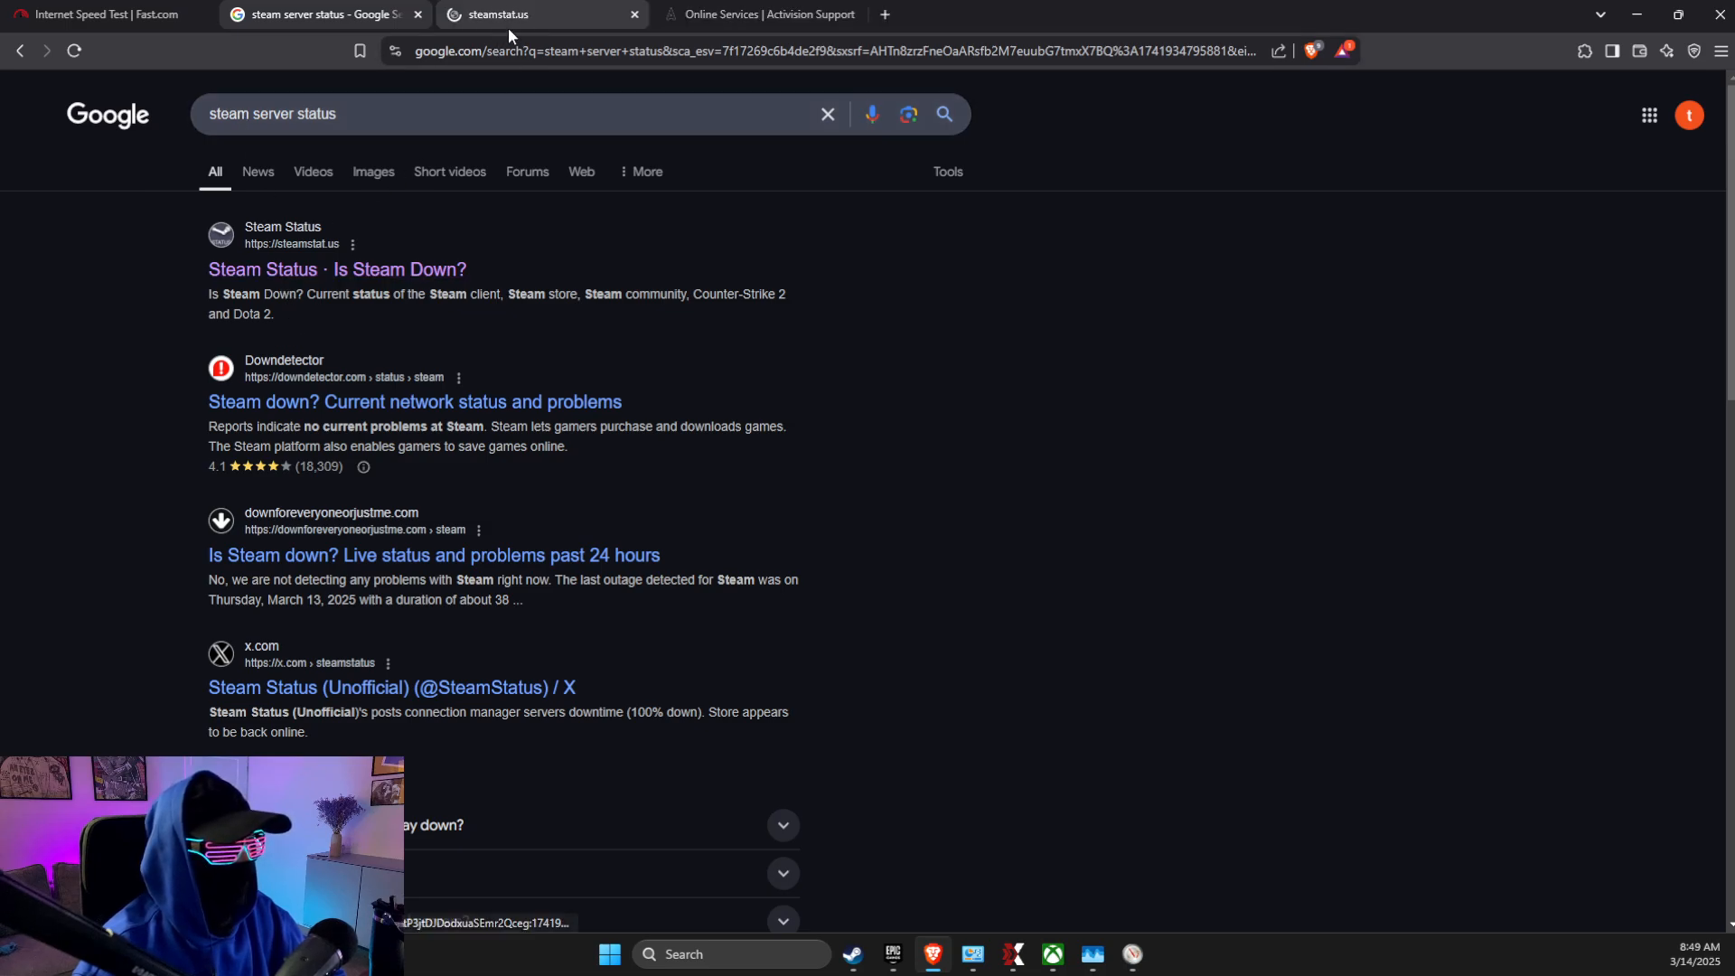
pyautogui.click(540, 15)
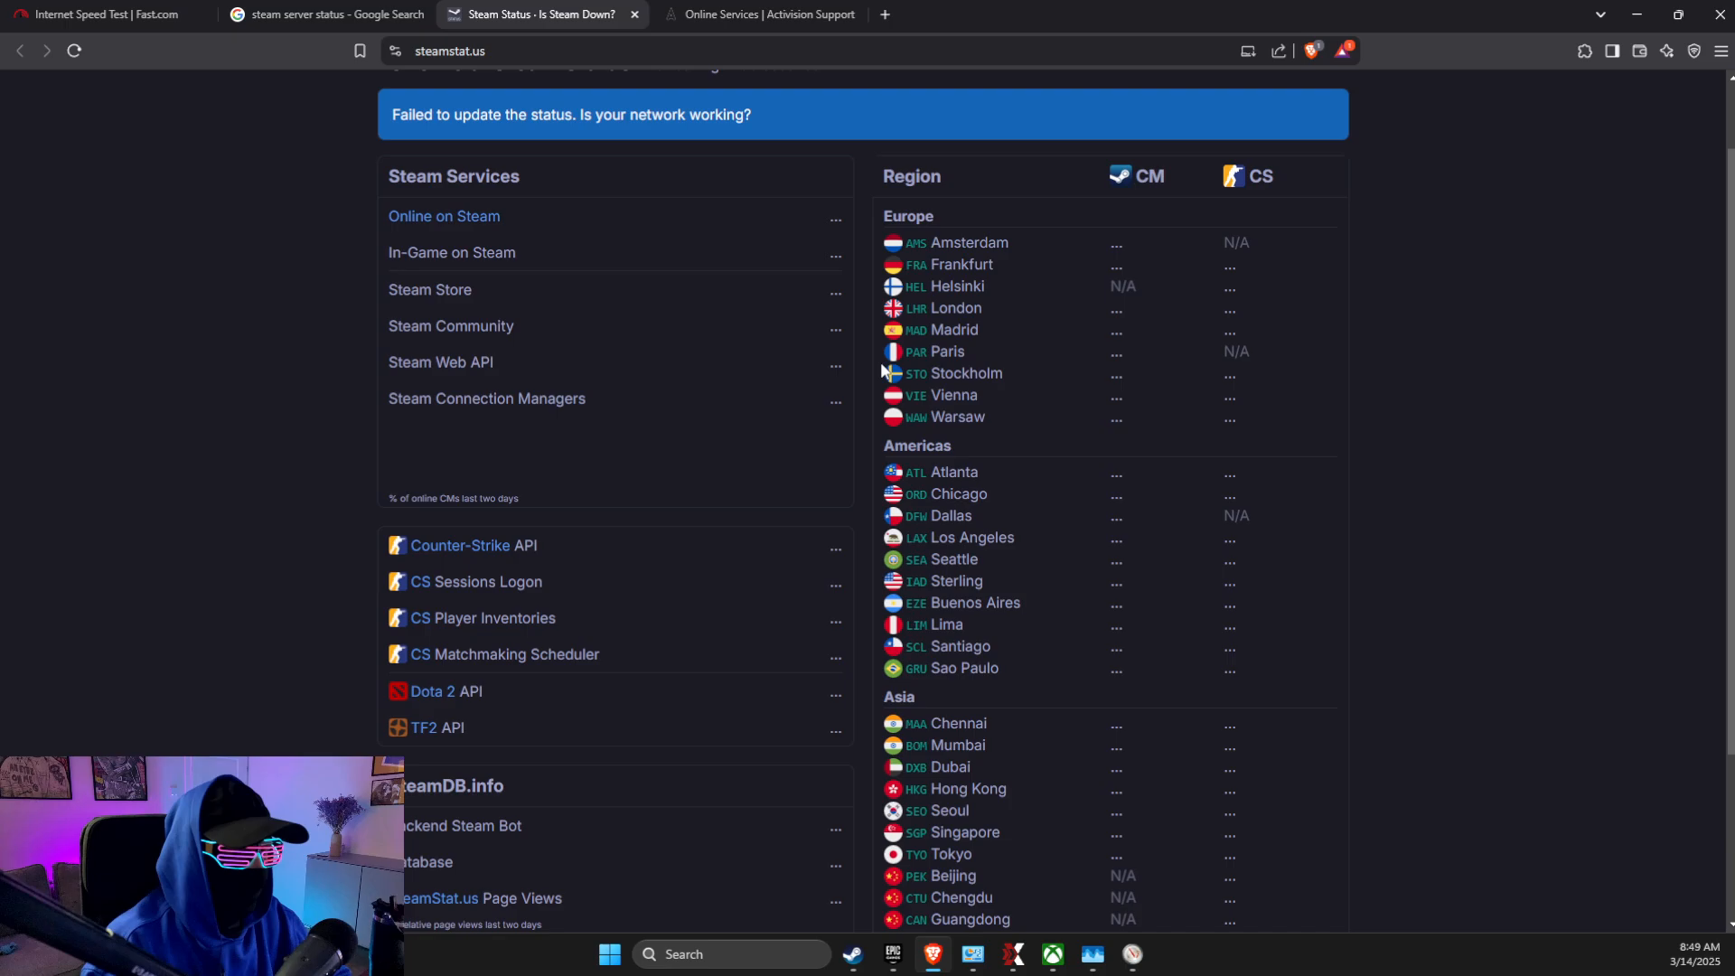
pyautogui.scroll(3)
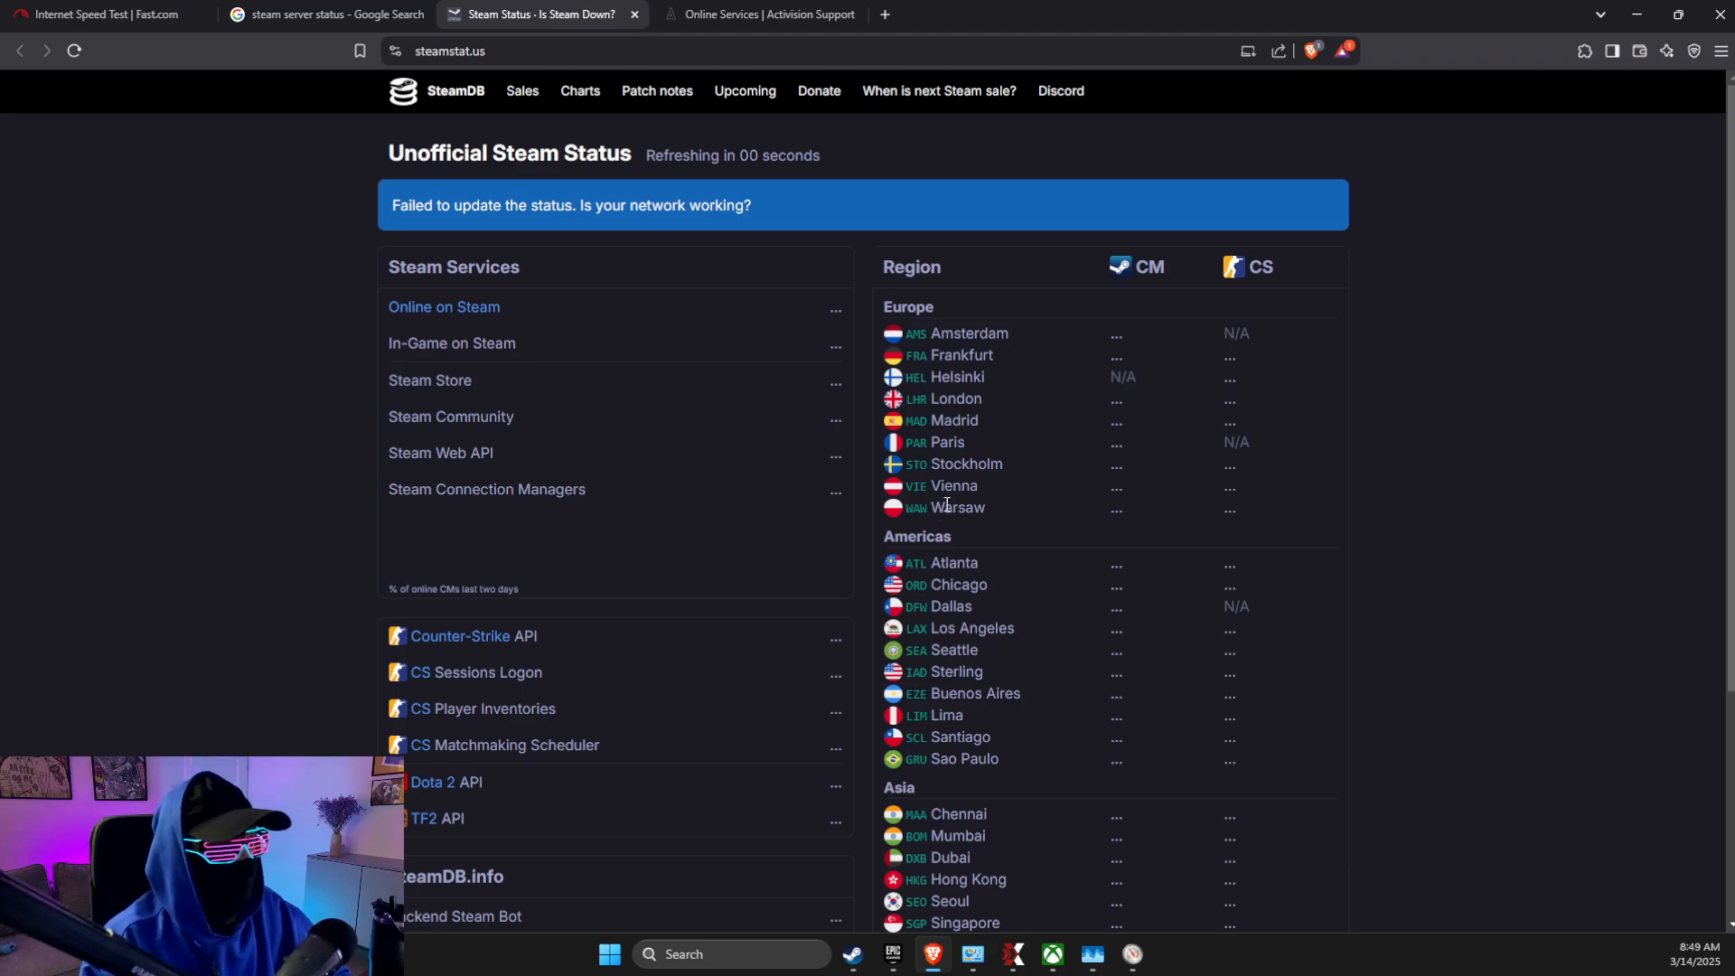
pyautogui.click(105, 14)
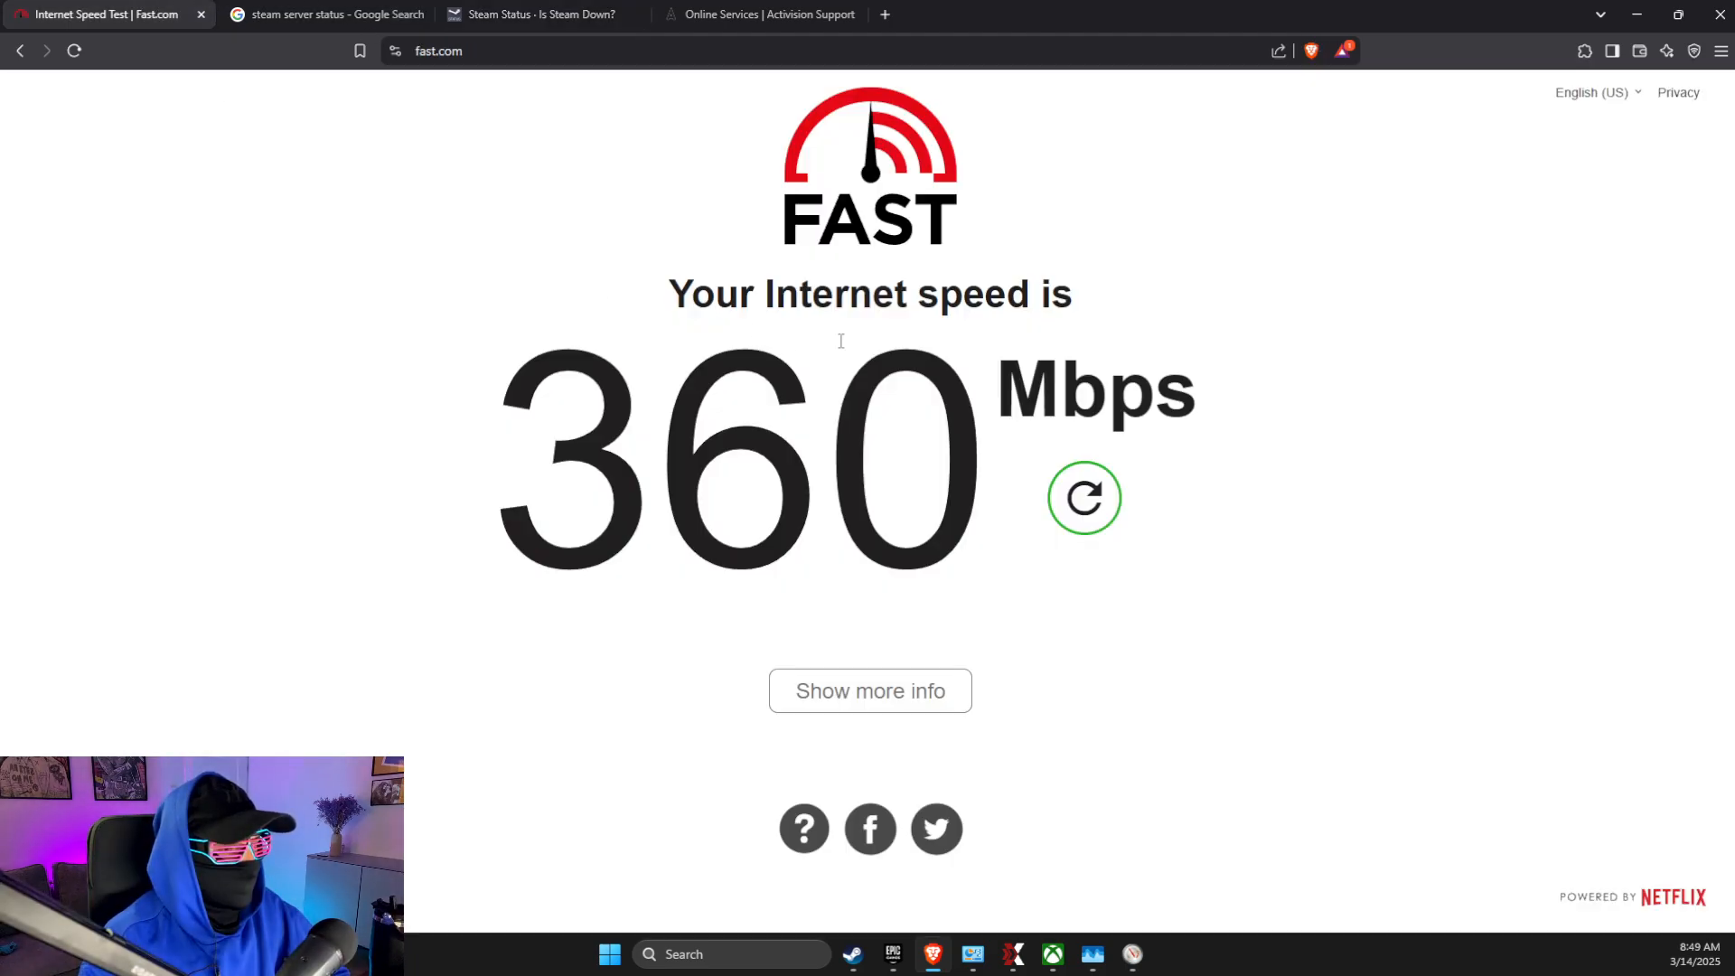
pyautogui.click(1082, 497)
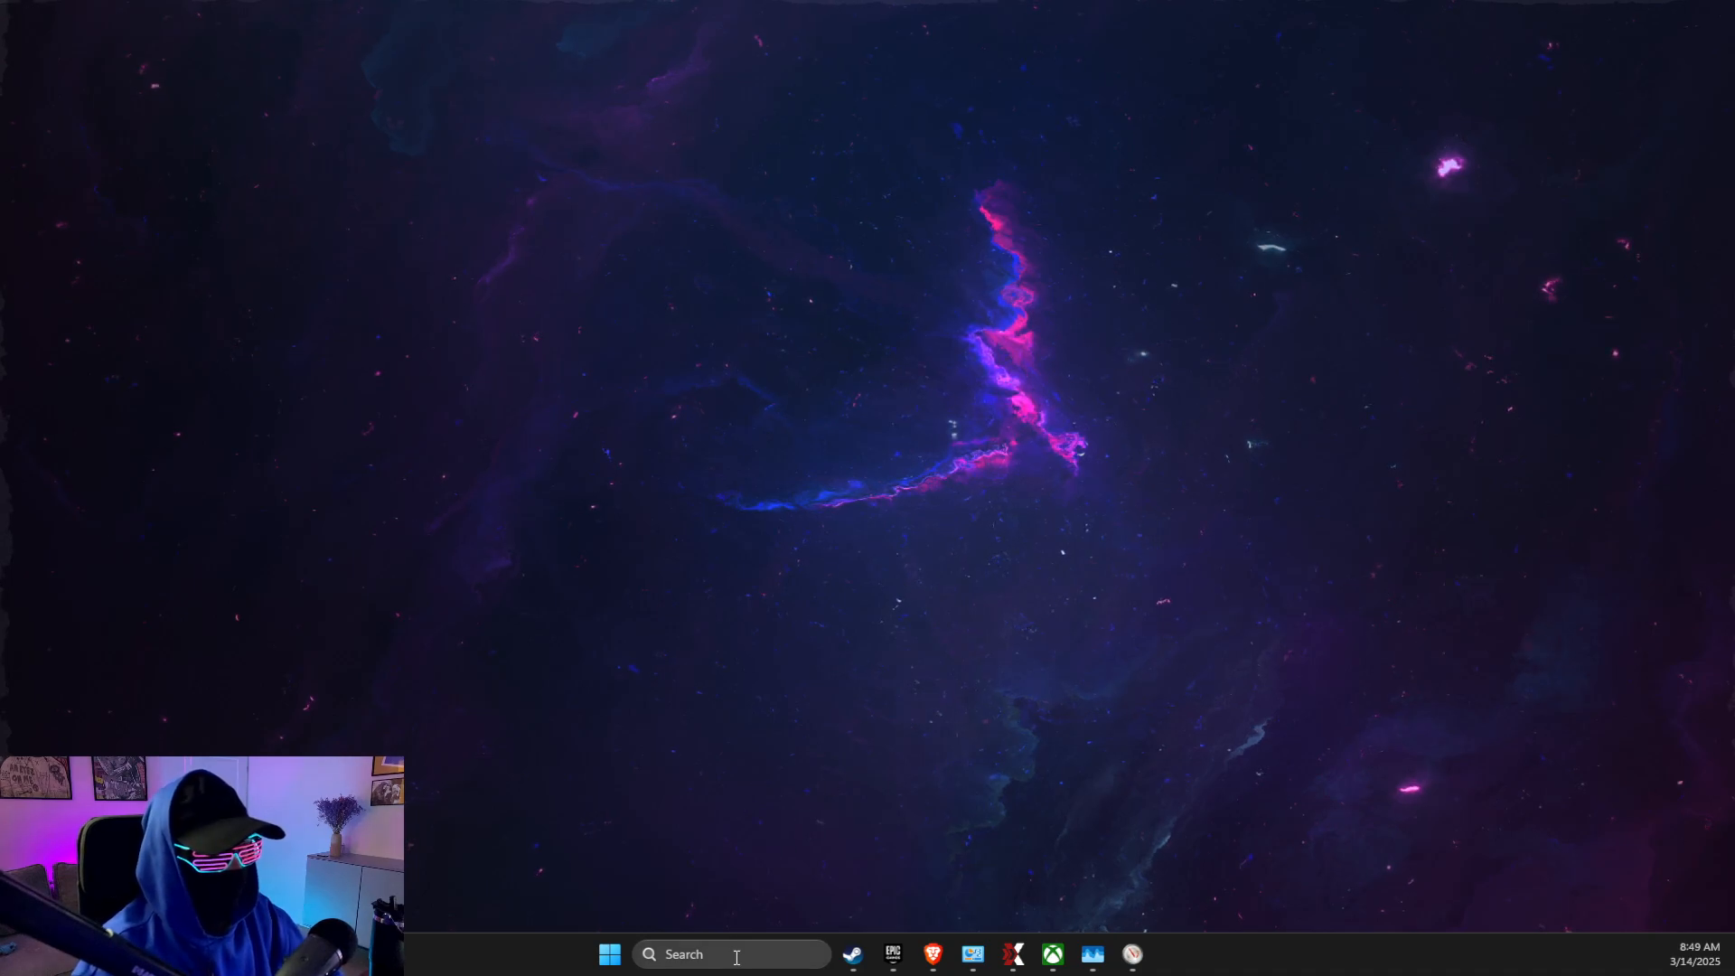
# Run ipconfig /flushdns in an administrator Command Prompt and begin netsh winsock reset
pyautogui.write('cmd')
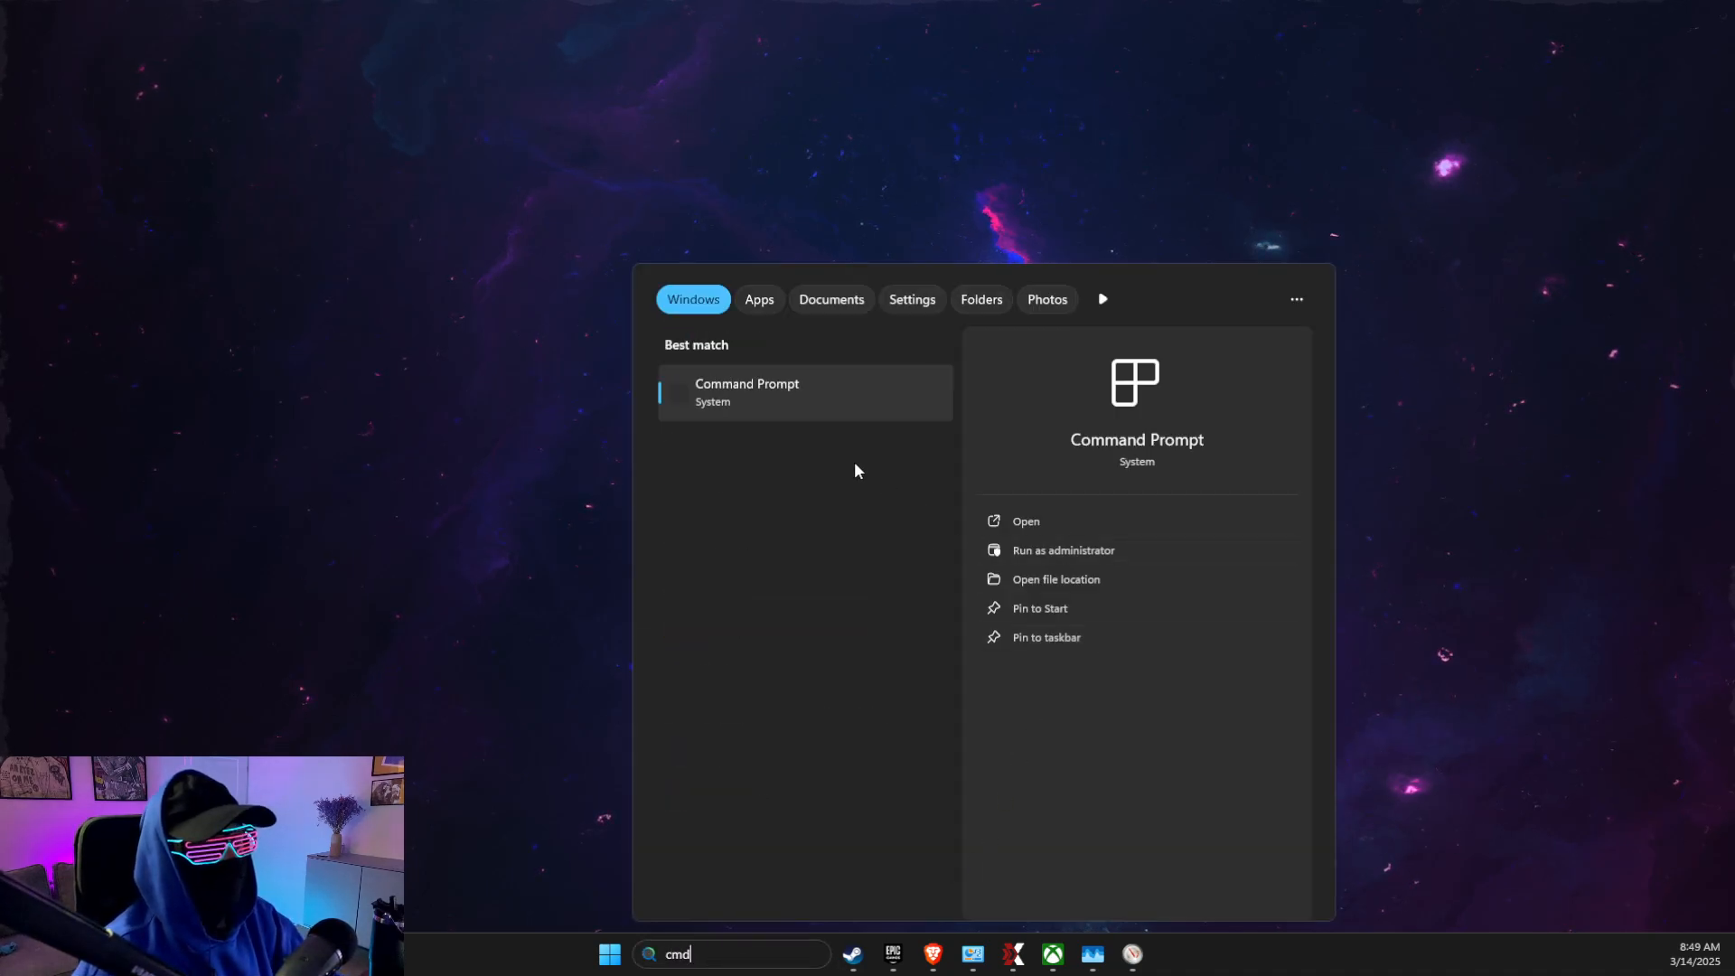
pyautogui.click(1060, 549)
pyautogui.write('ip')
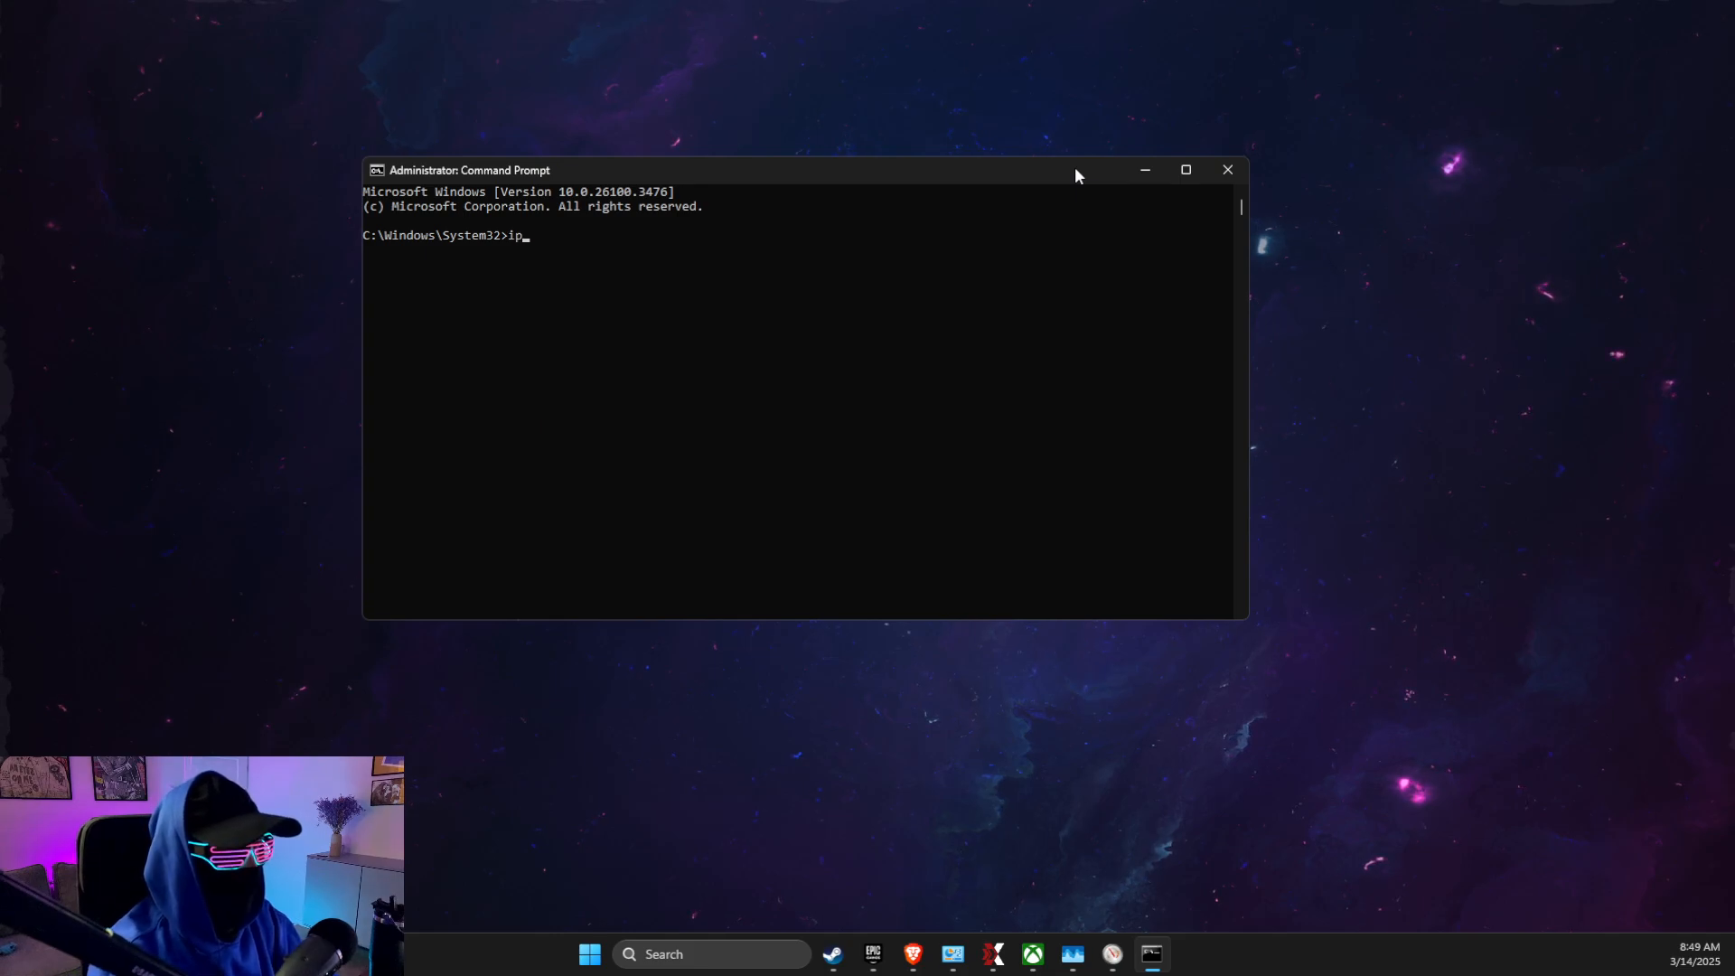
pyautogui.write('config /flushdns')
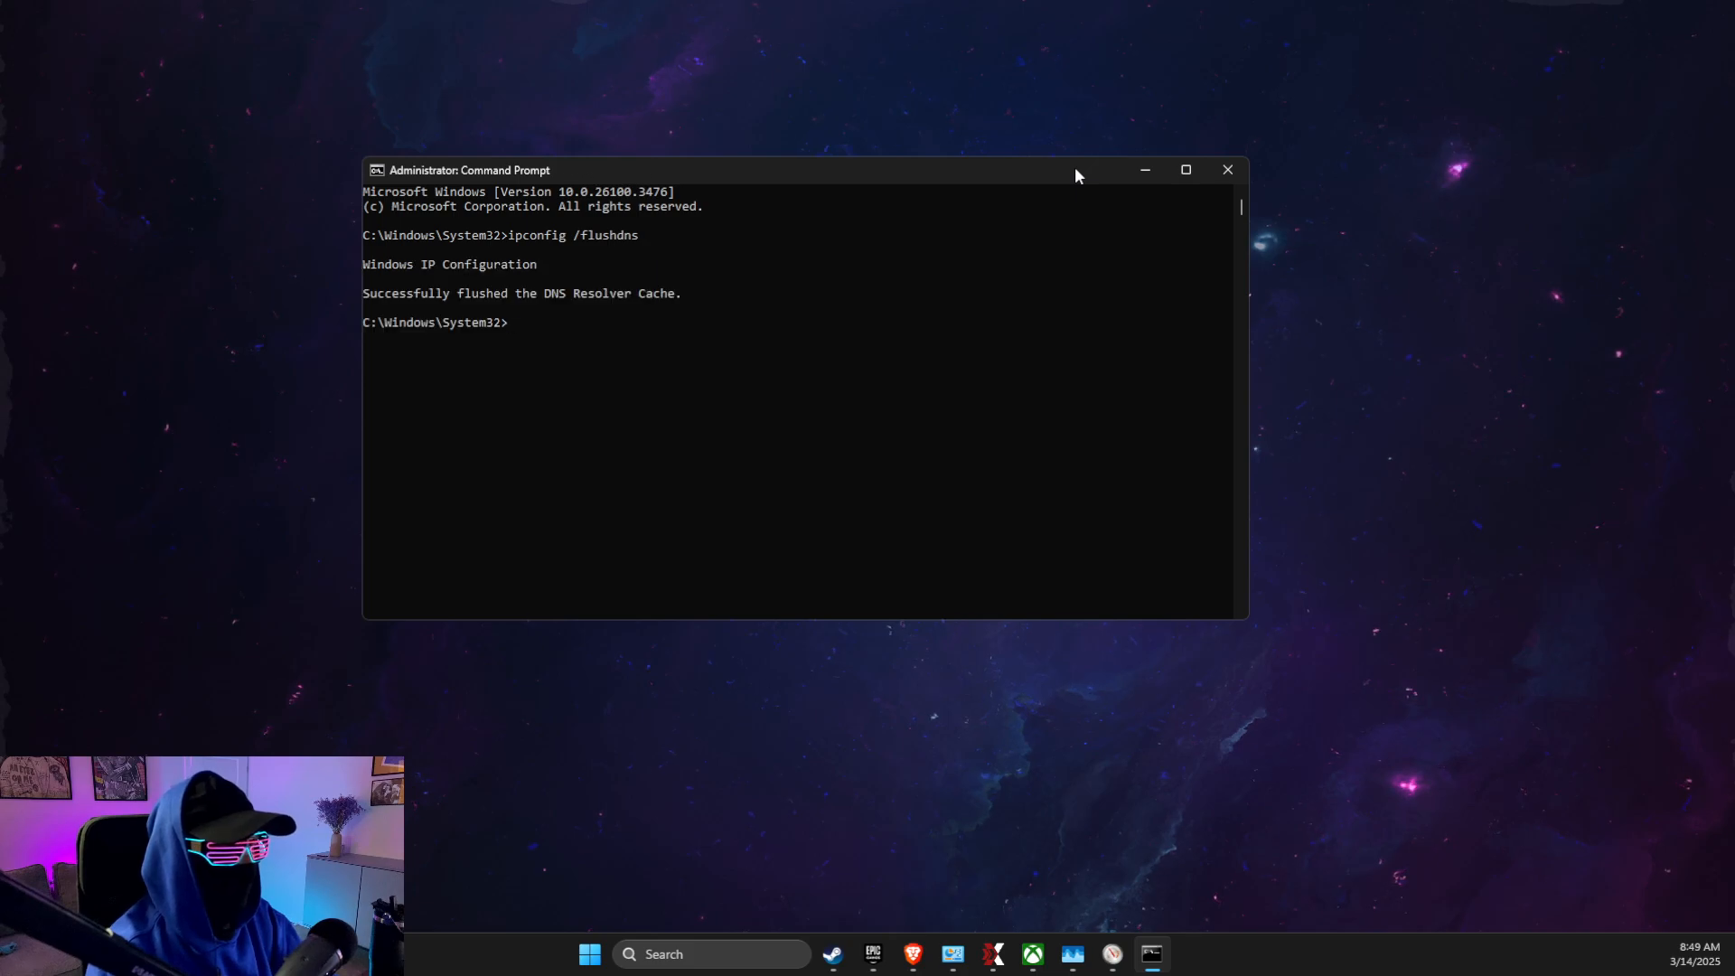
pyautogui.write('netsh winsock r')
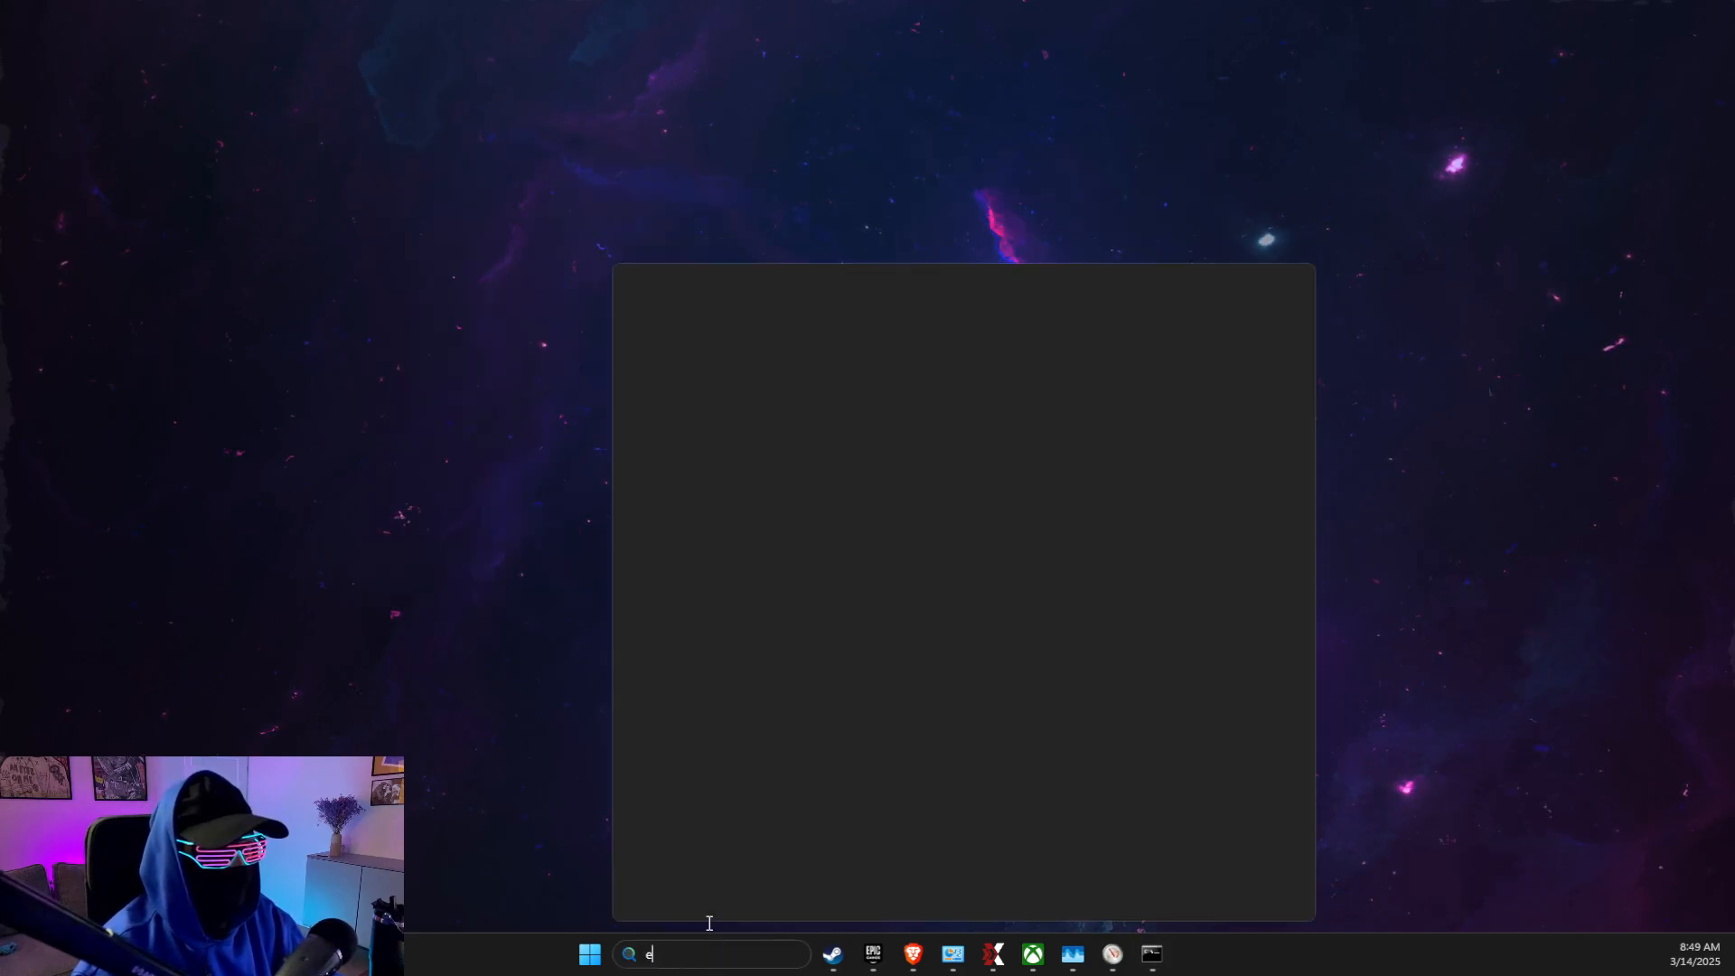
pyautogui.write('settings')
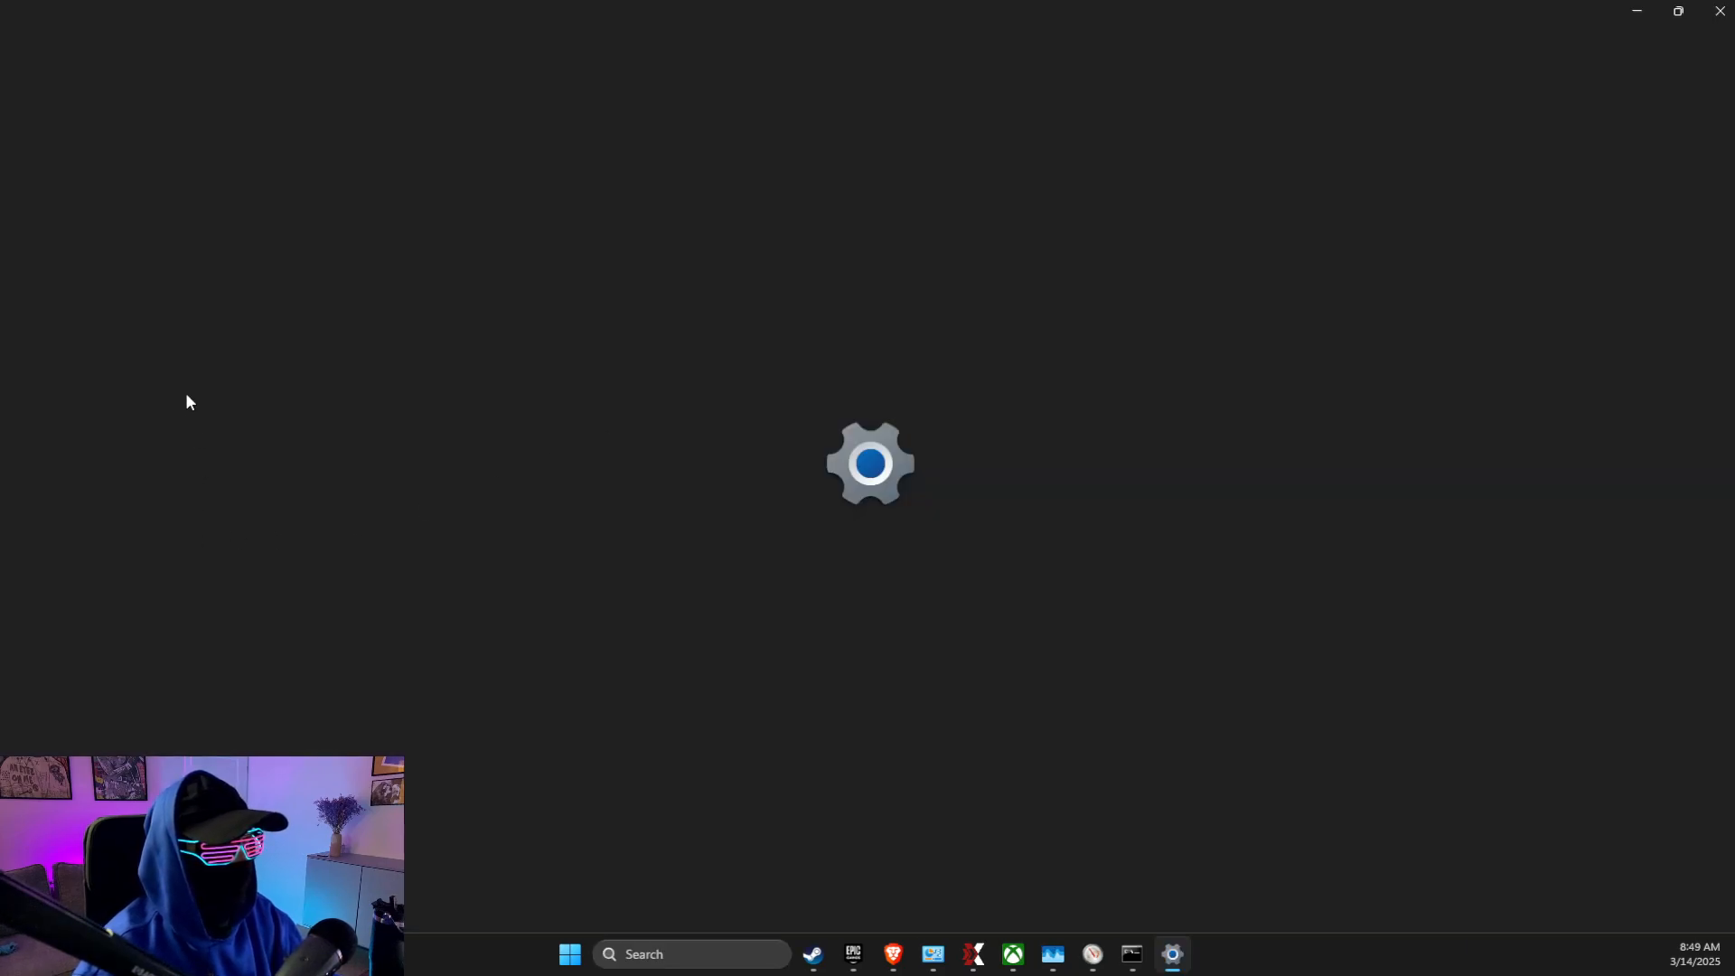
pyautogui.click(1171, 954)
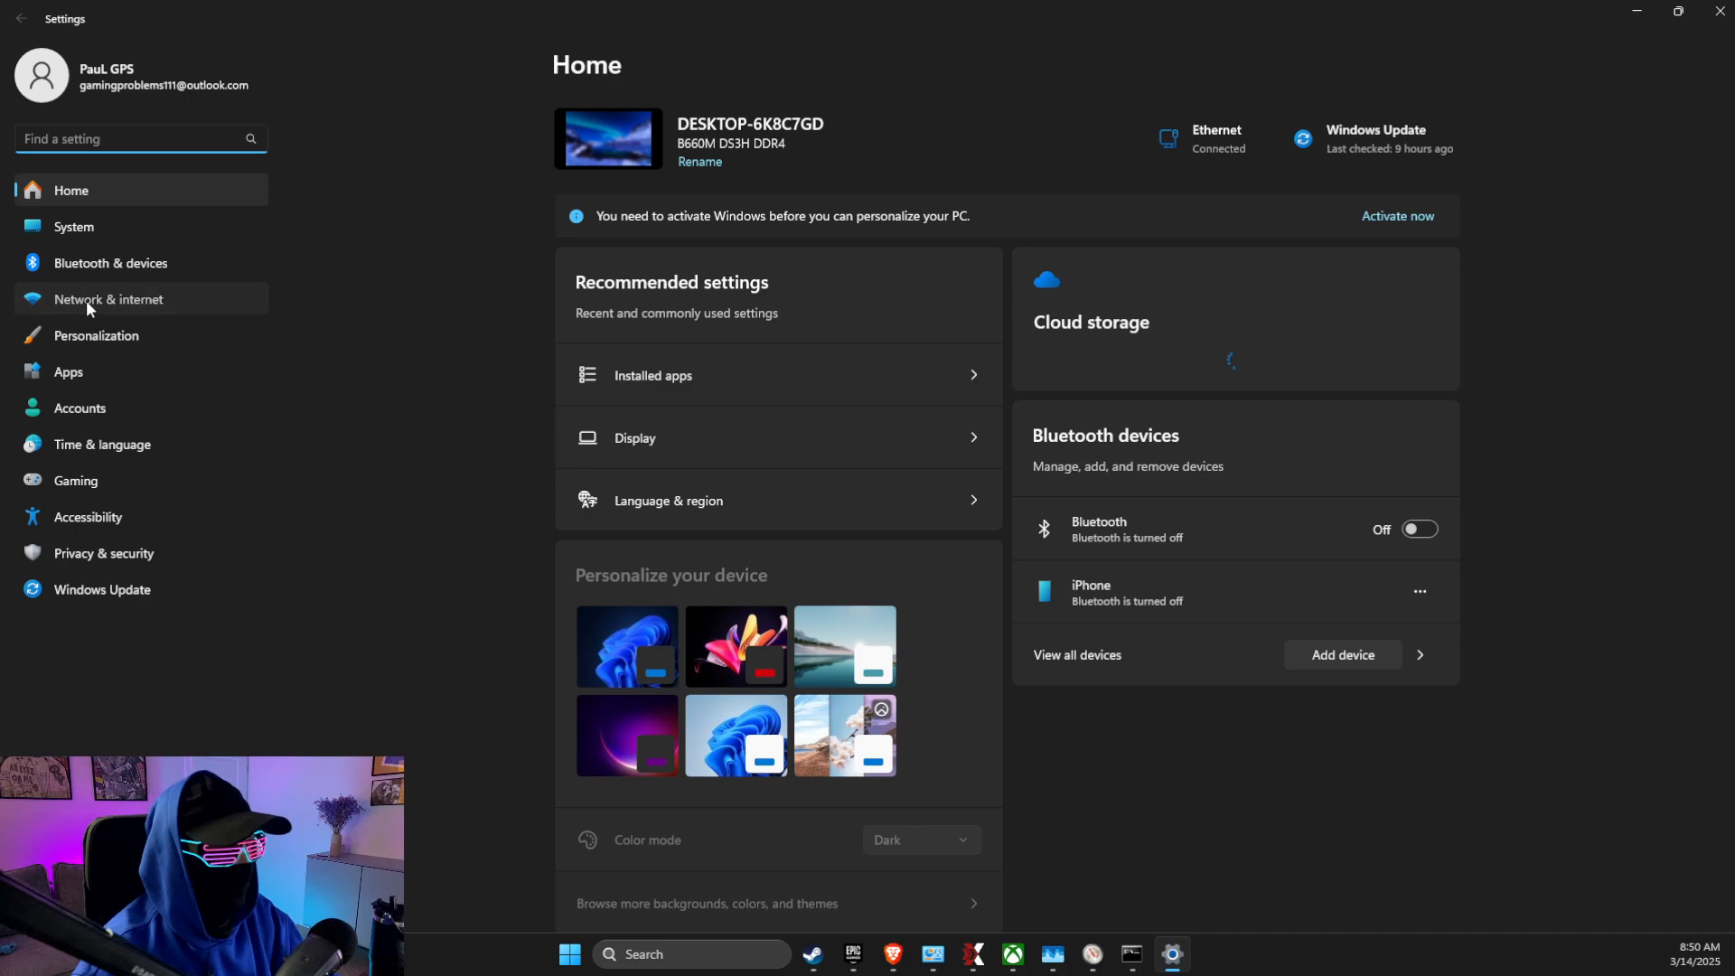
pyautogui.click(109, 298)
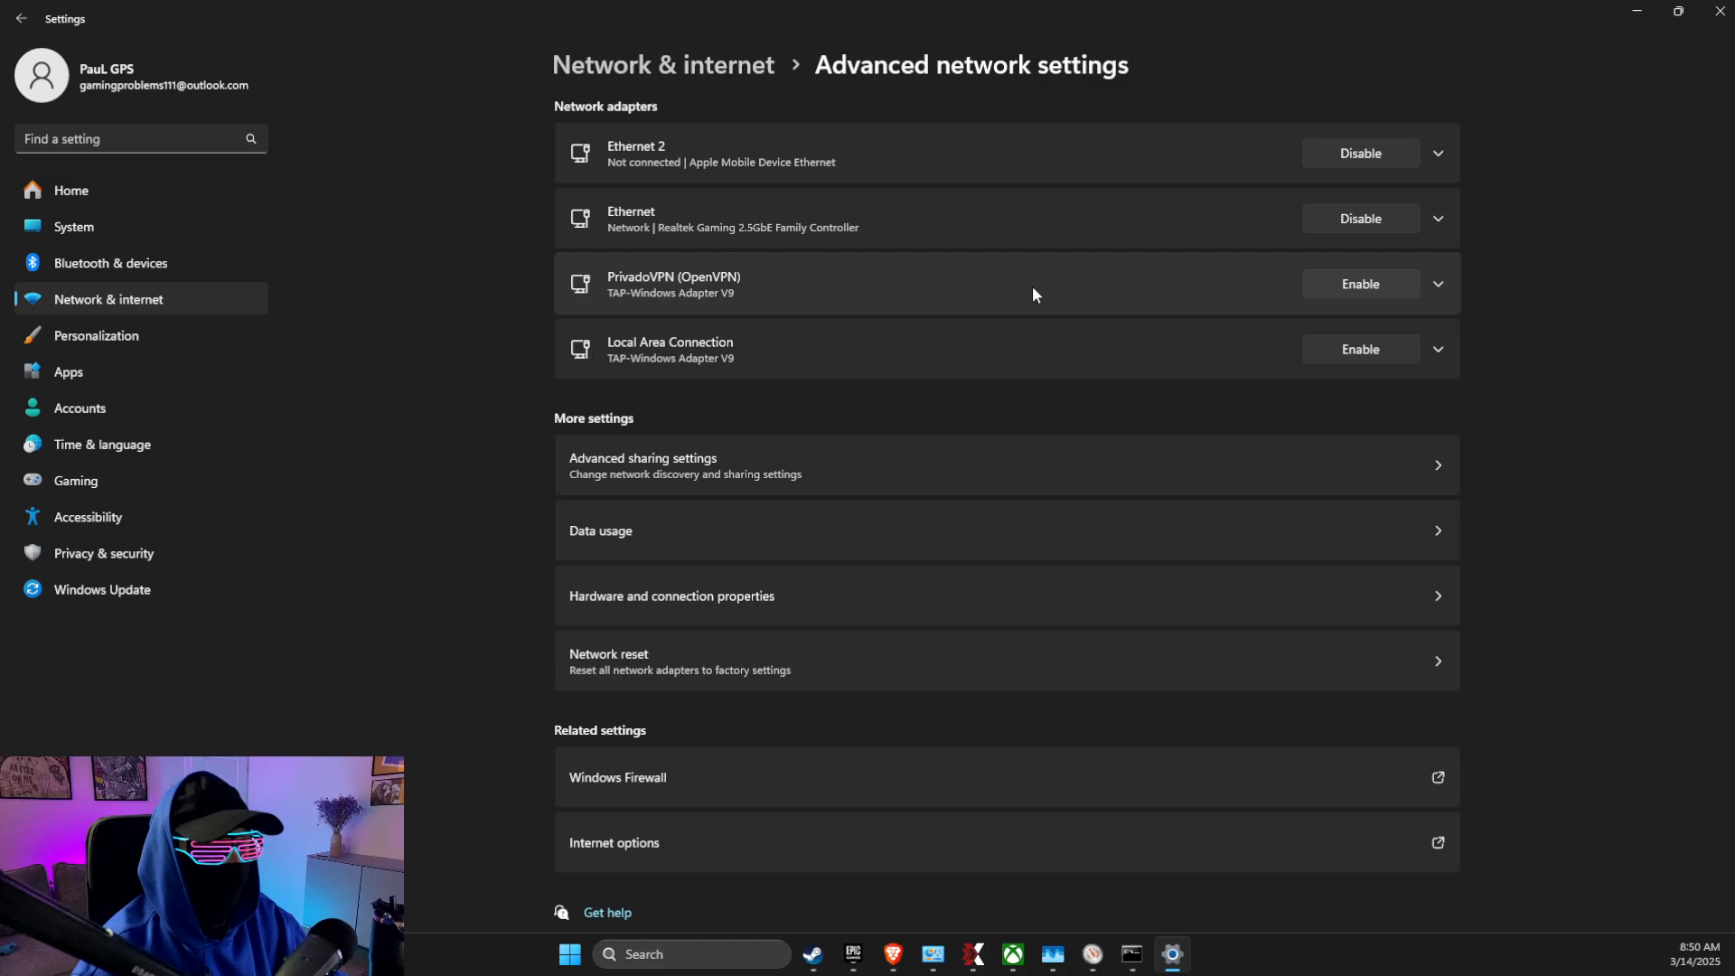
pyautogui.moveTo(723, 831)
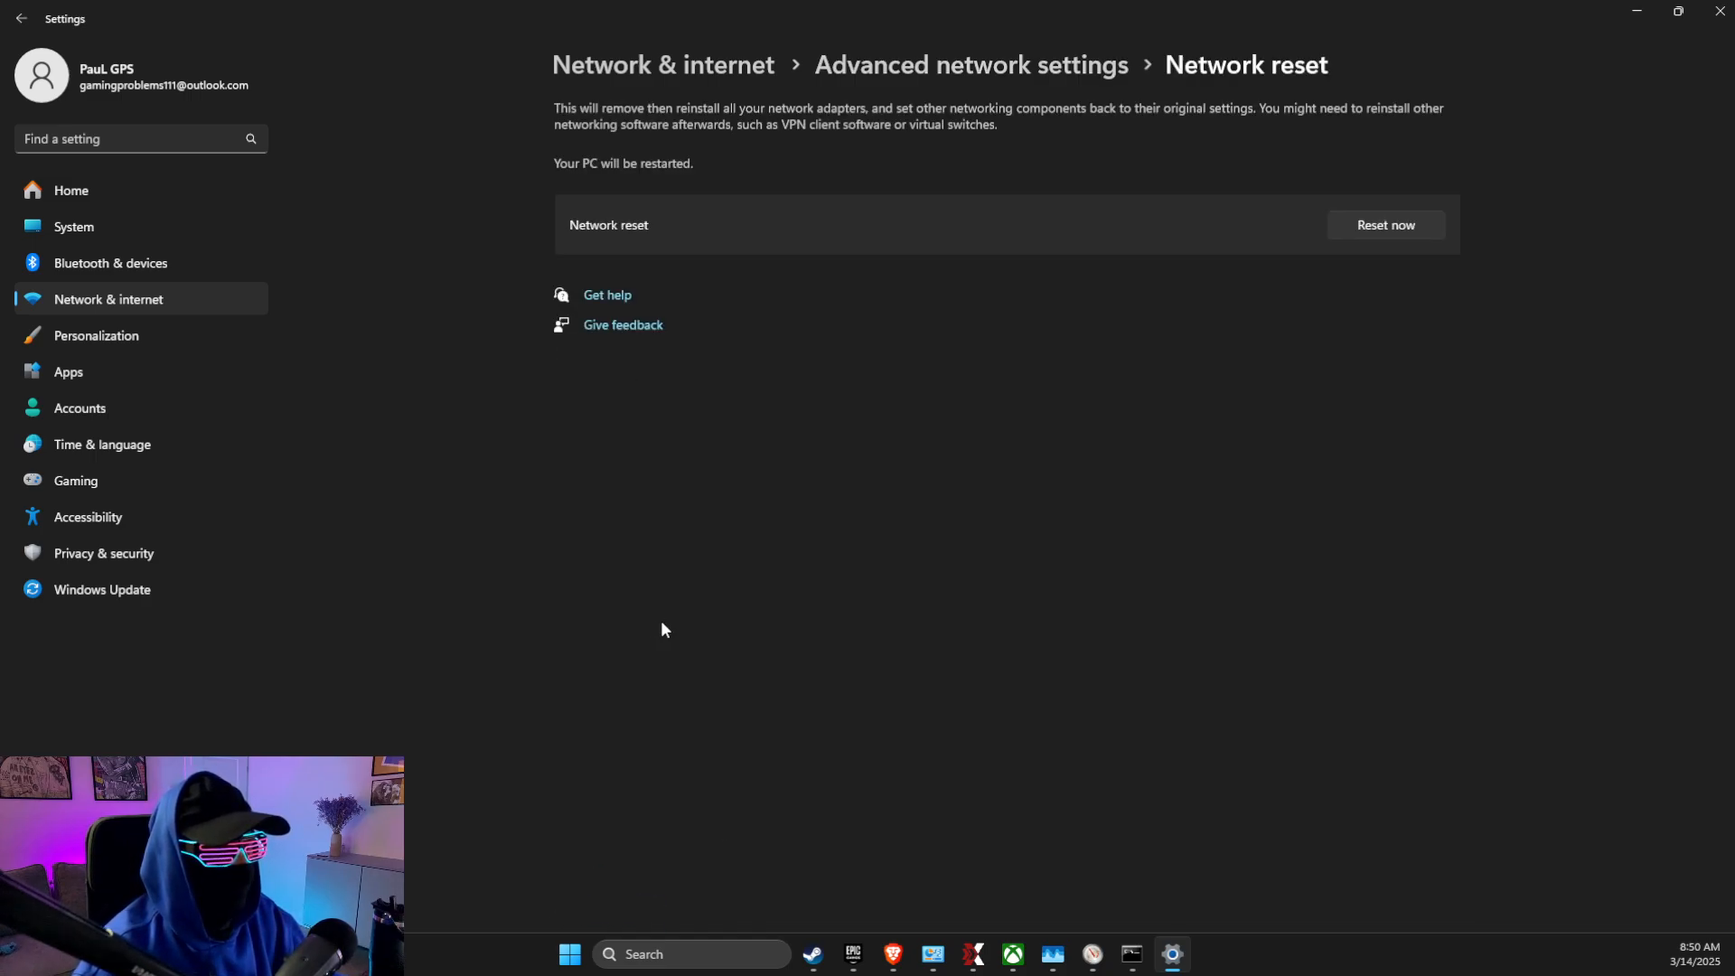
pyautogui.moveTo(1578, 49)
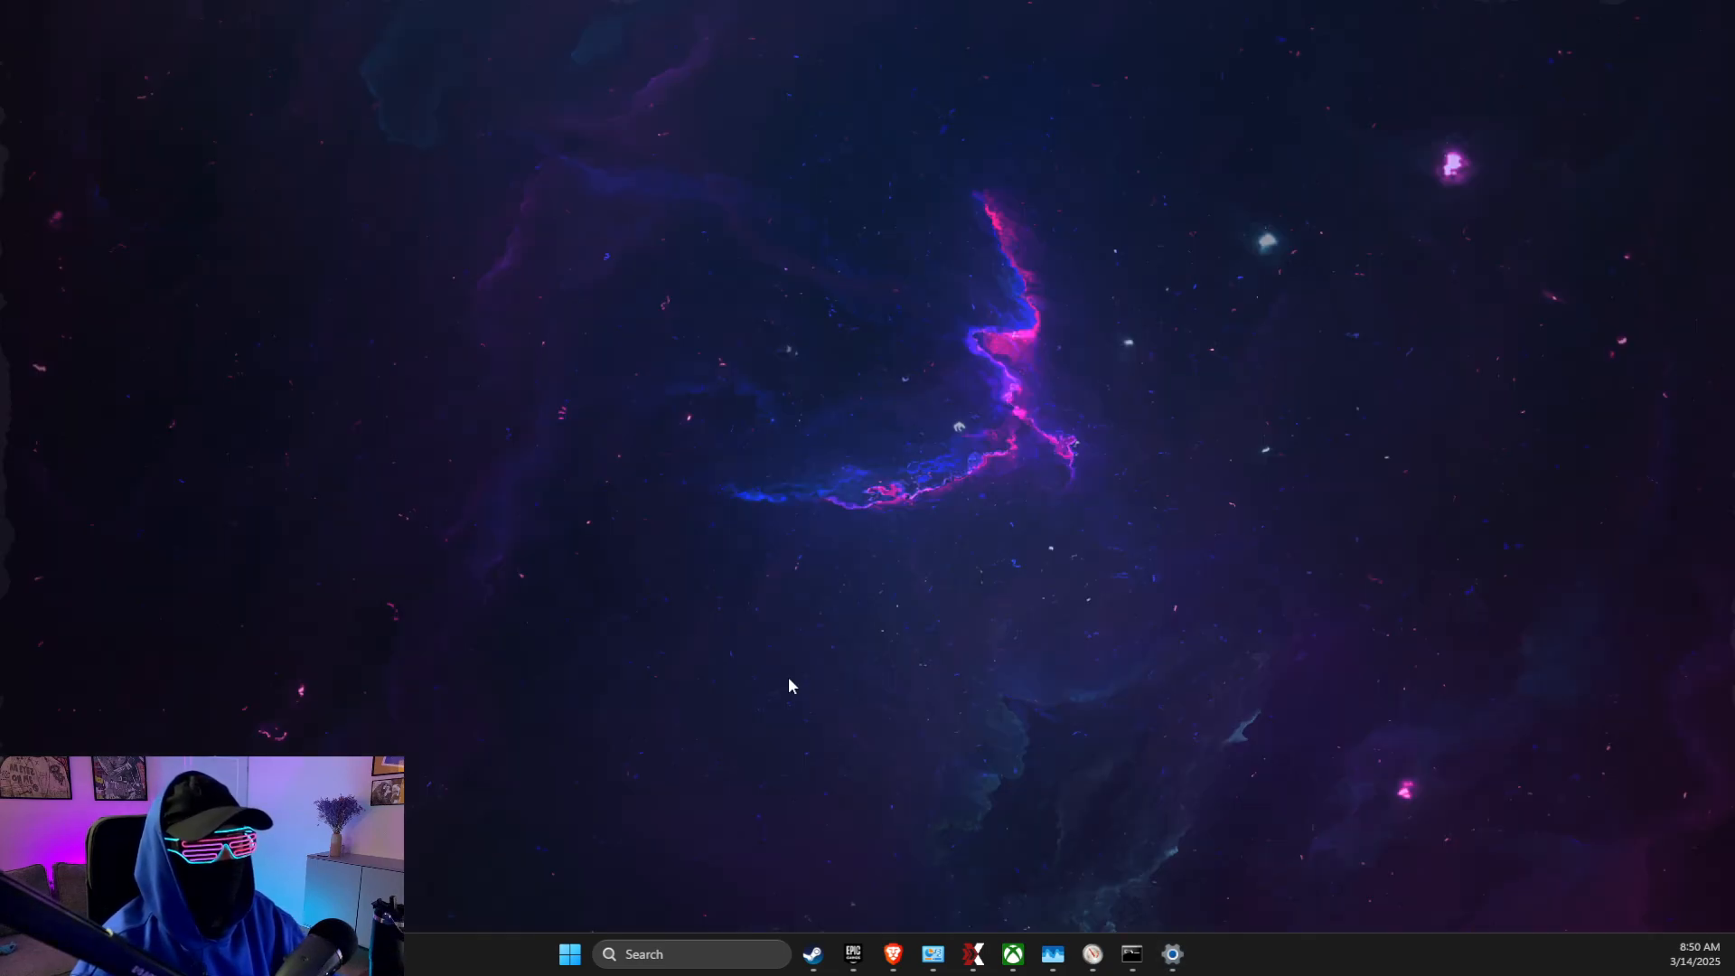
# Reach the Ethernet adapter's IPv4 properties through Control Panel's Network and Sharing Center
pyautogui.write('control panel')
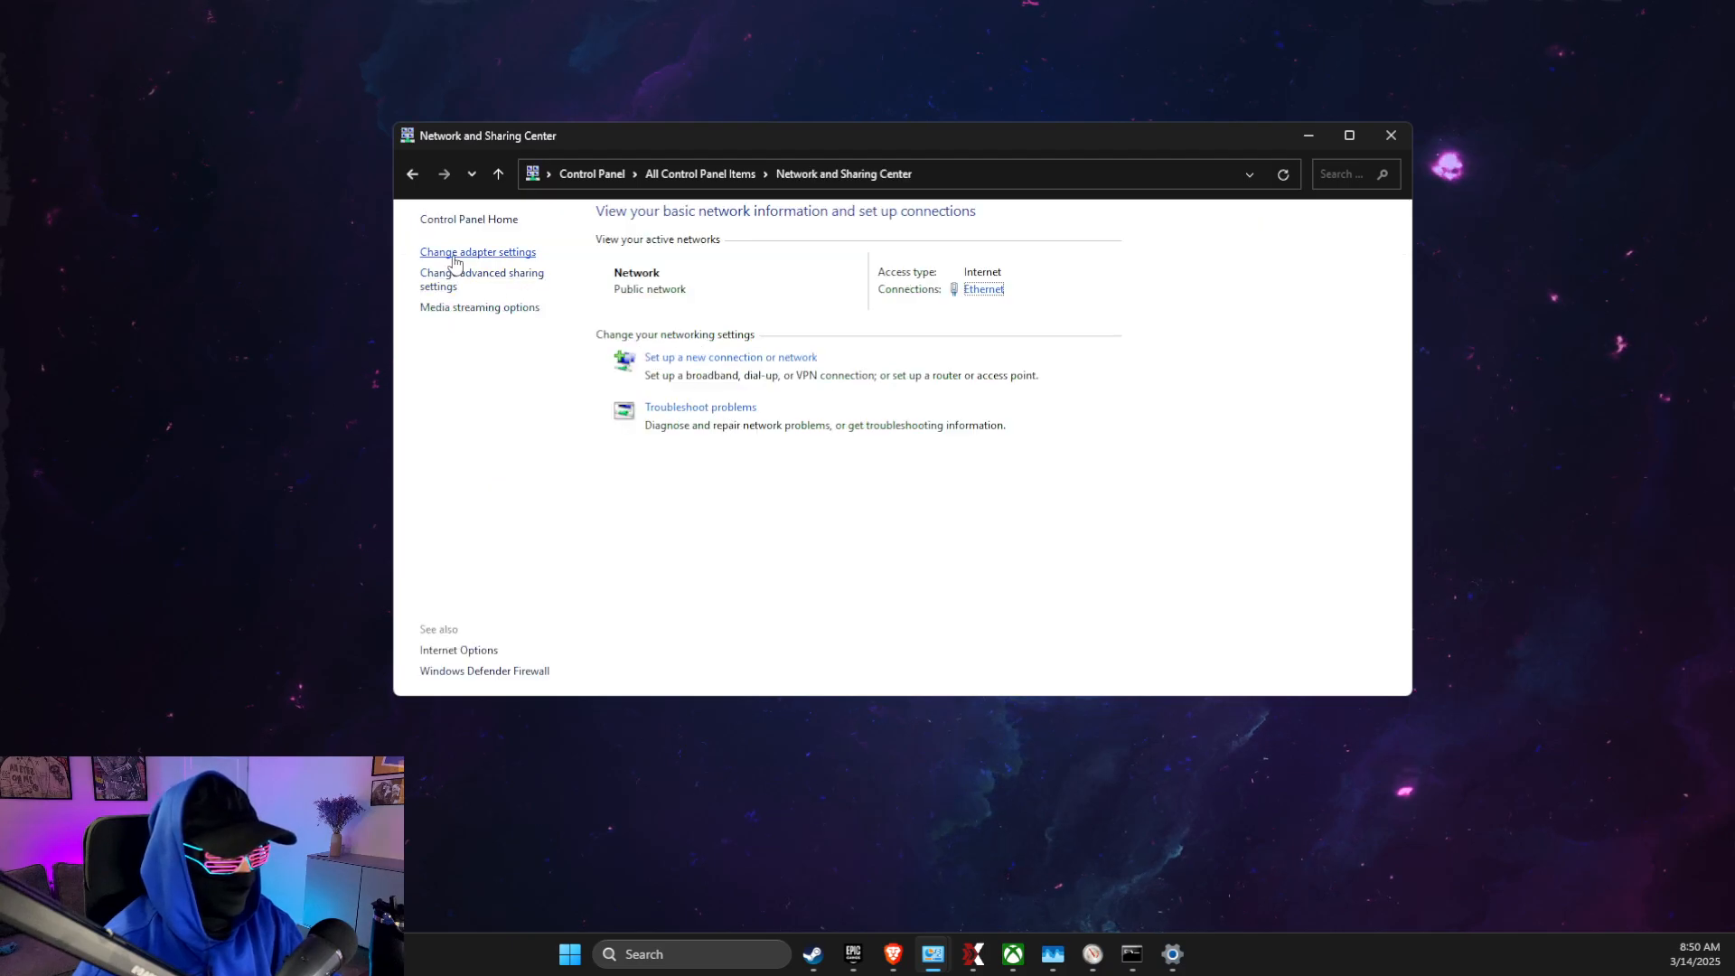
pyautogui.click(477, 252)
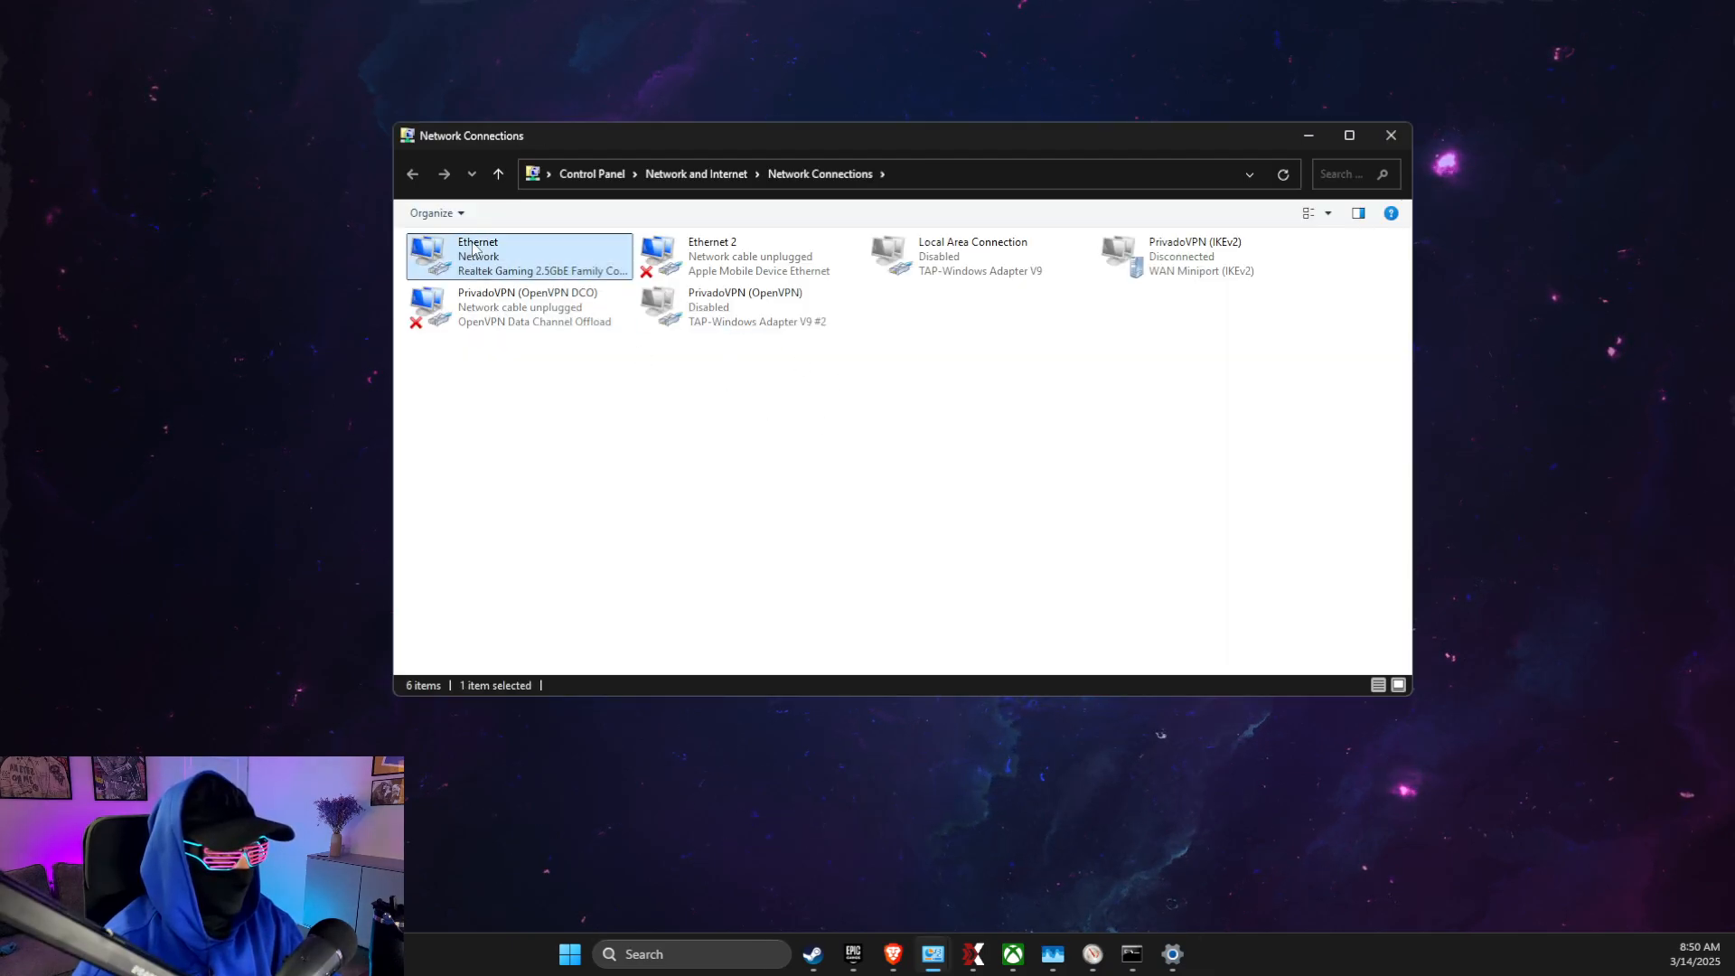
pyautogui.rightClick(475, 255)
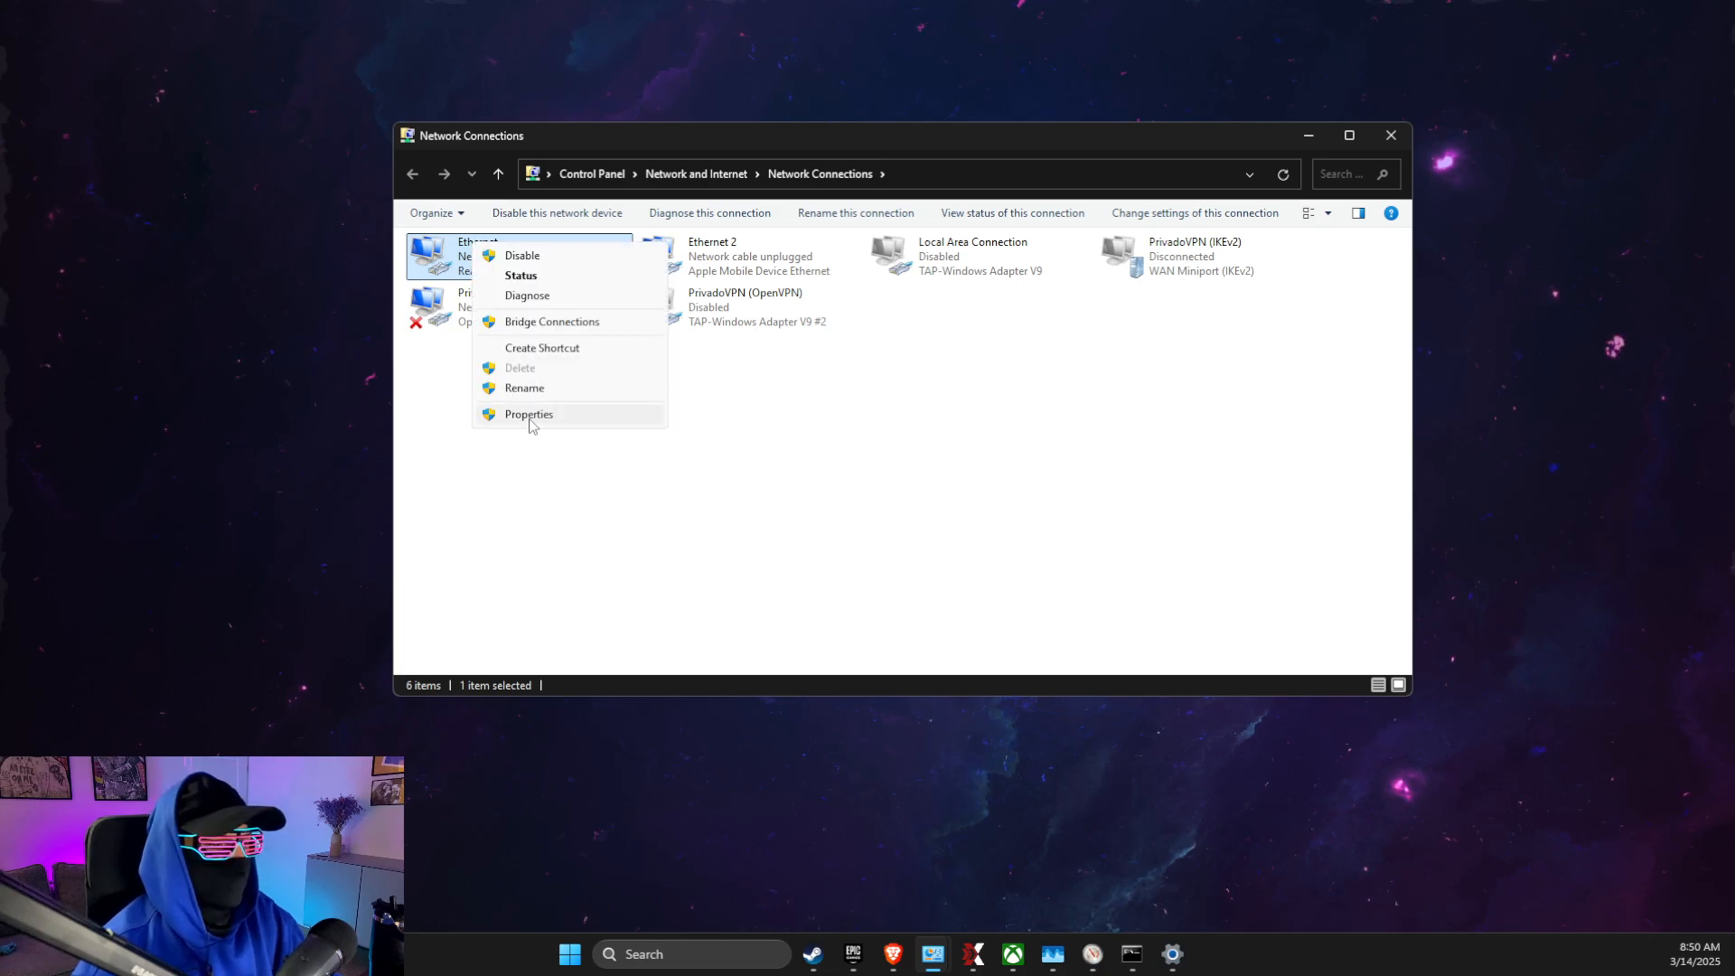
pyautogui.click(528, 412)
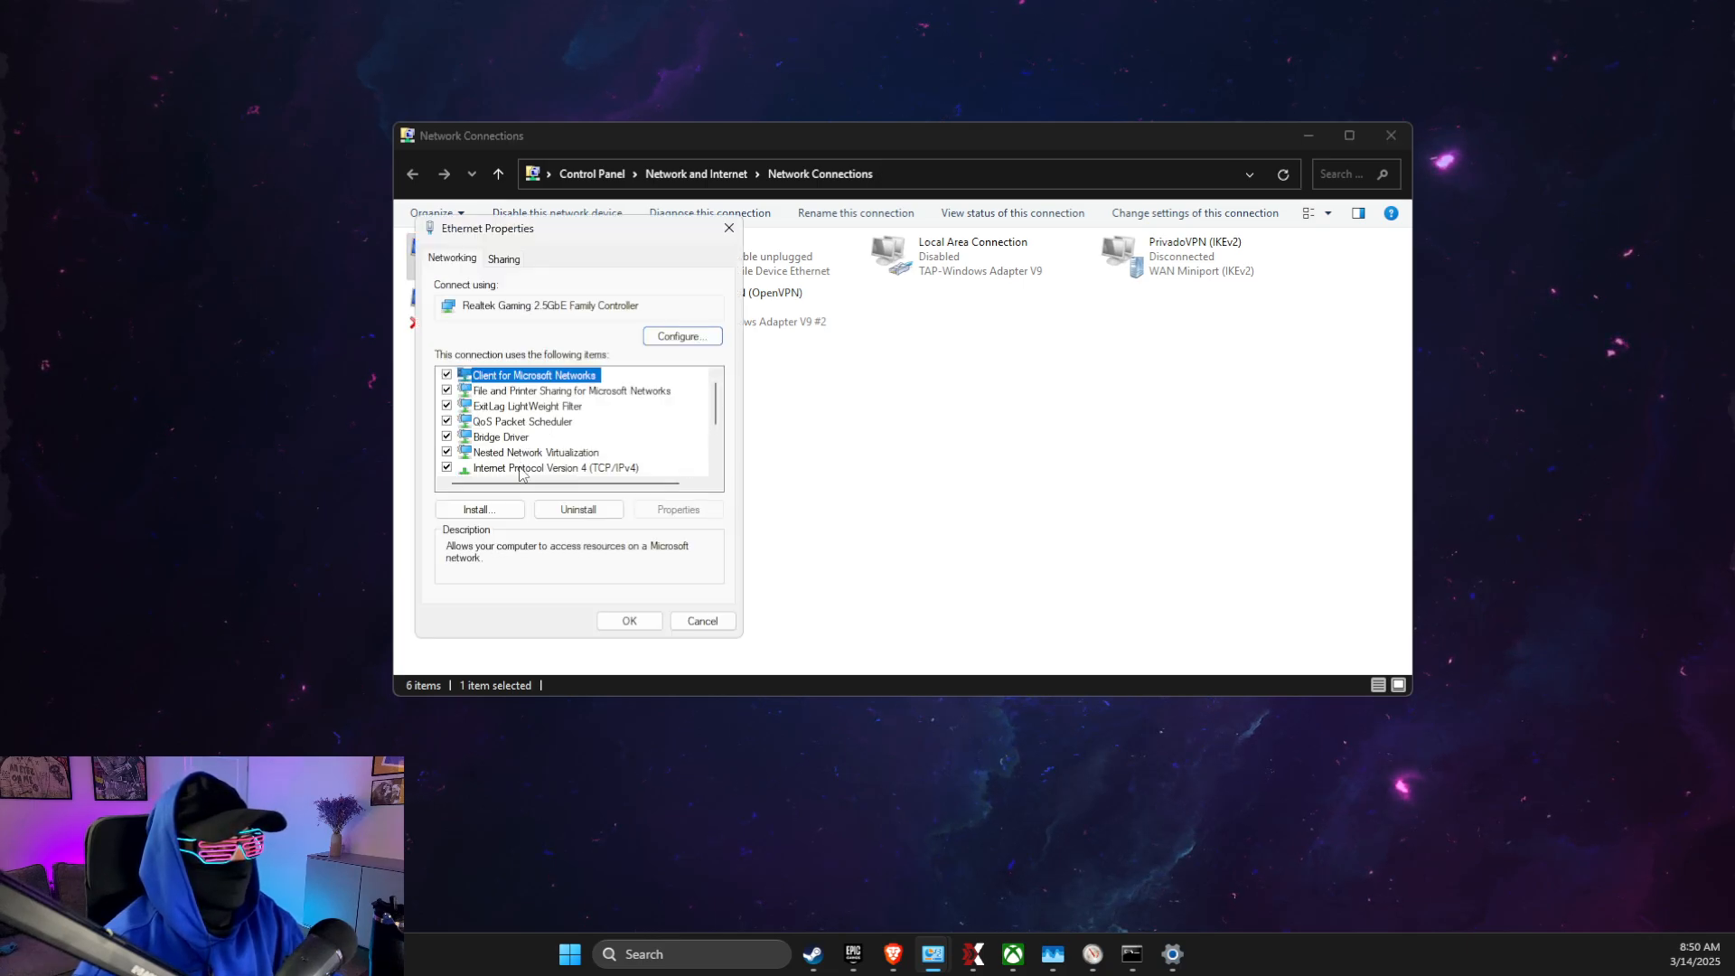
pyautogui.click(555, 466)
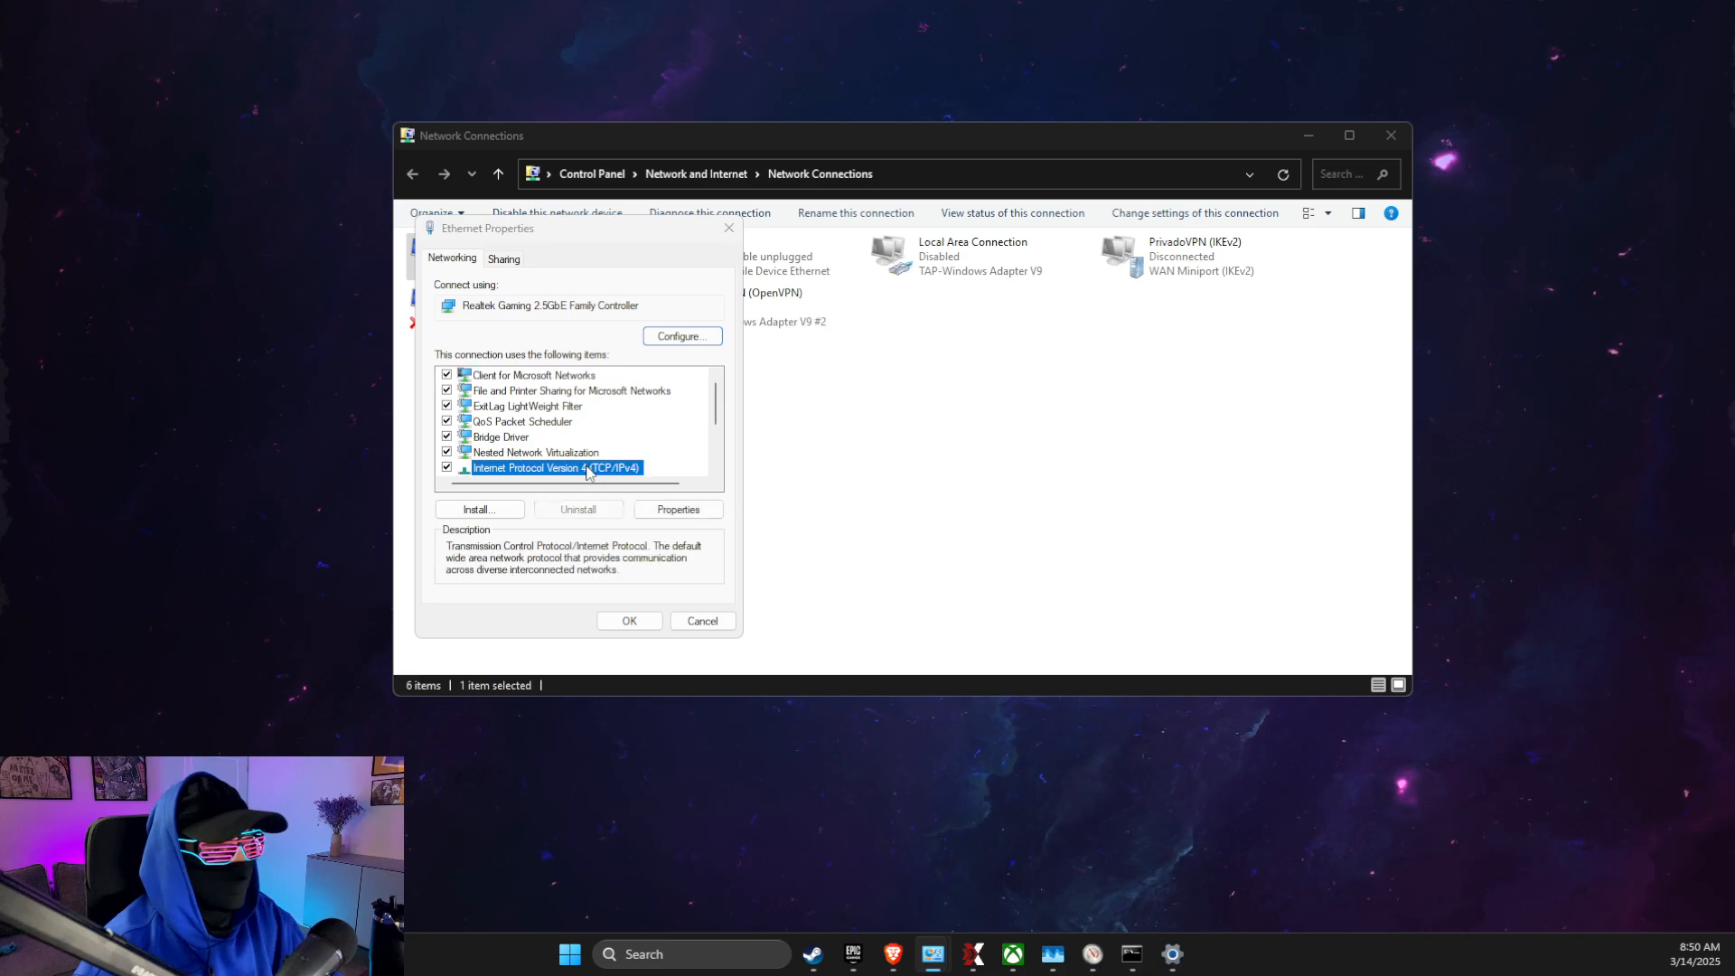
pyautogui.click(677, 510)
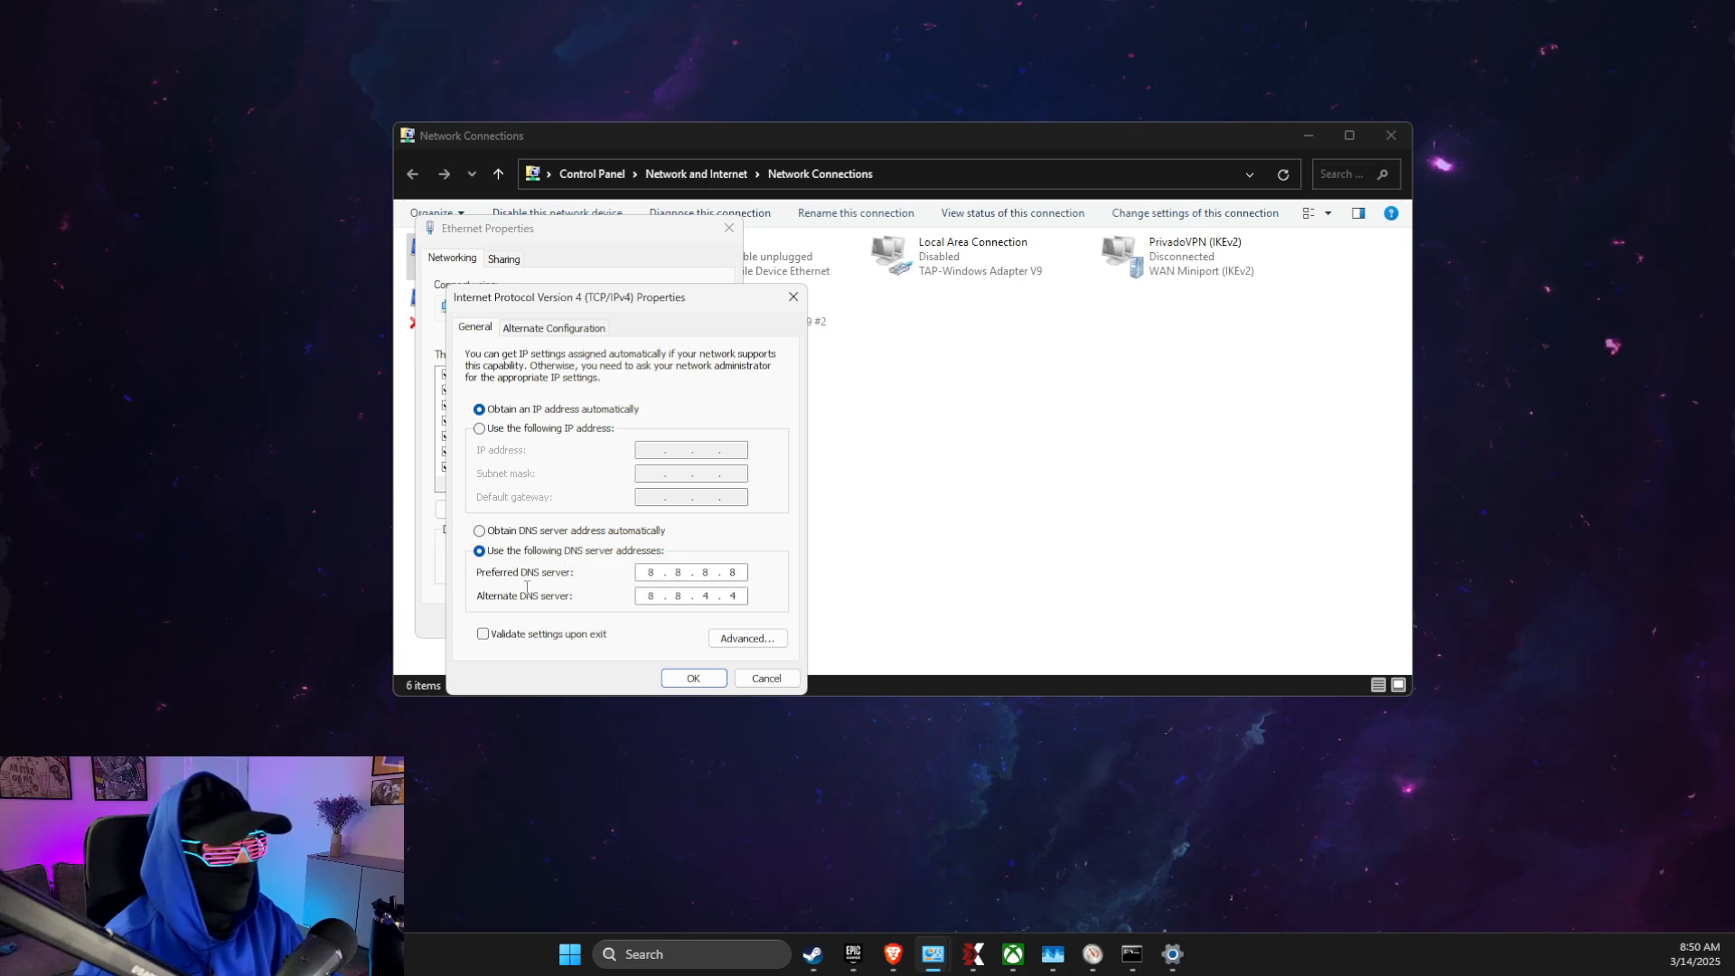
pyautogui.moveTo(750, 663)
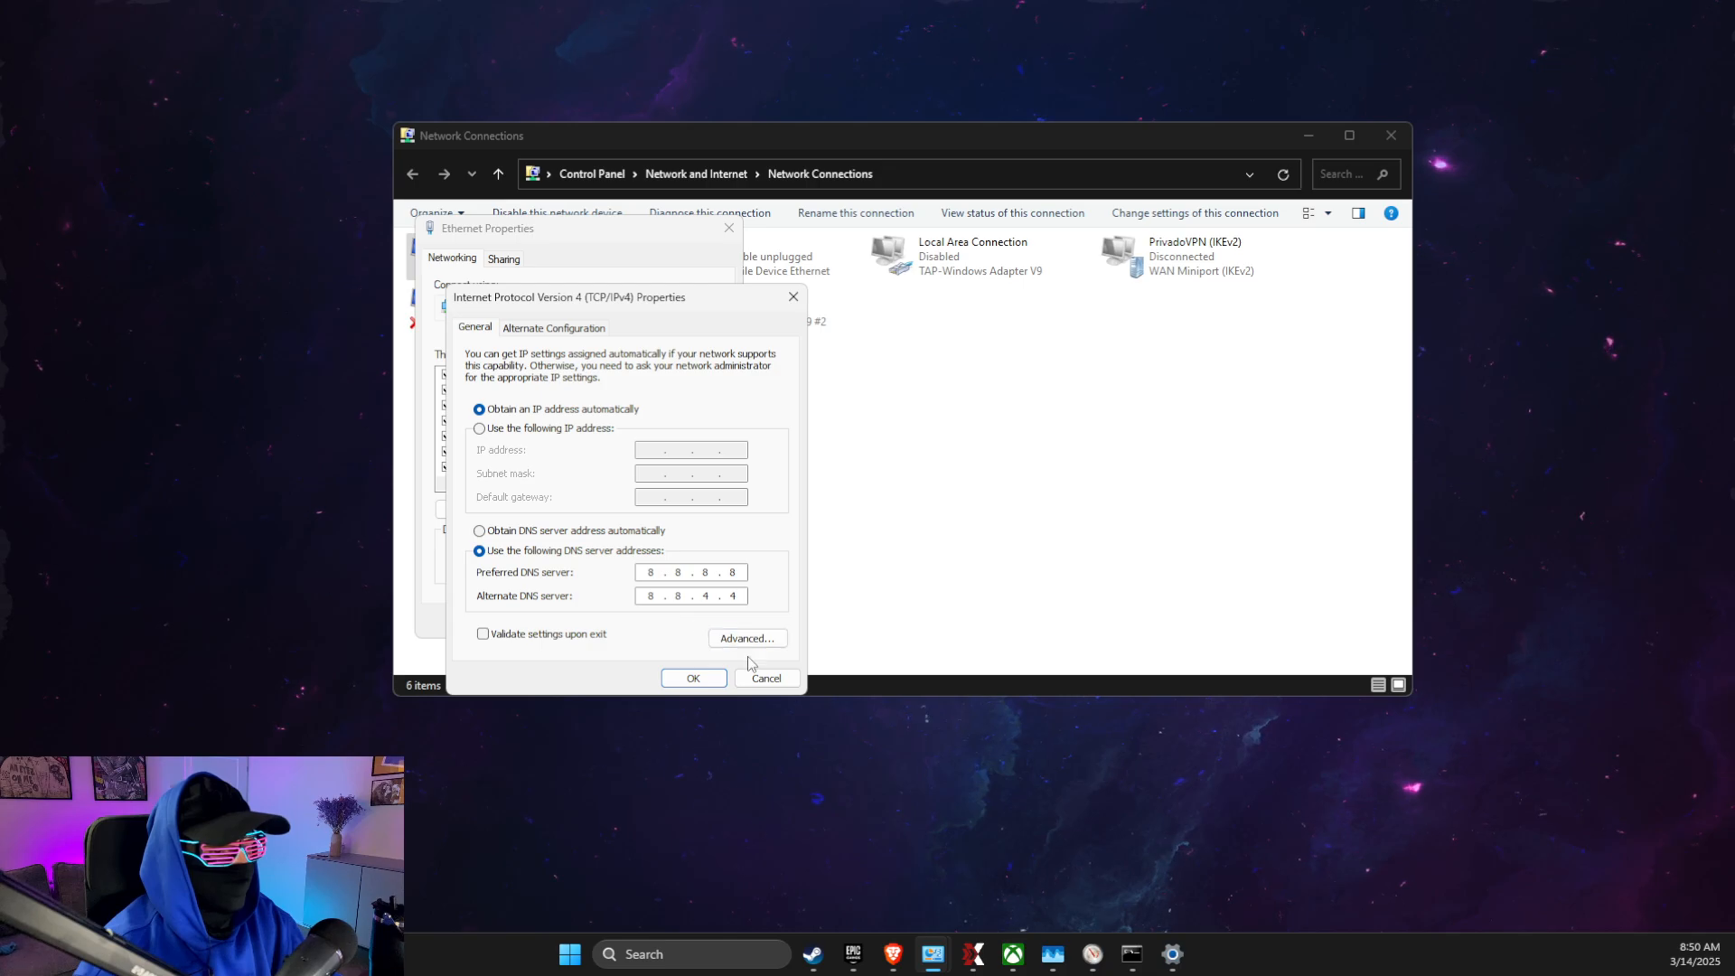
# Confirm DNS servers 8.8.8.8 and 8.8.4.4 and close the network windows
pyautogui.click(692, 678)
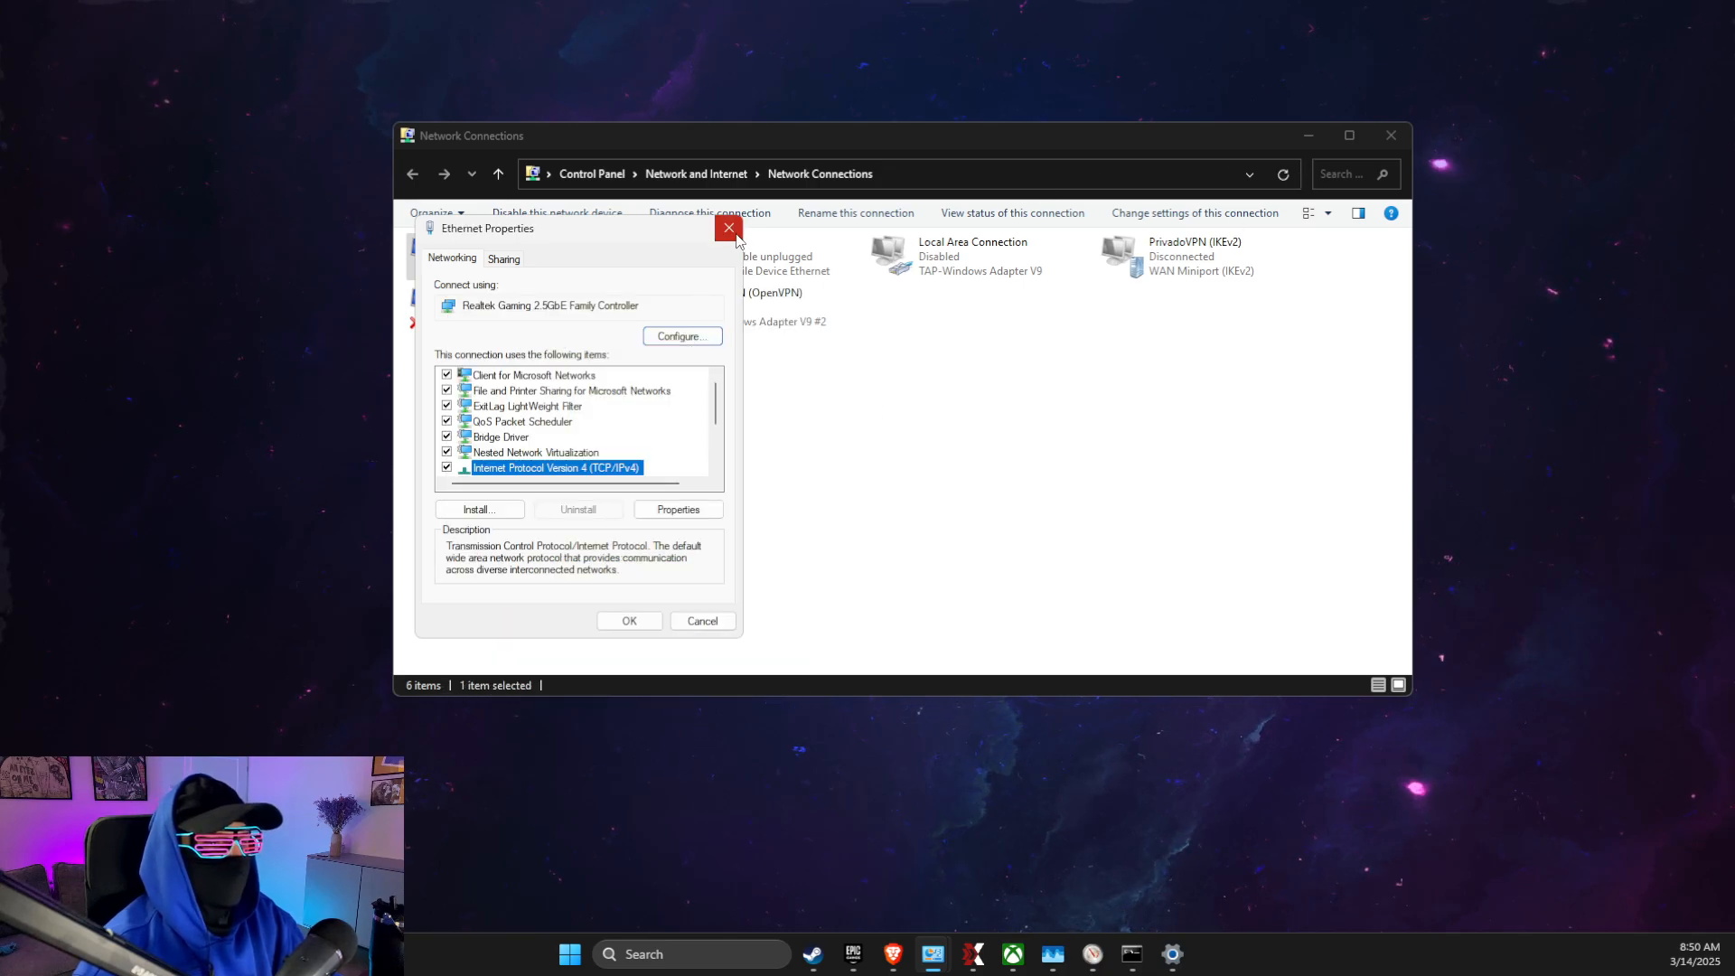
pyautogui.click(728, 228)
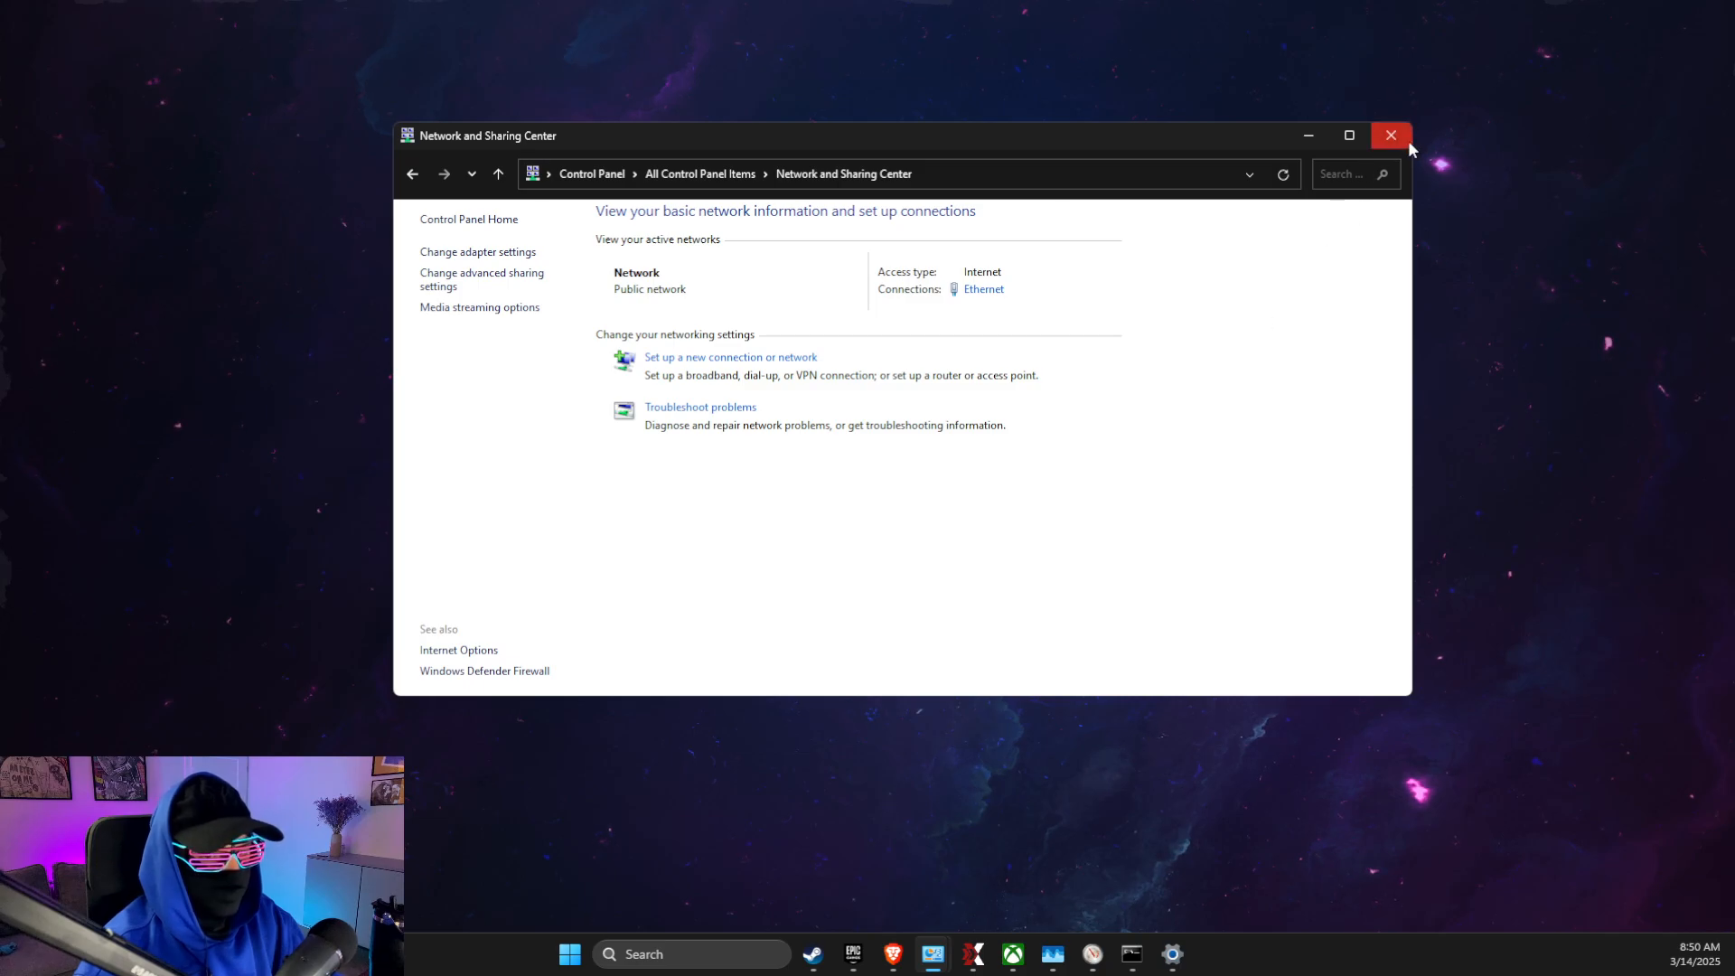
pyautogui.click(1391, 135)
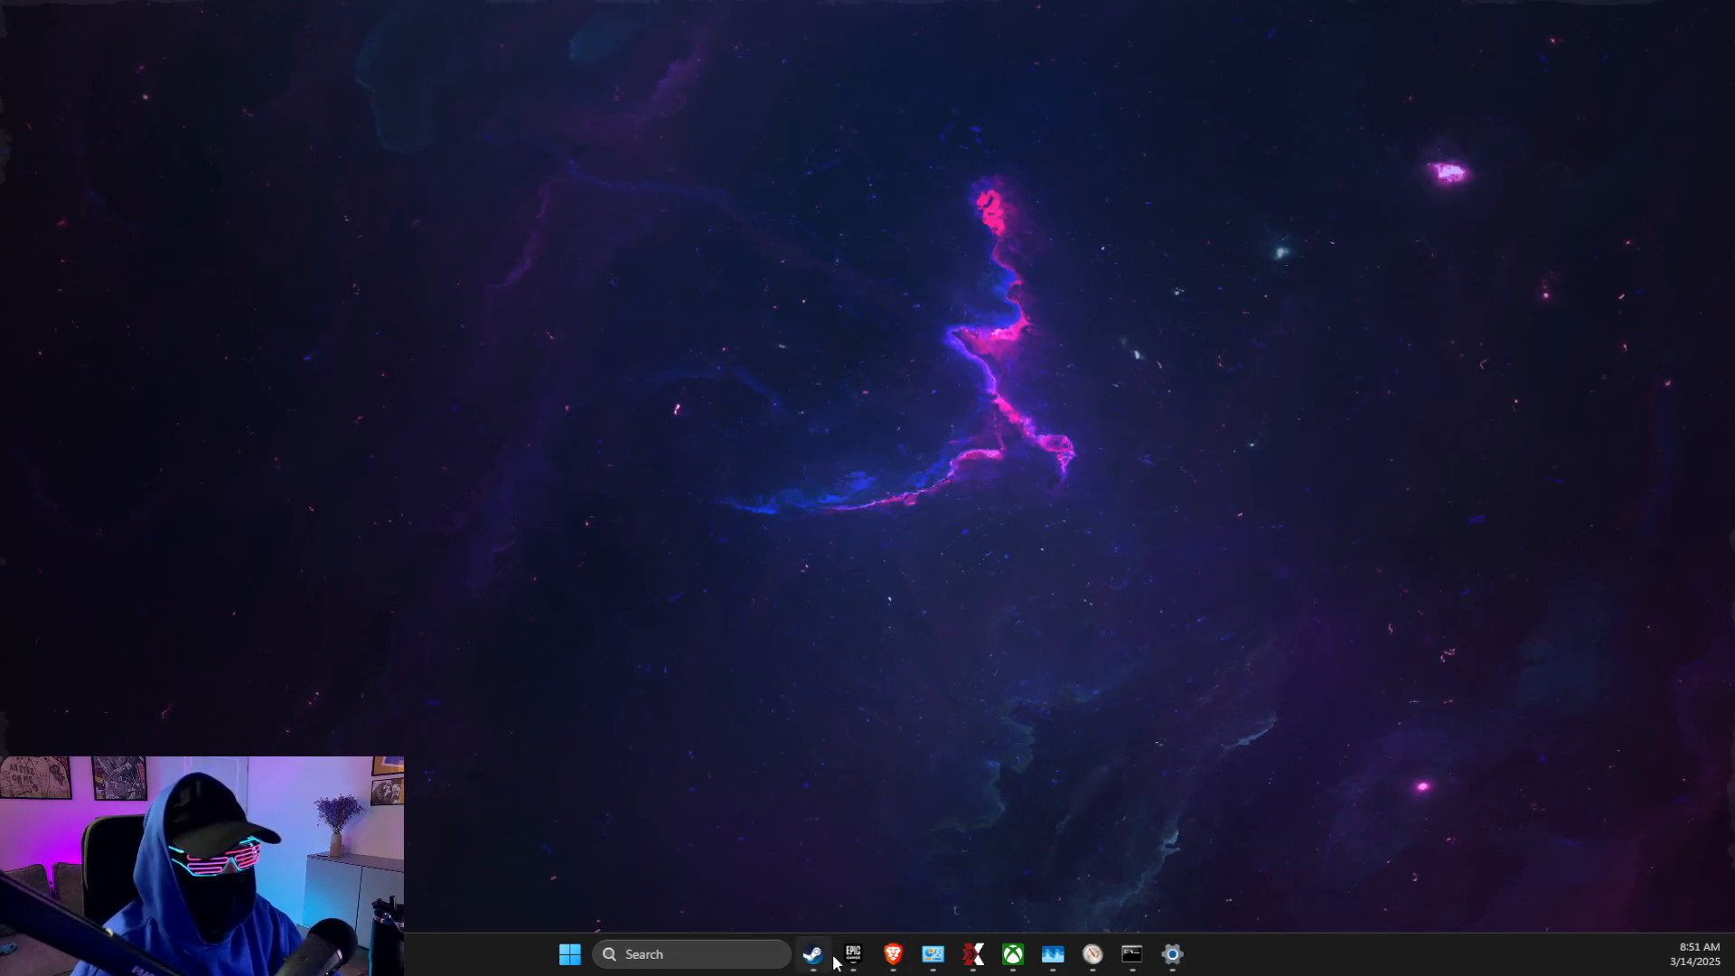
# Browse Rust's installed files from its Steam Library properties to locate Rust.exe
pyautogui.click(811, 954)
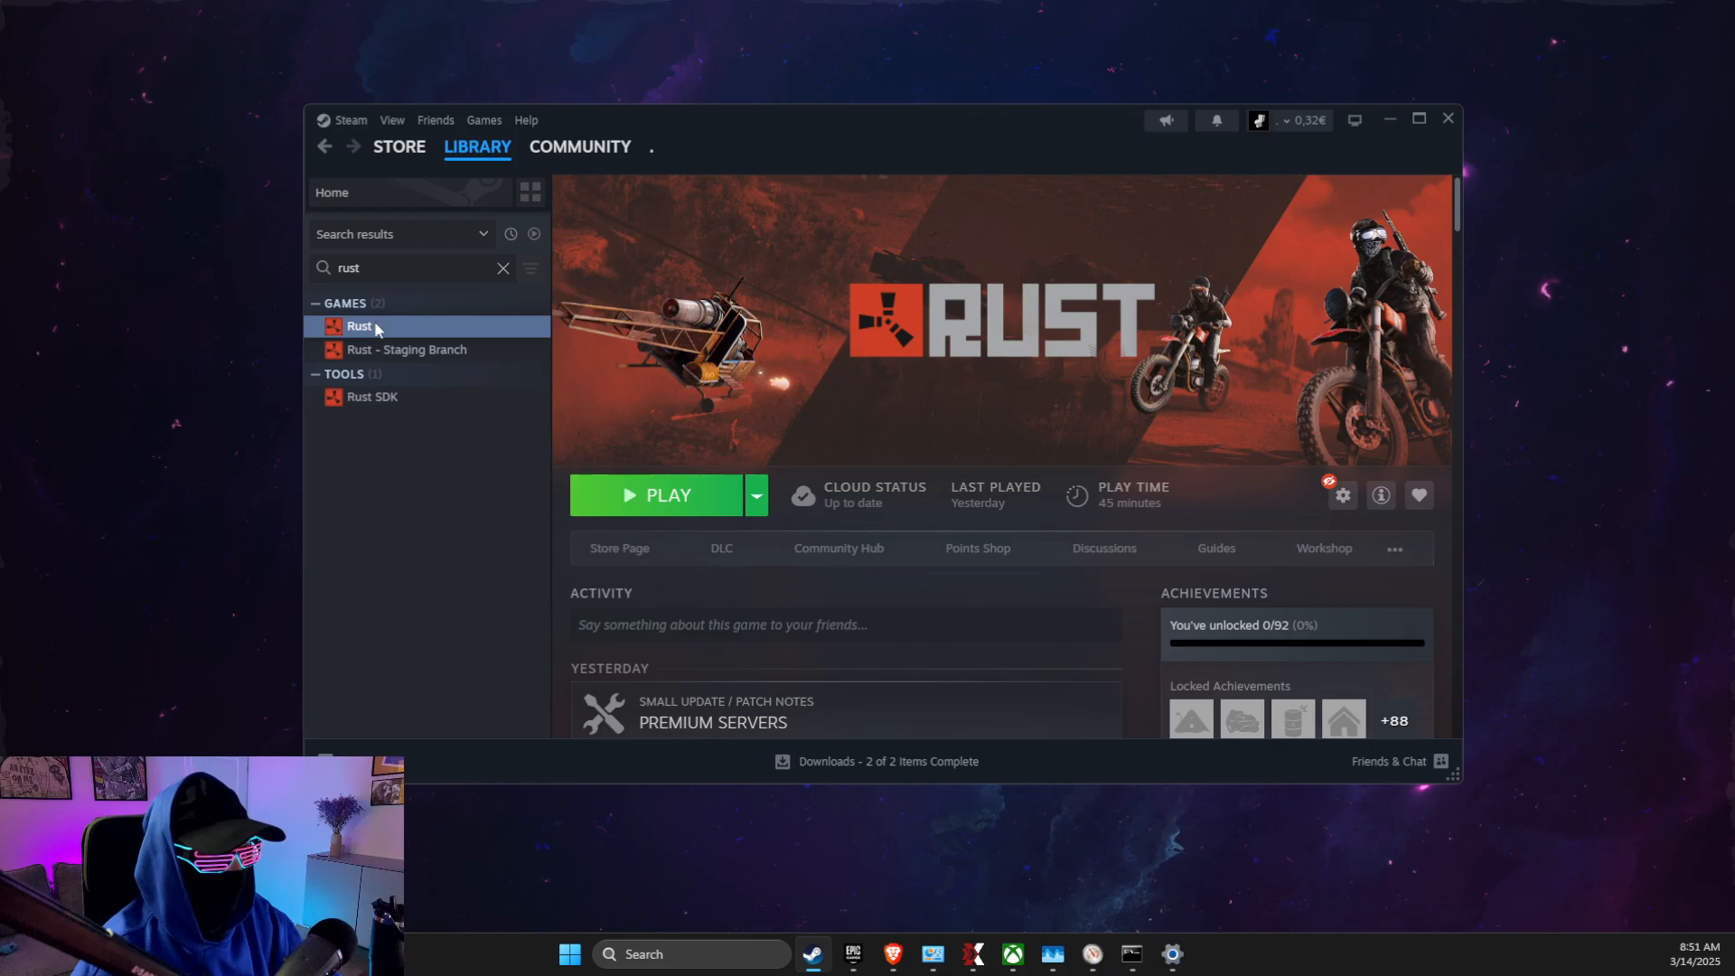
pyautogui.click(1339, 495)
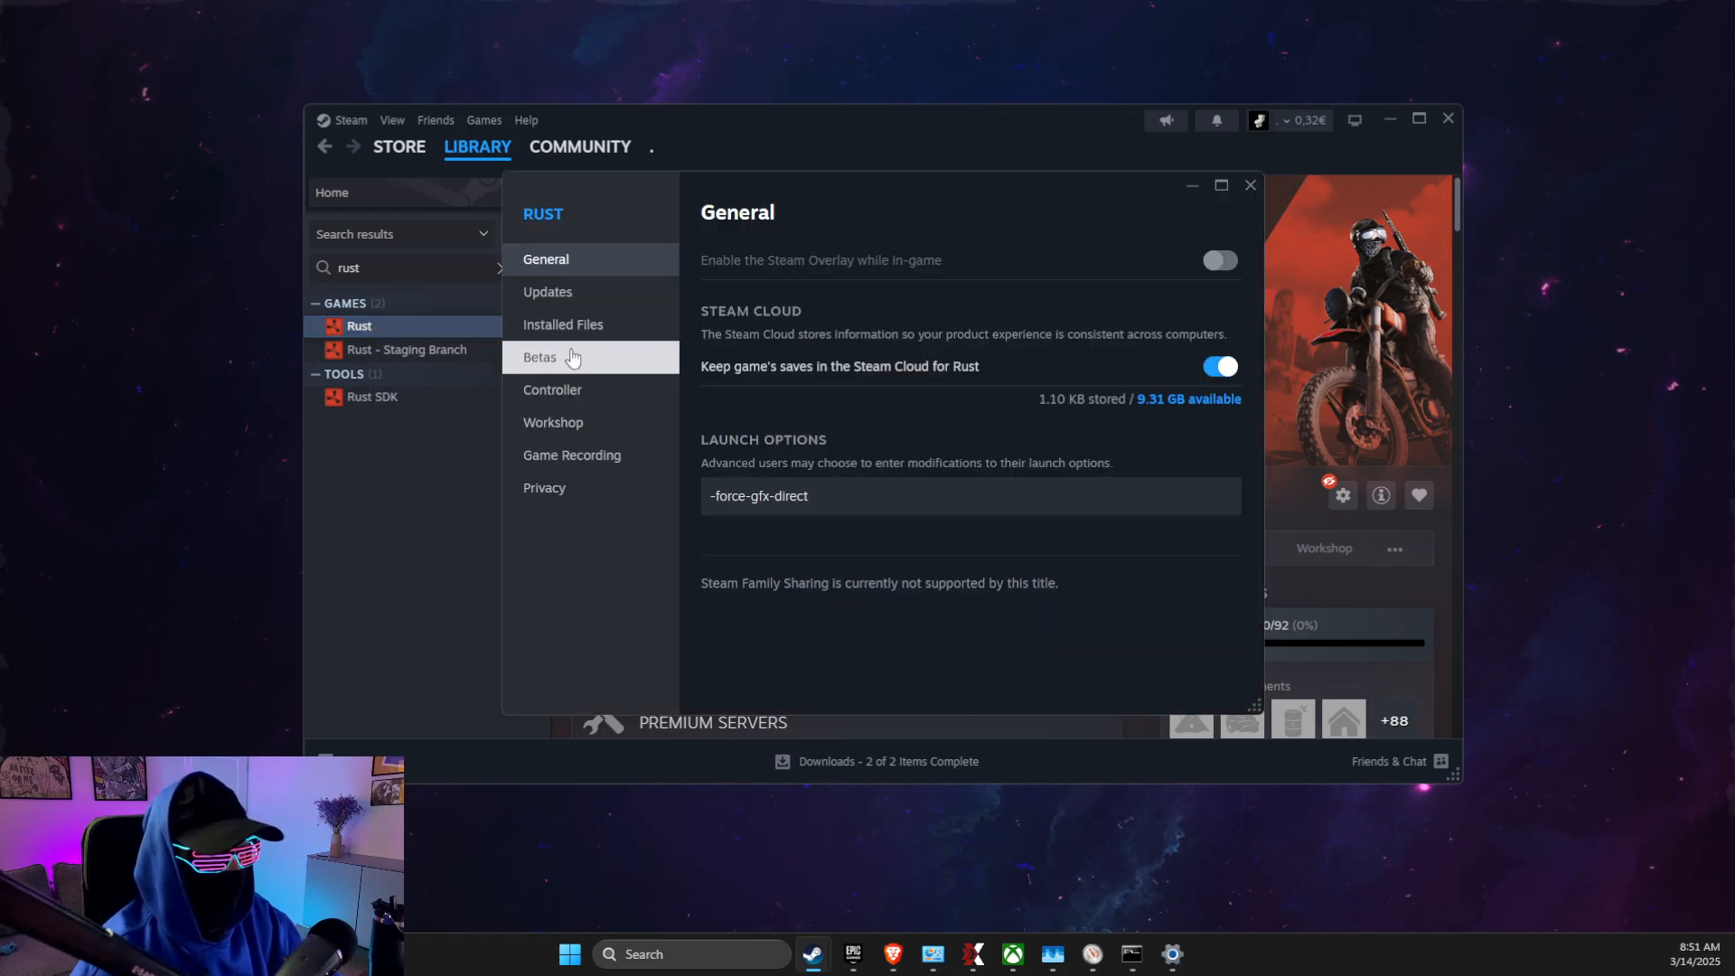
pyautogui.click(562, 324)
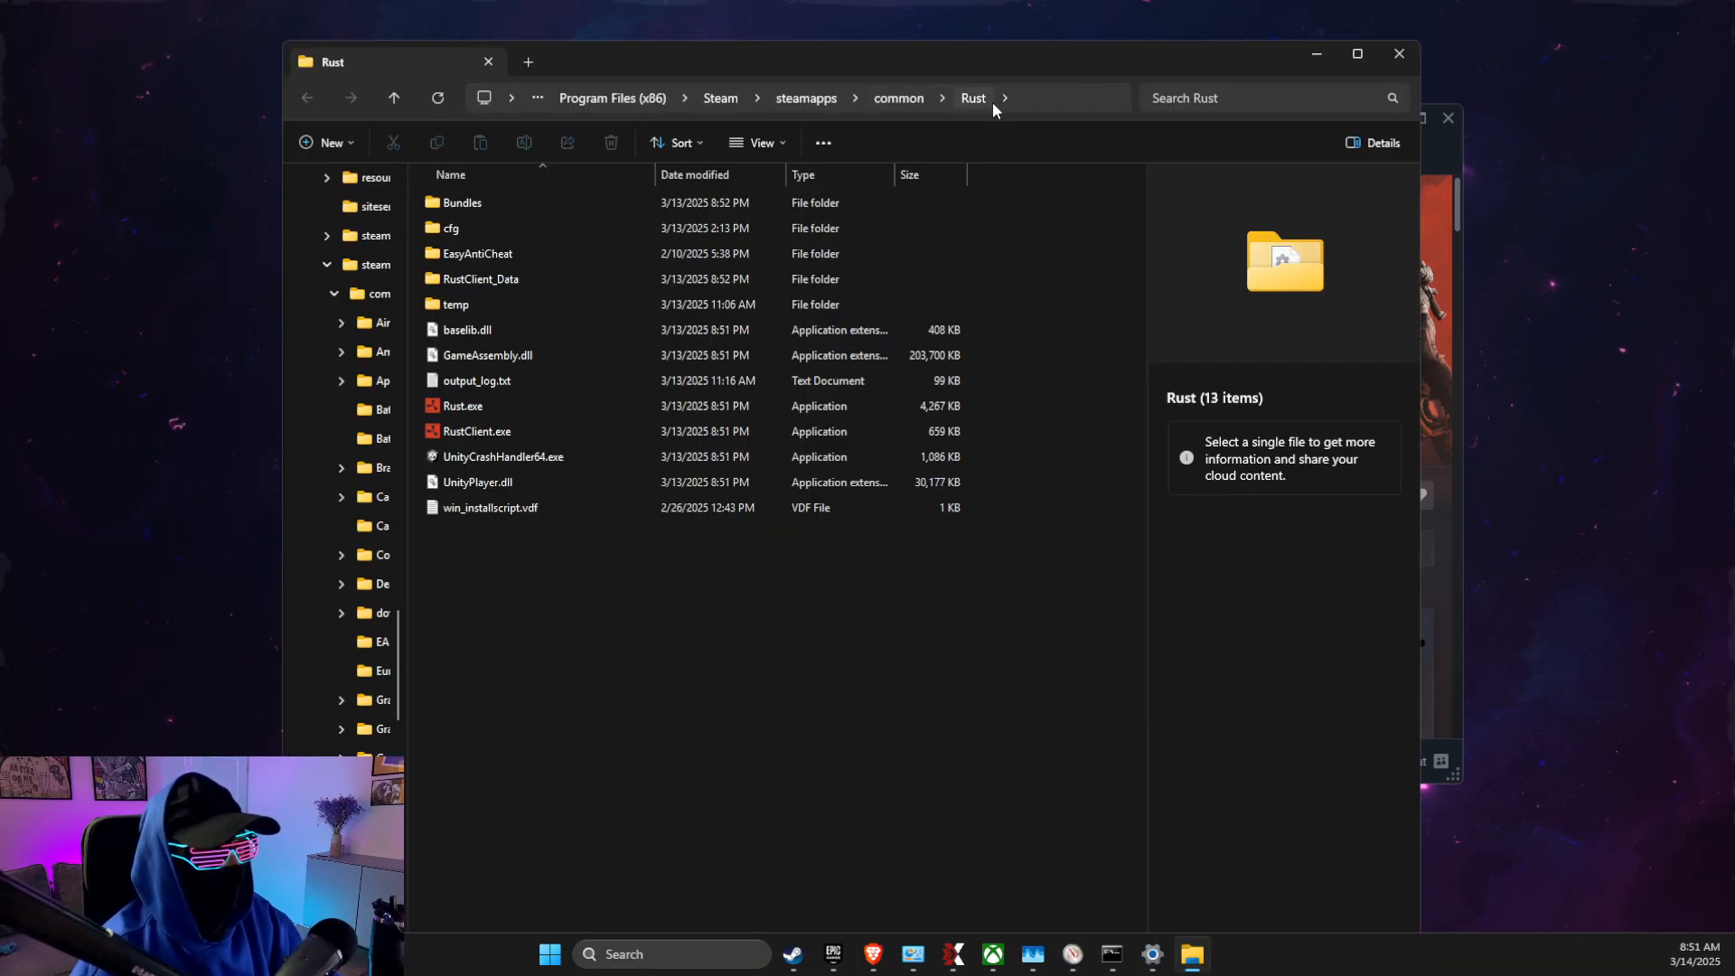
pyautogui.click(461, 407)
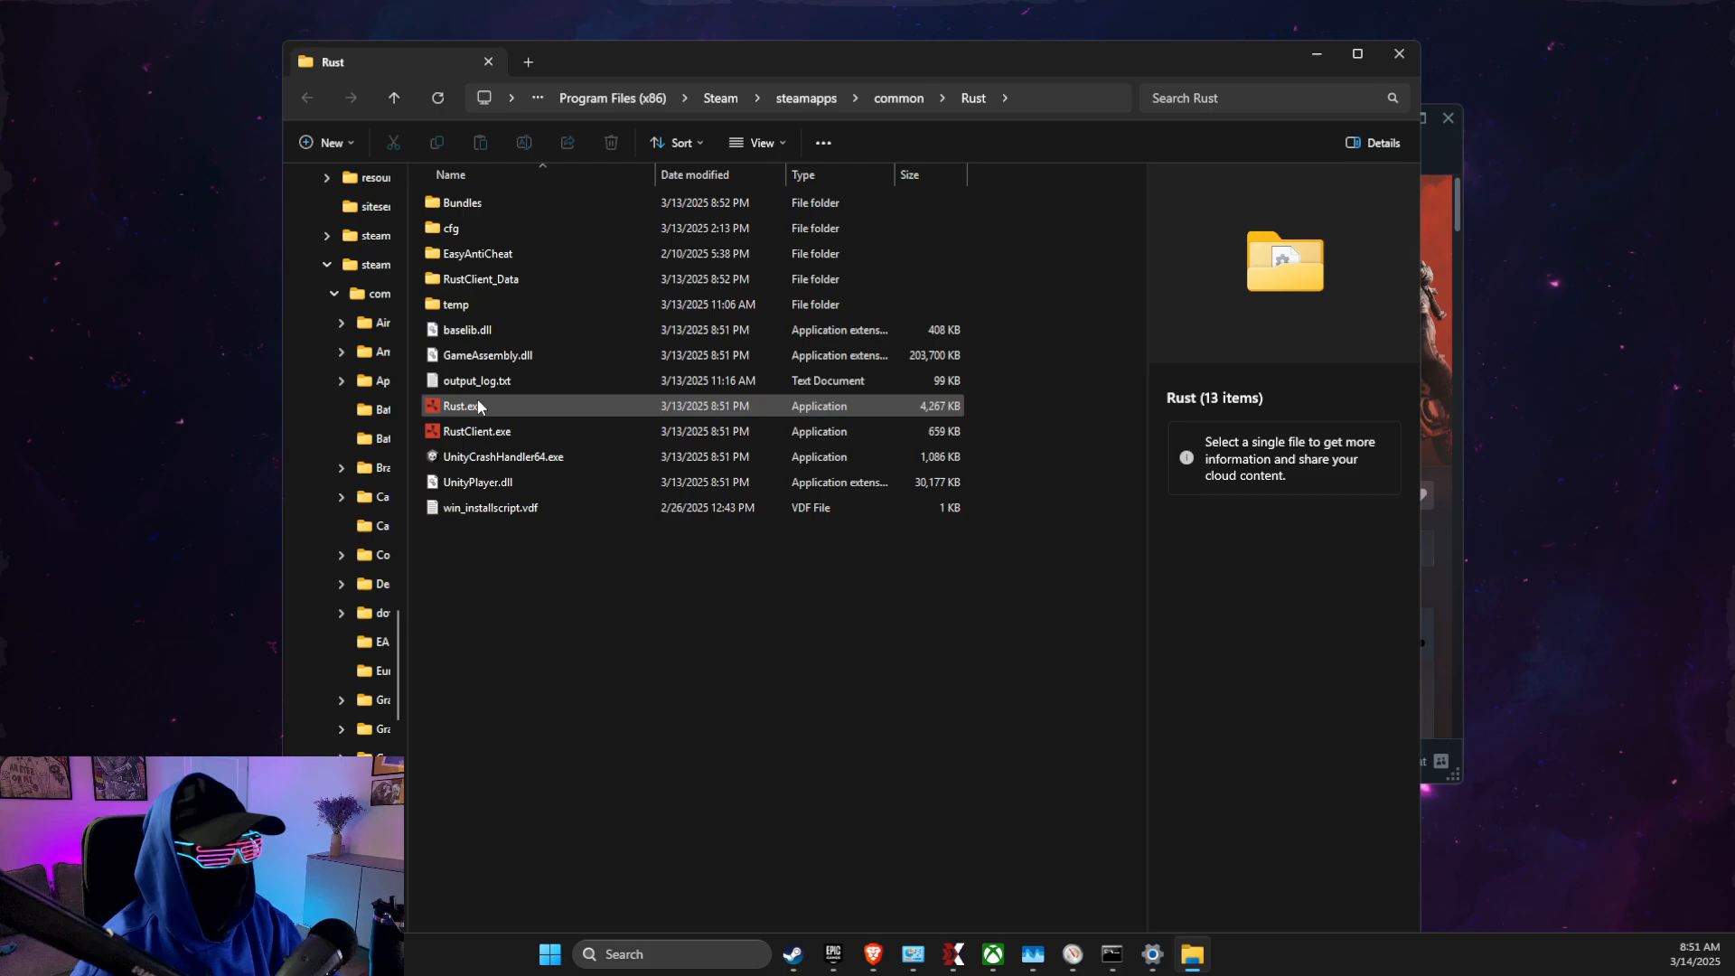
pyautogui.moveTo(466, 408)
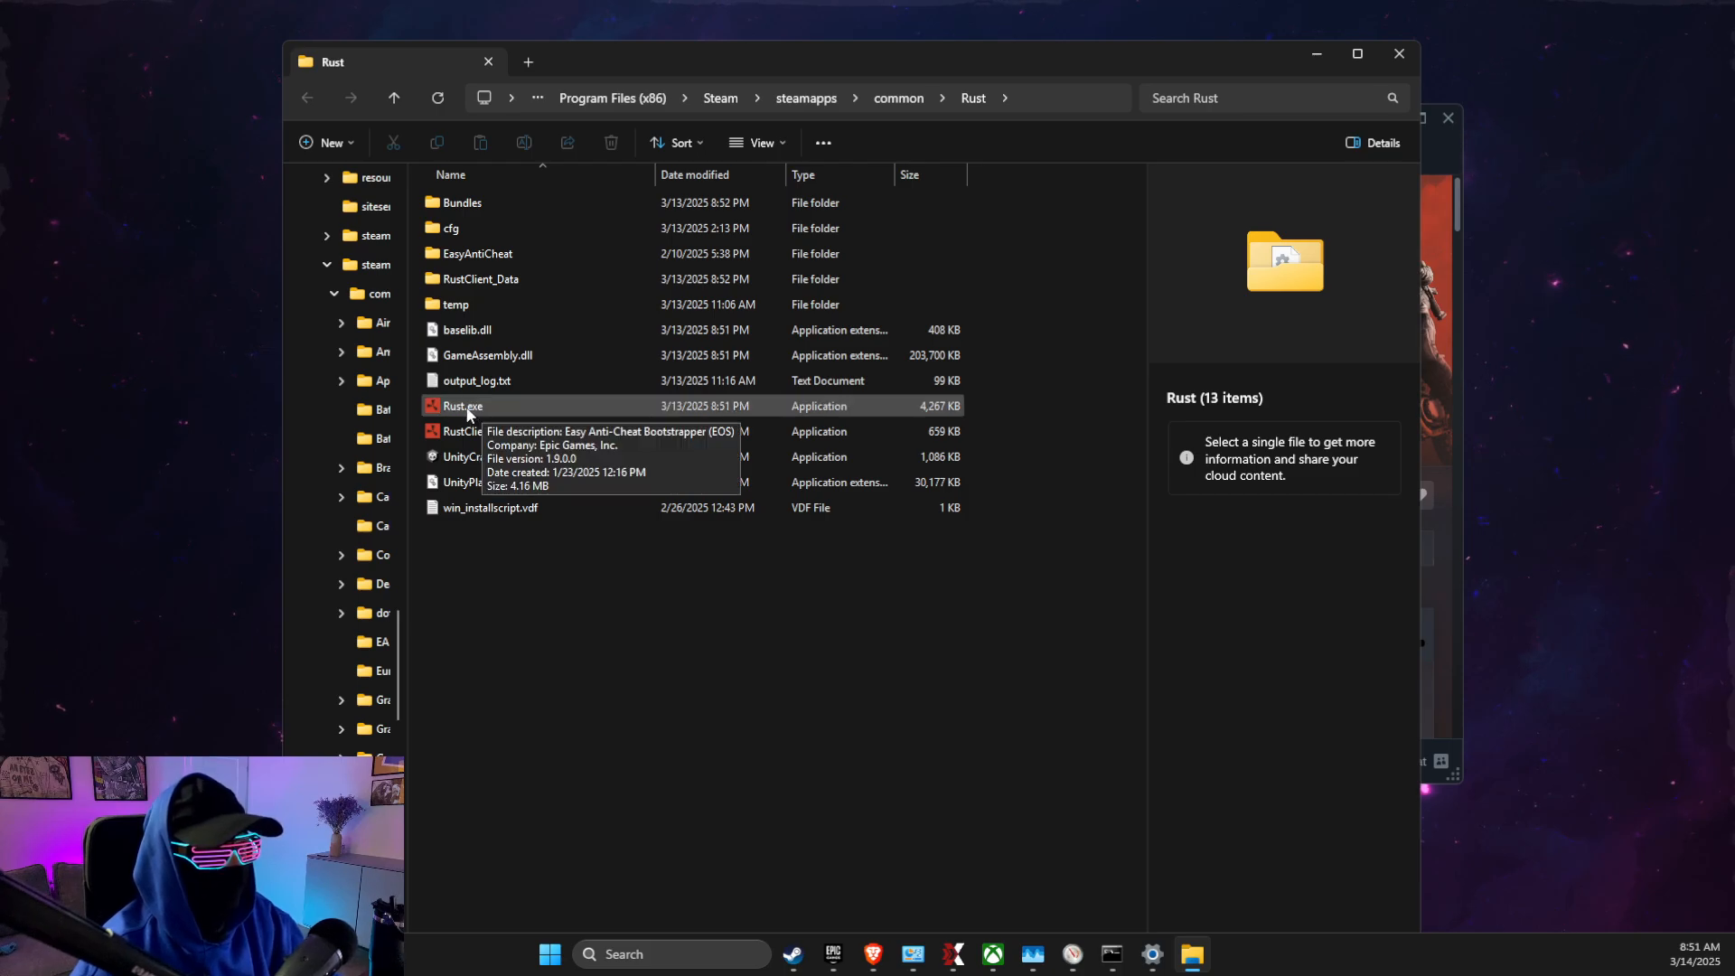
pyautogui.moveTo(464, 417)
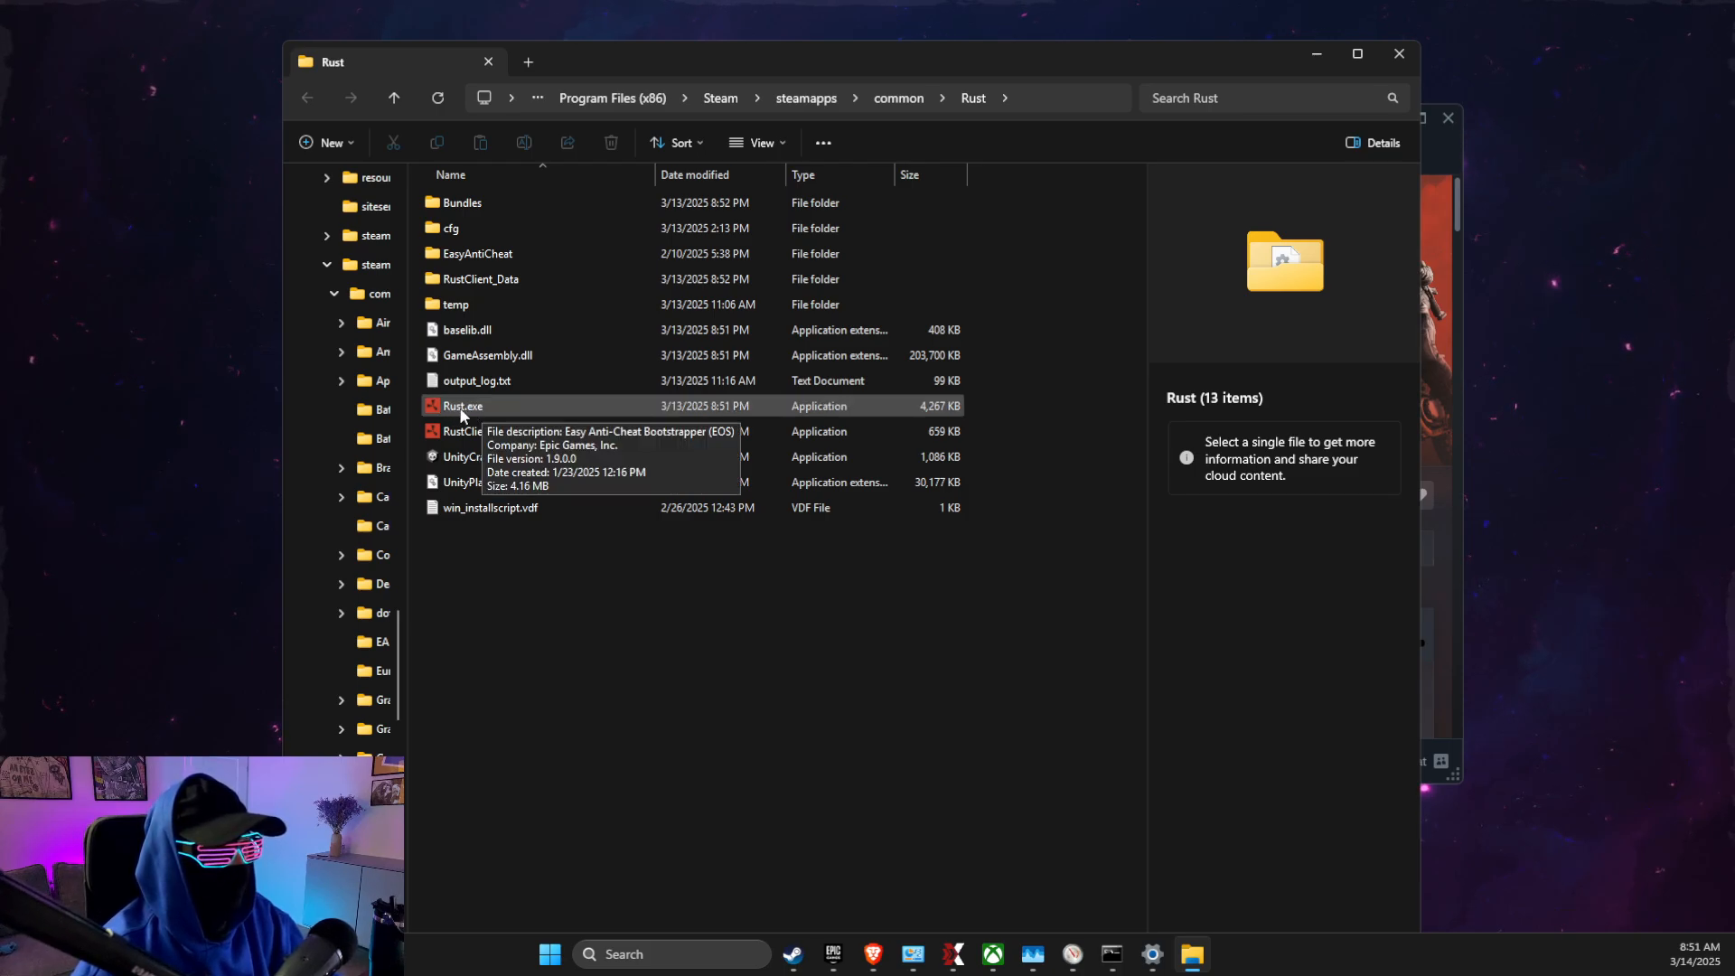
pyautogui.moveTo(495, 414)
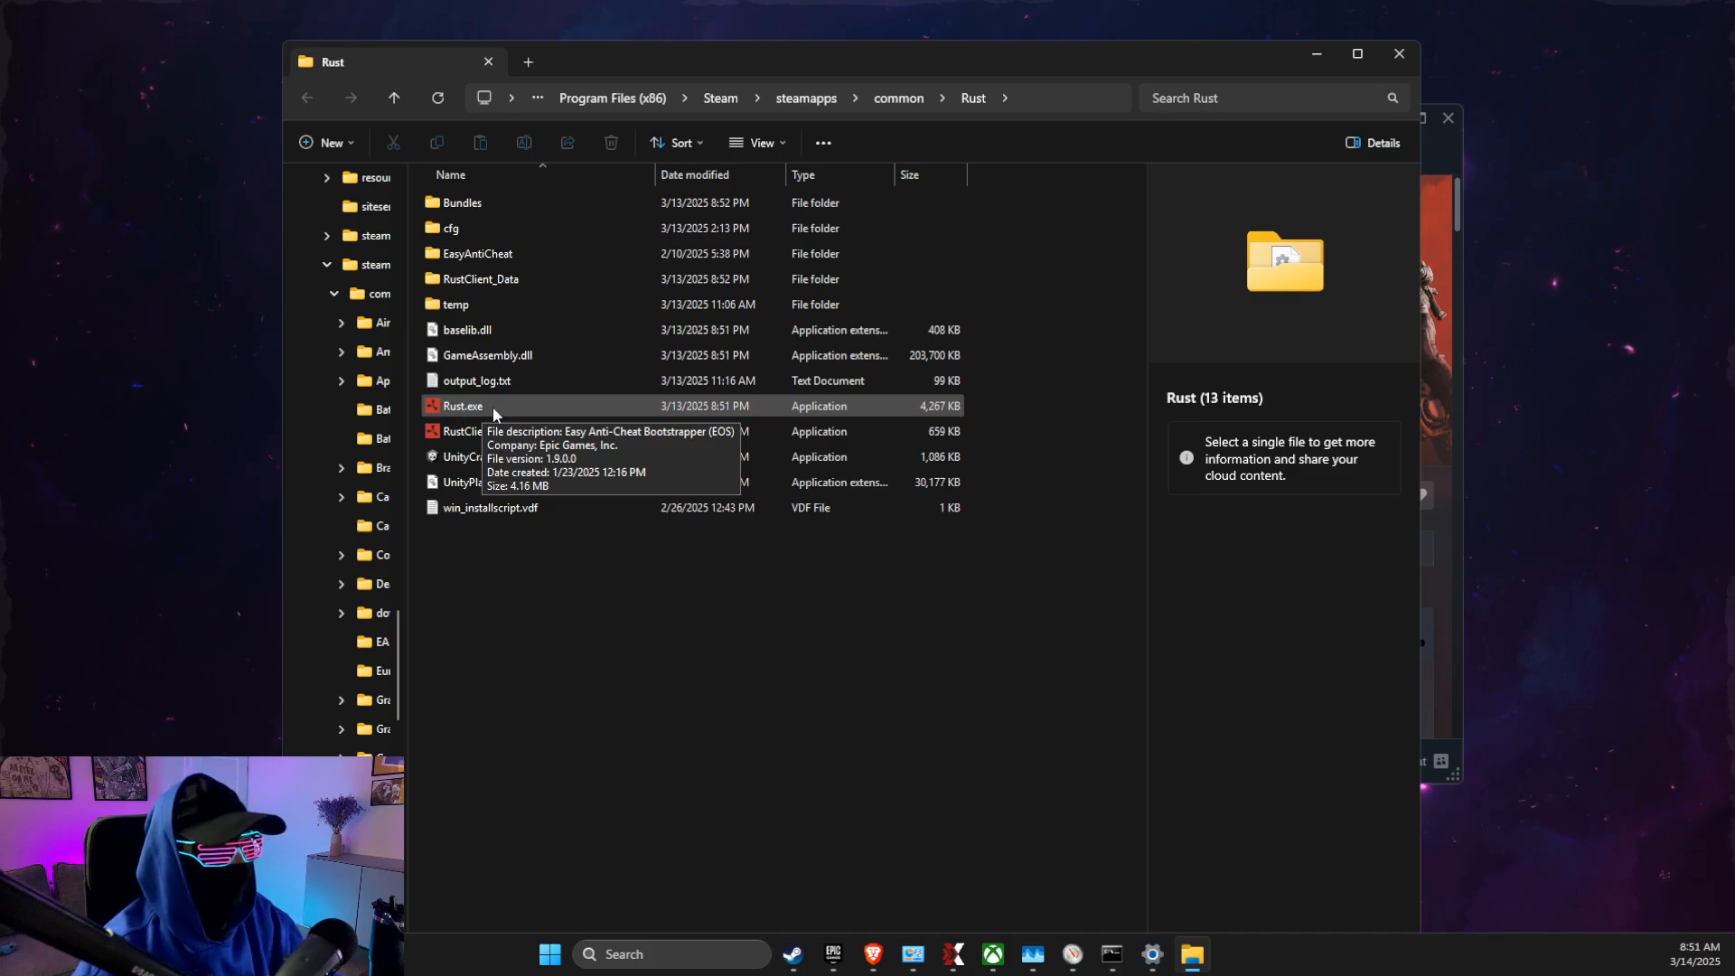
# Close the Rust install folder and search Windows for Run
pyautogui.click(756, 141)
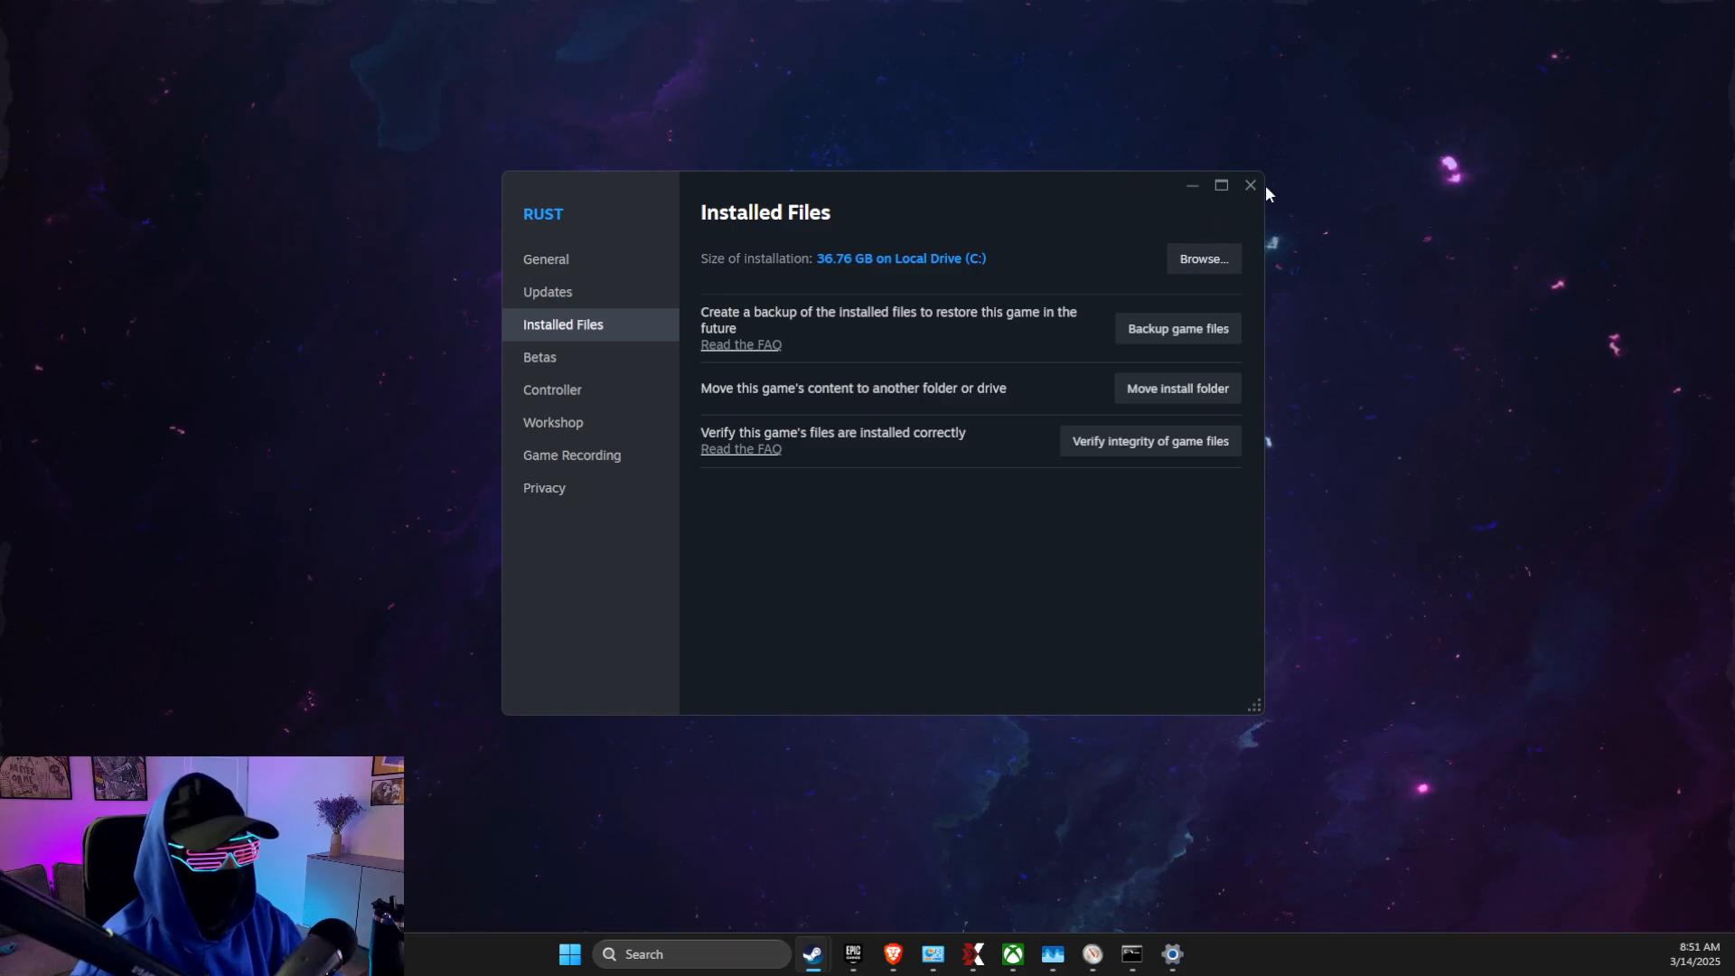
pyautogui.write('run')
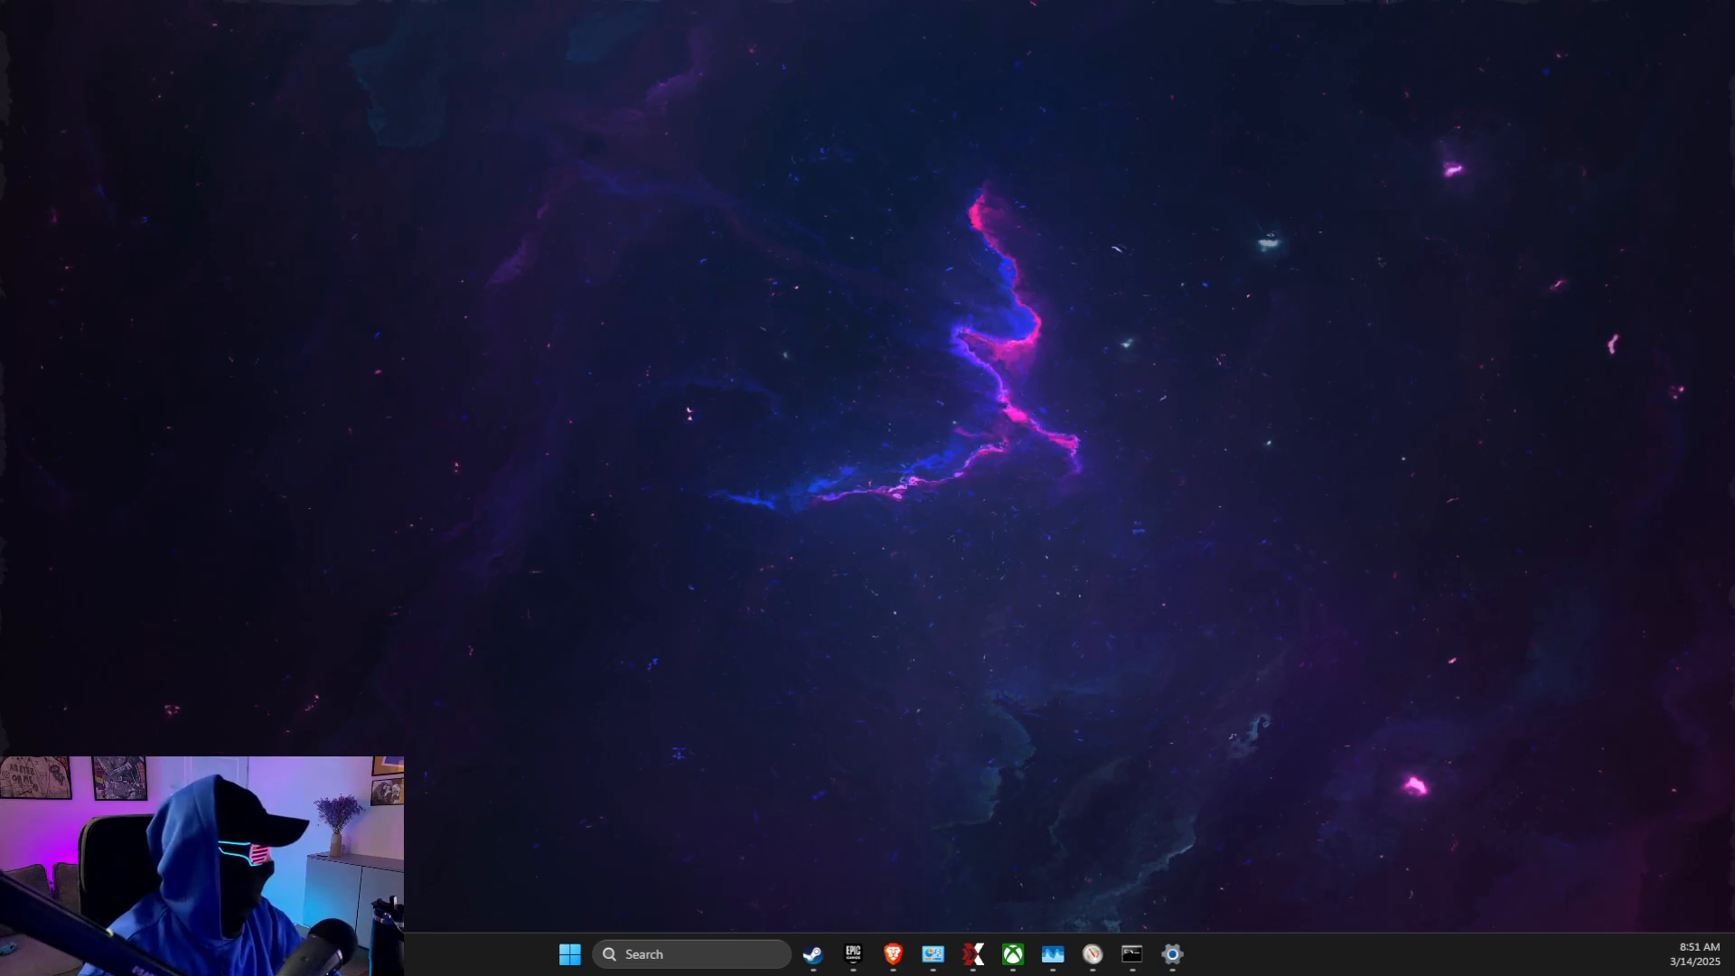
# Start gpedit.msc via Win+R and expand Computer Configuration's Windows Settings
pyautogui.press('Win+r')
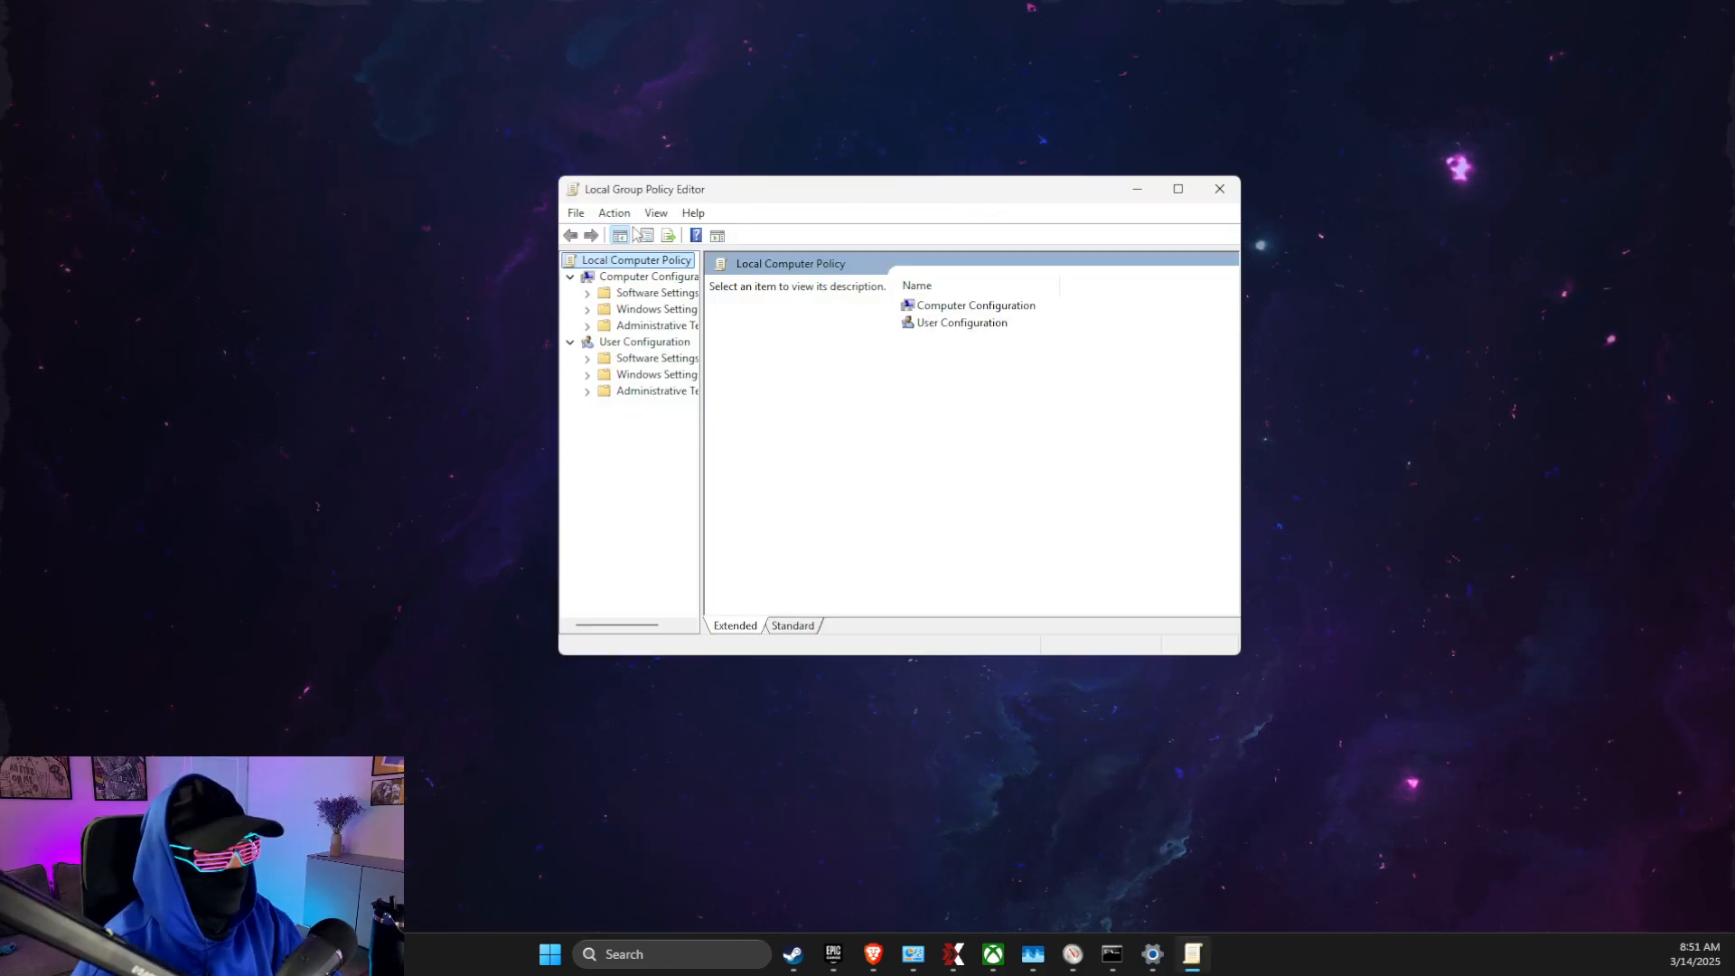
pyautogui.click(656, 309)
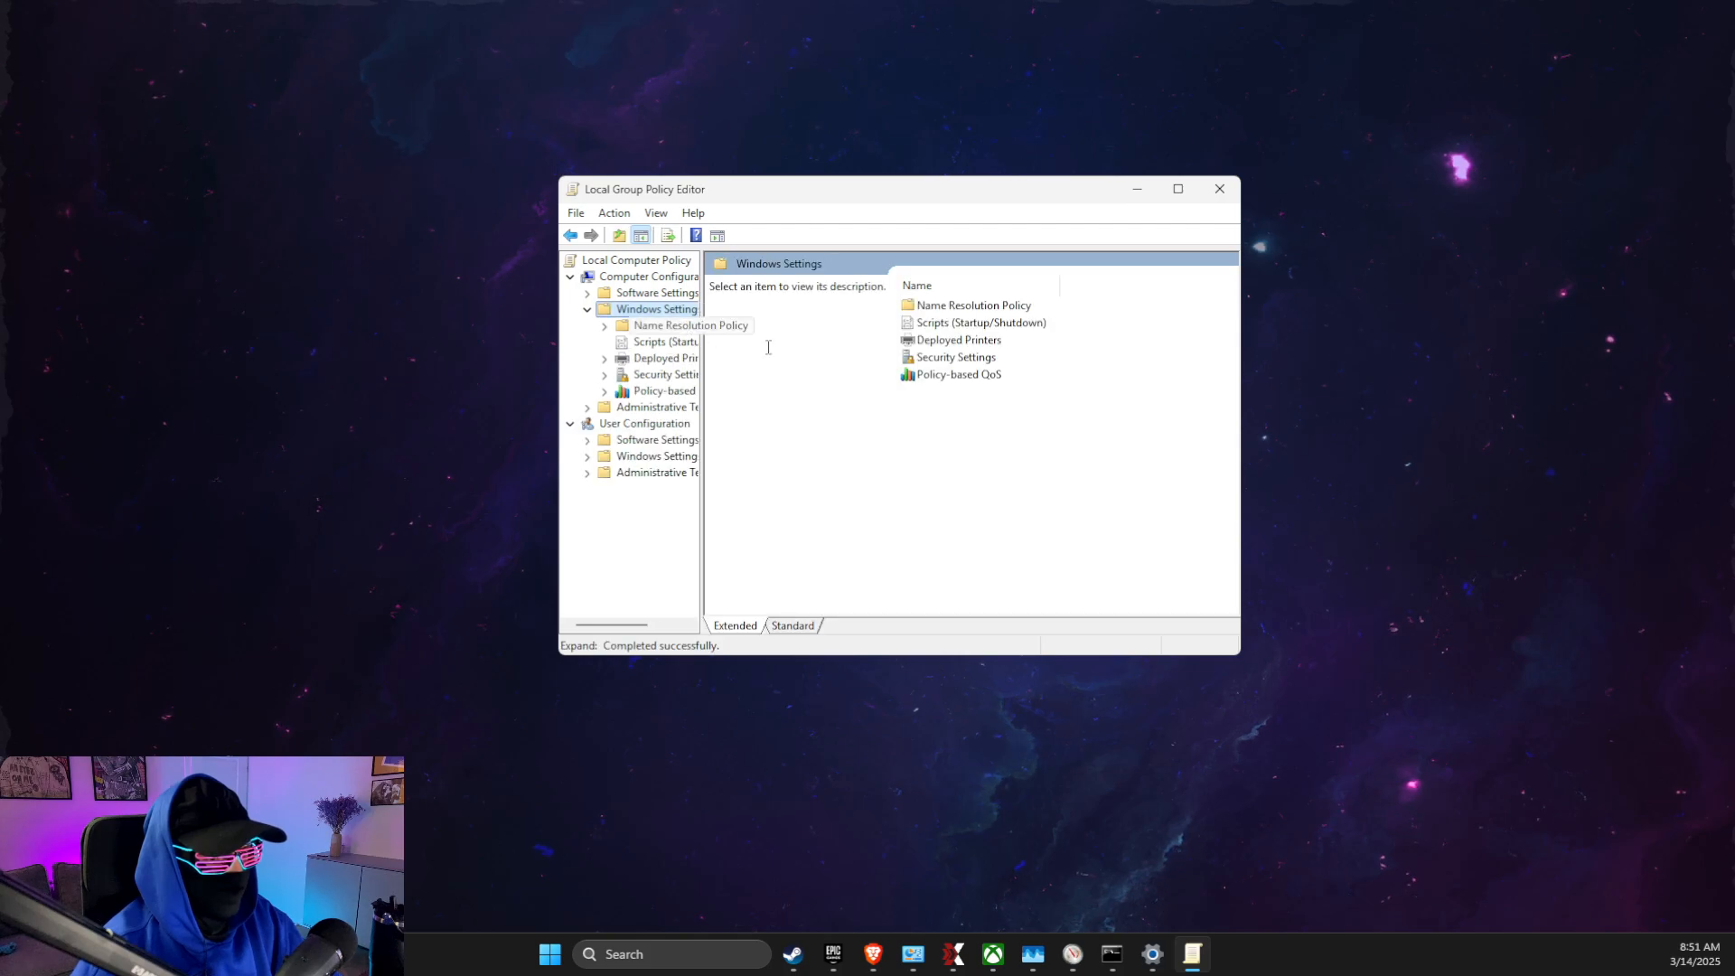
# In Advanced QoS settings, set DSCP Marking Override so application requests are Ignored
pyautogui.rightClick(957, 374)
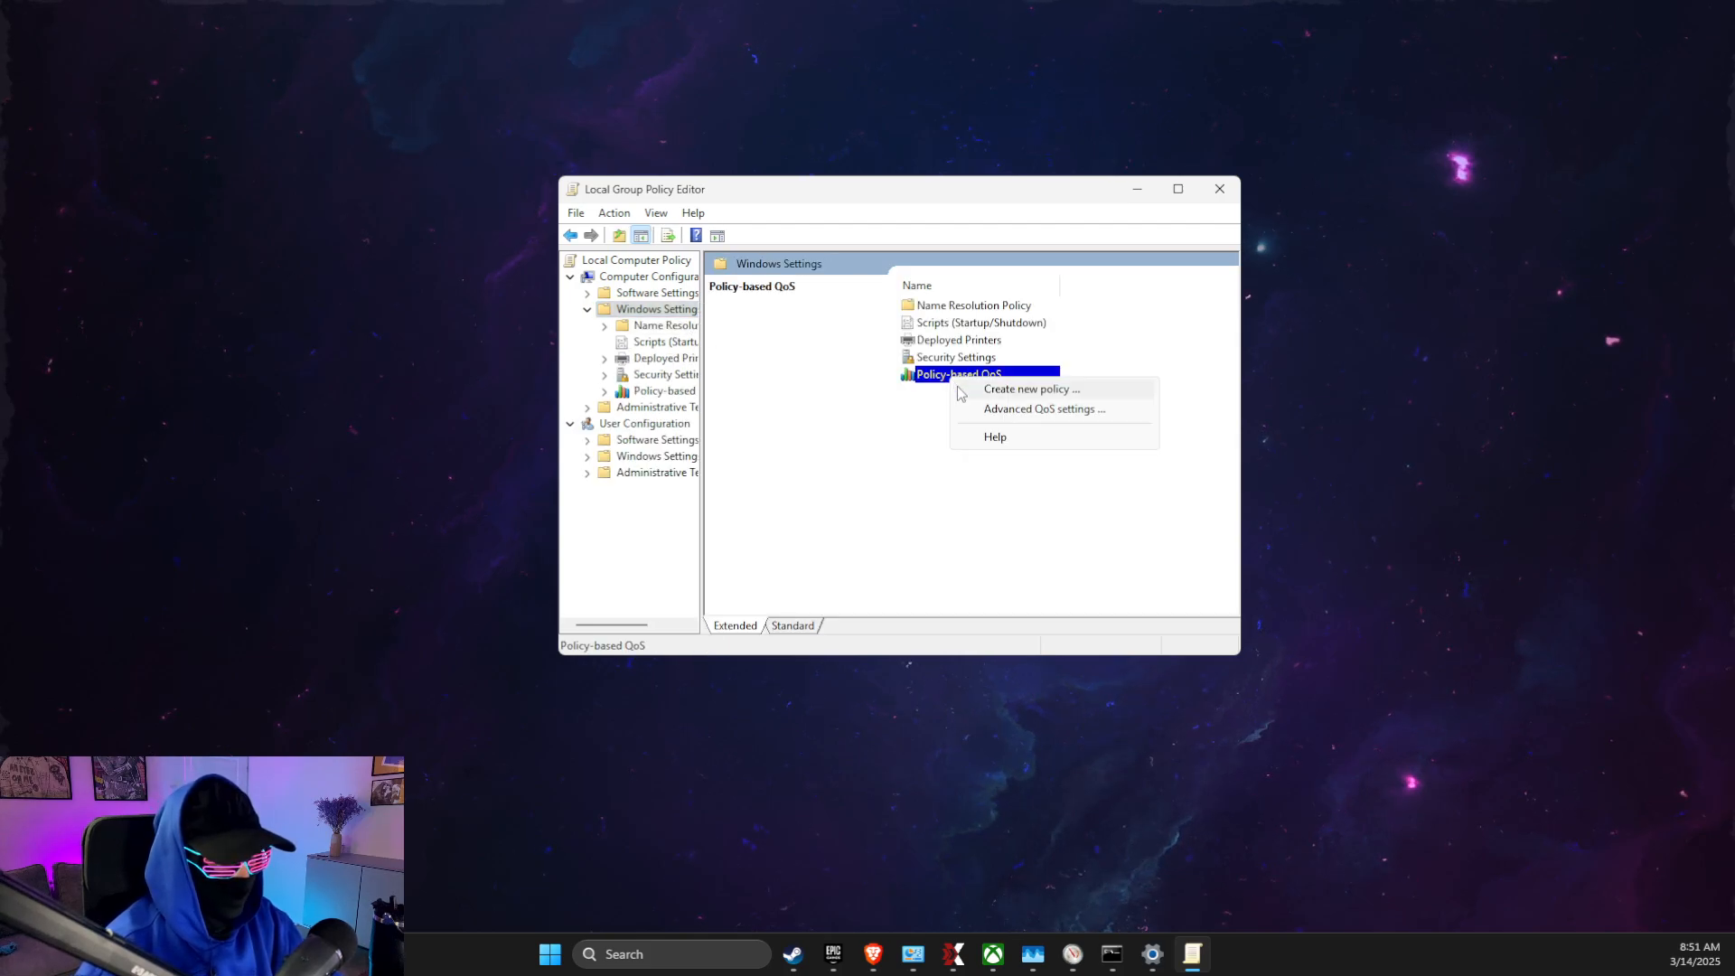
pyautogui.moveTo(1043, 409)
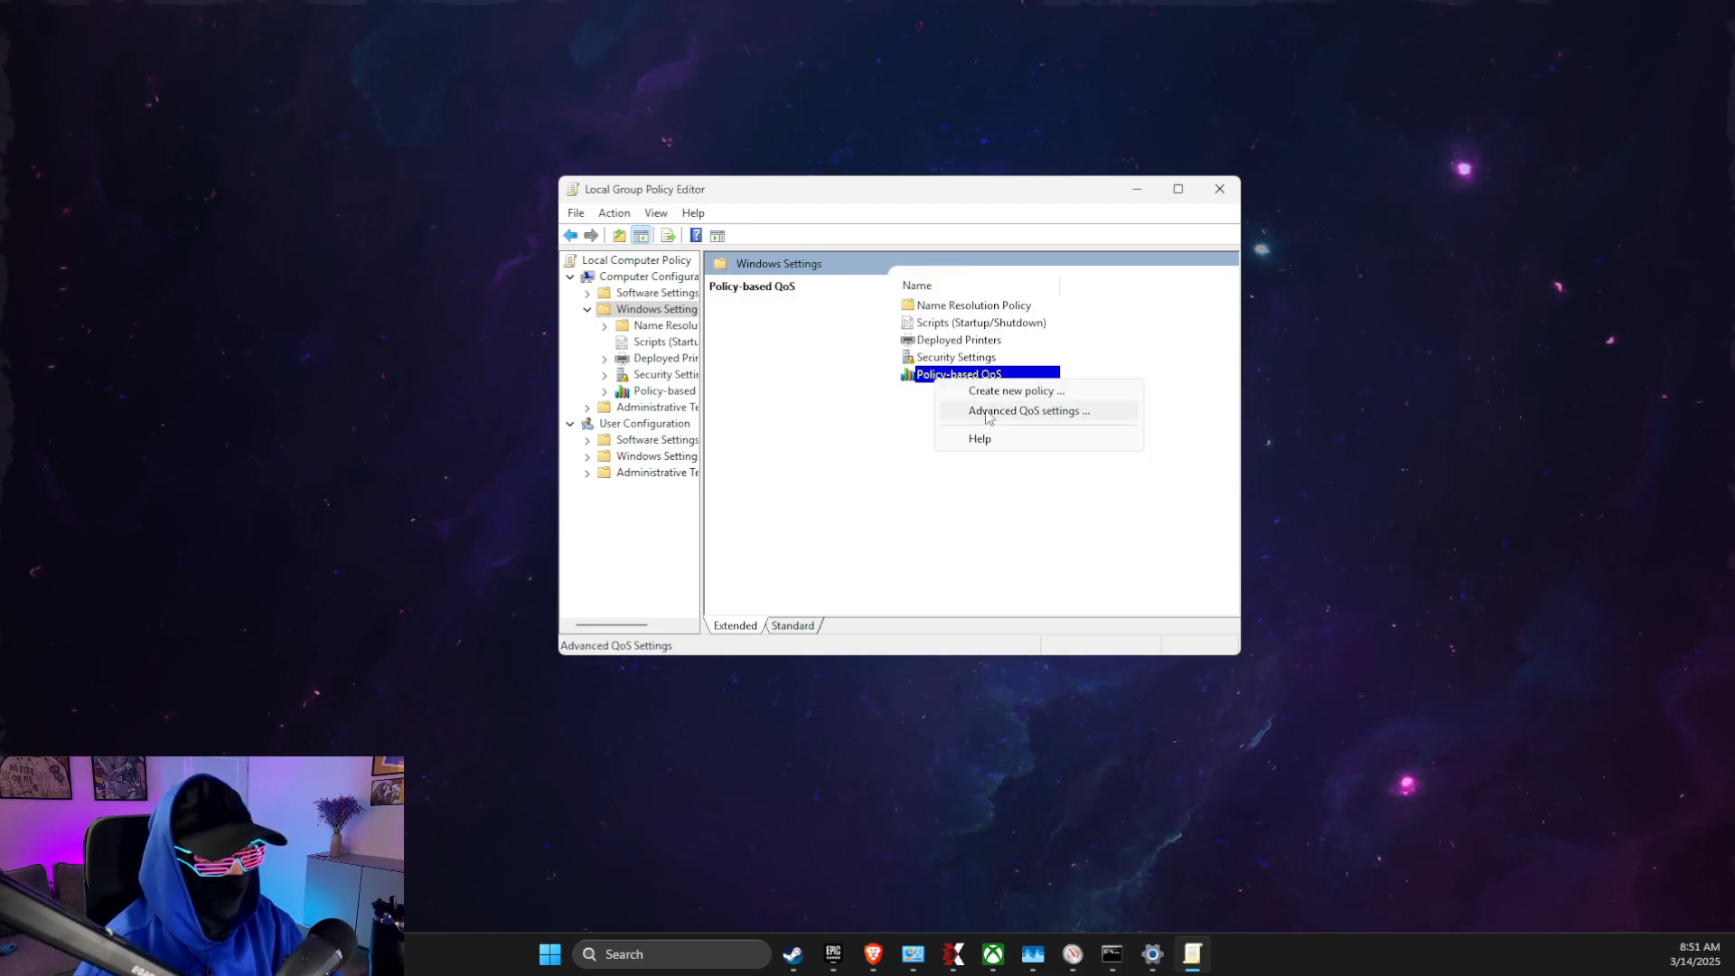
pyautogui.click(1028, 410)
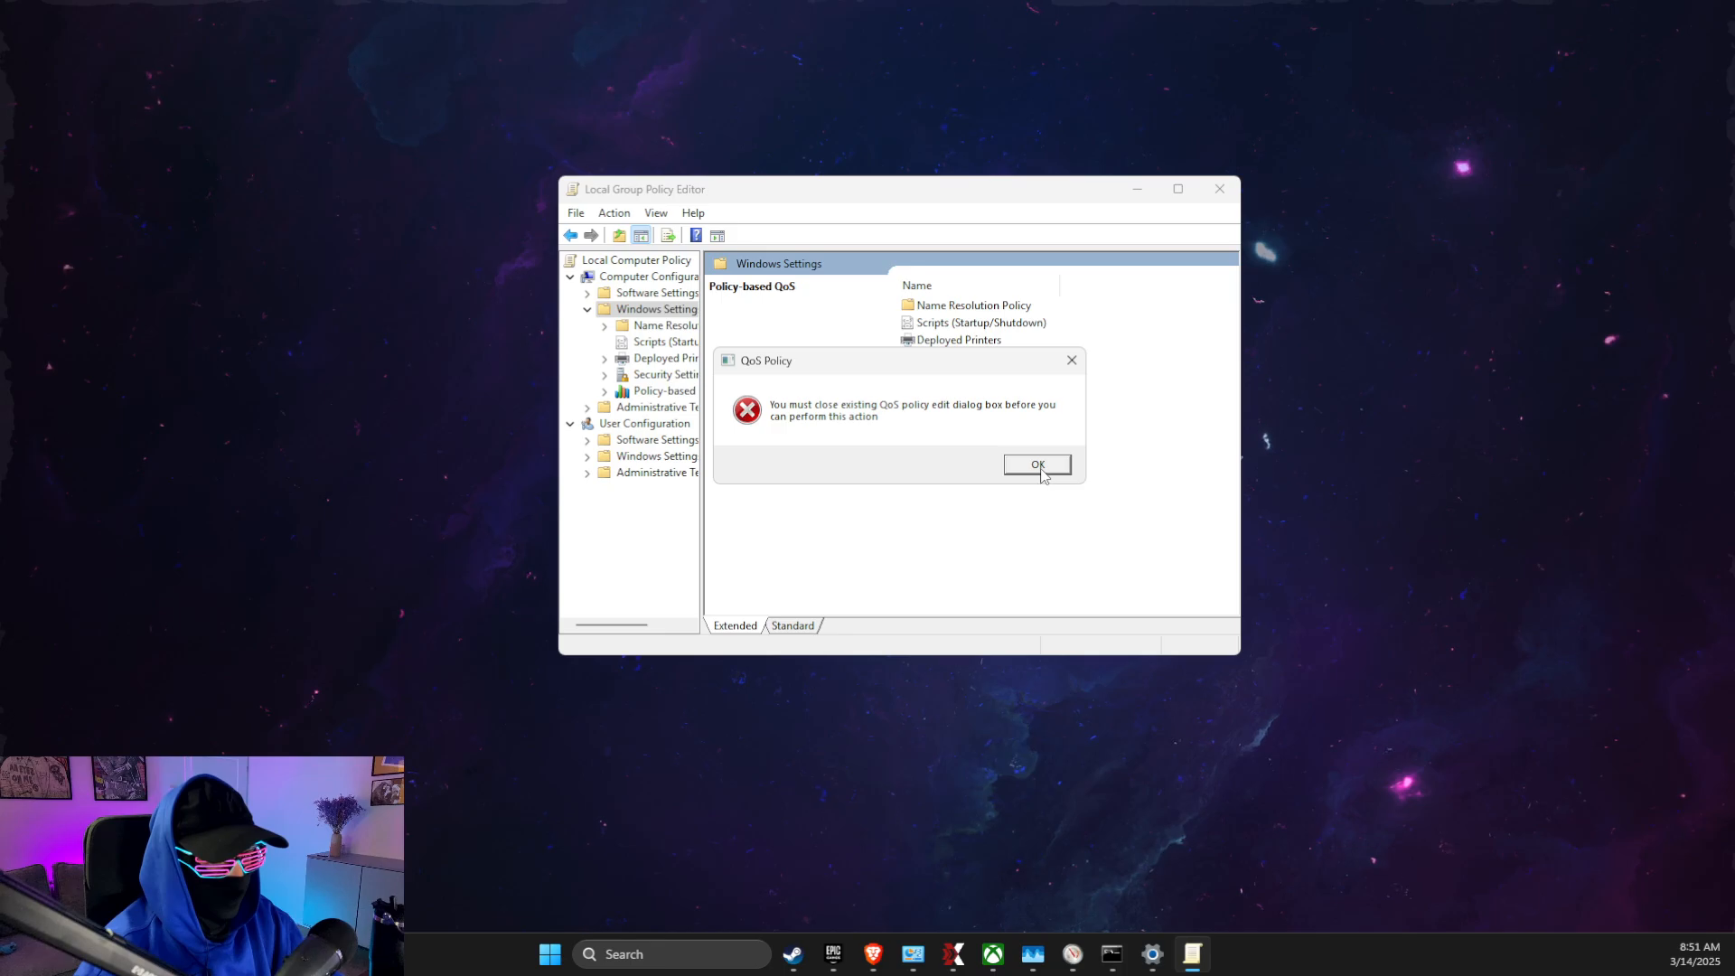
pyautogui.click(1035, 465)
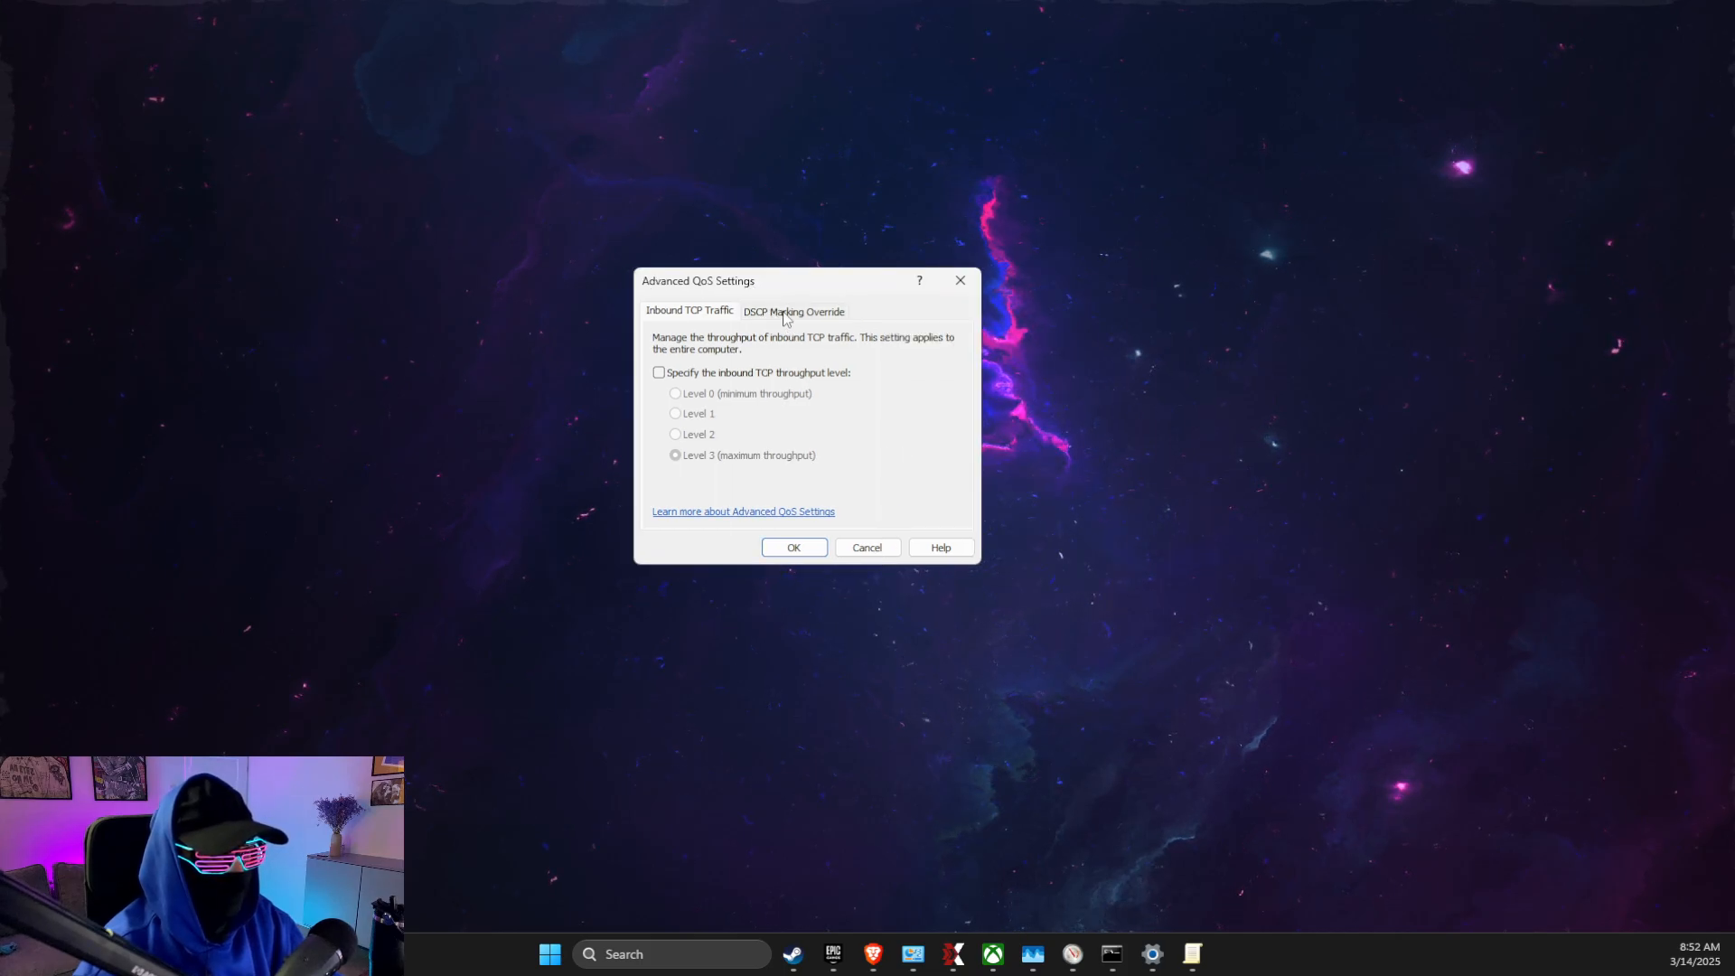
pyautogui.click(793, 311)
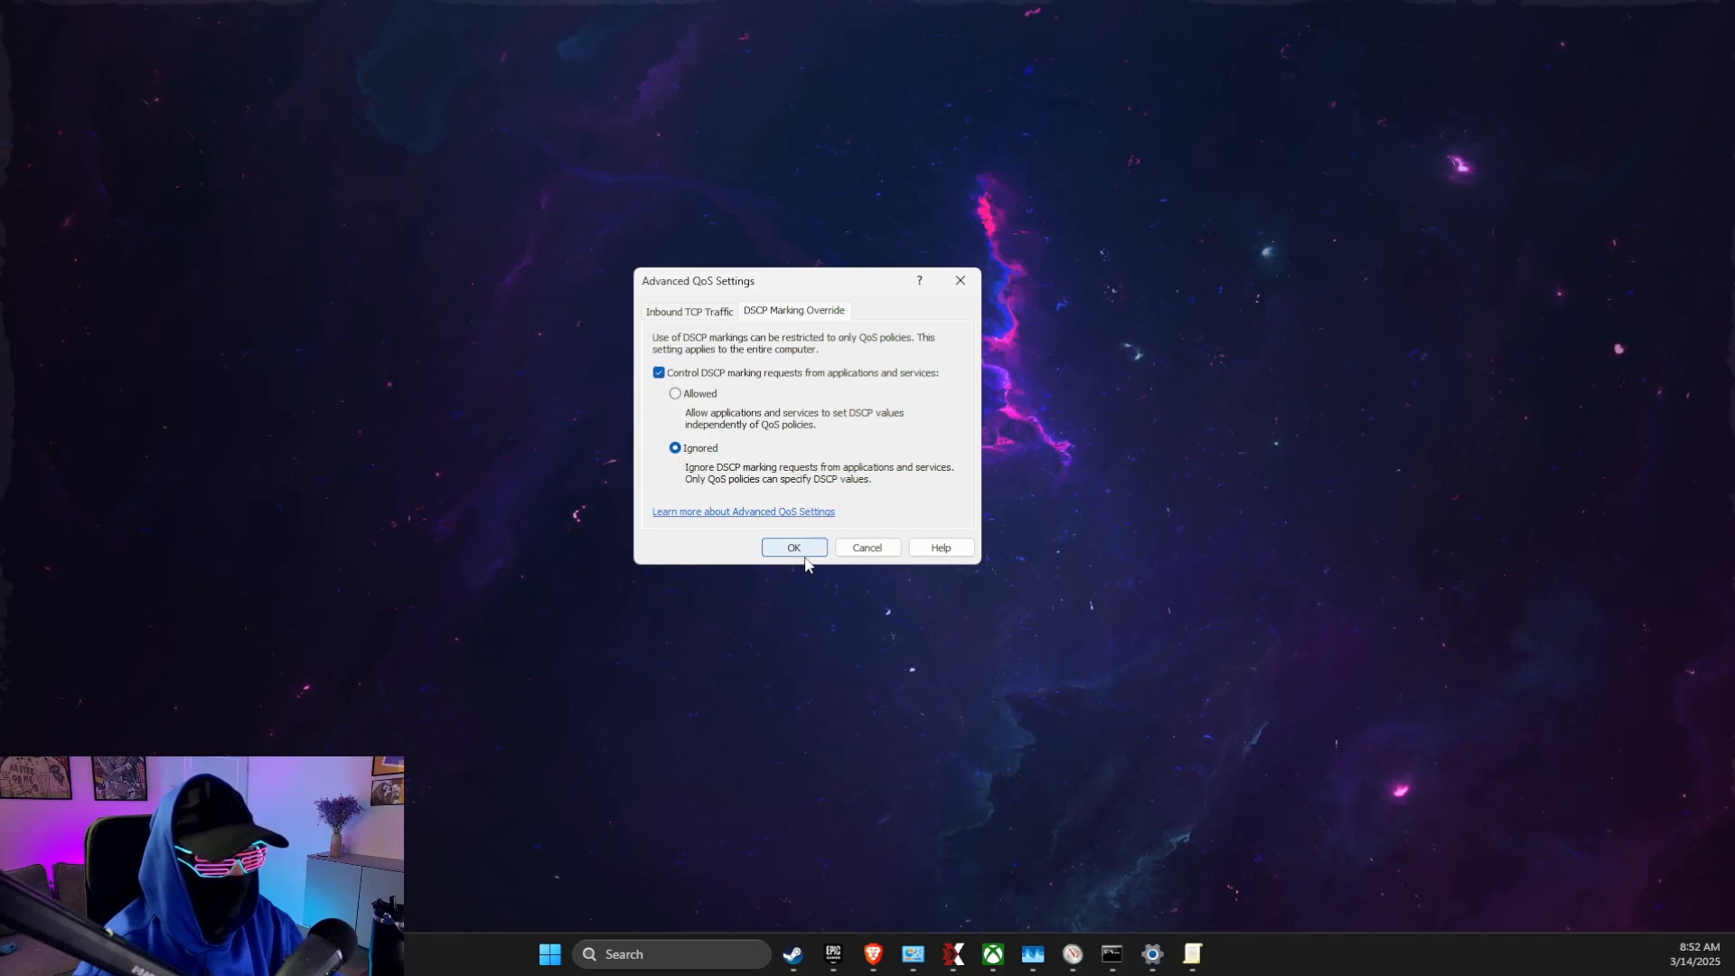
pyautogui.click(794, 546)
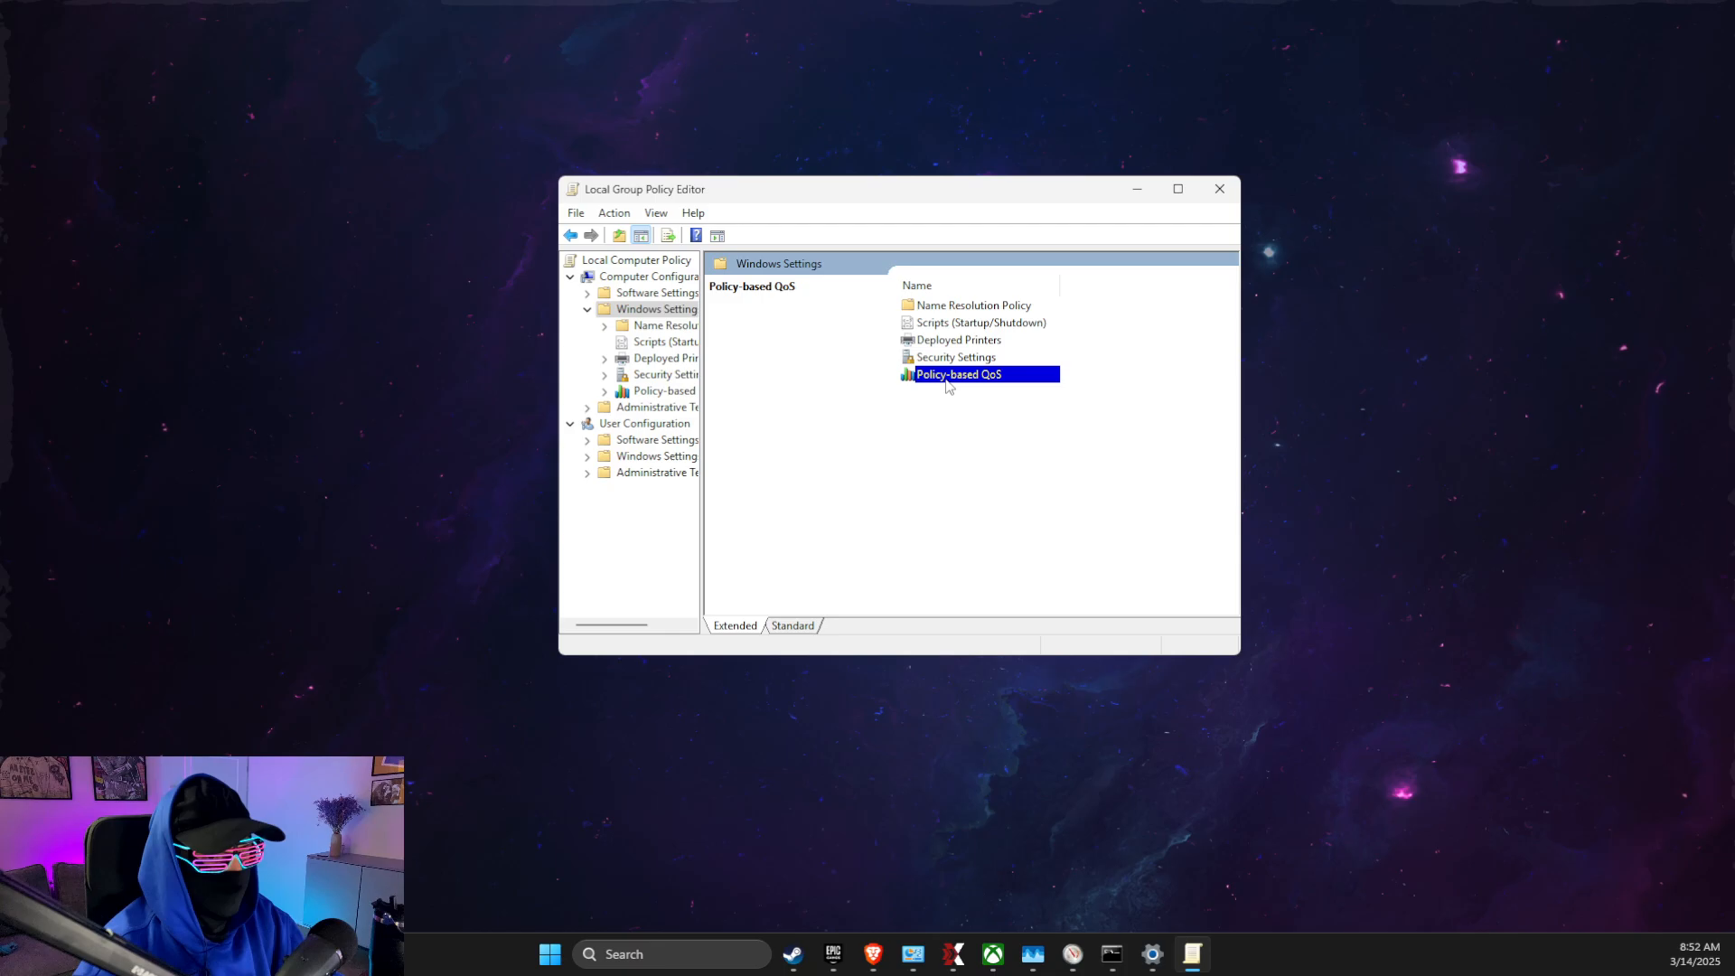
pyautogui.rightClick(957, 375)
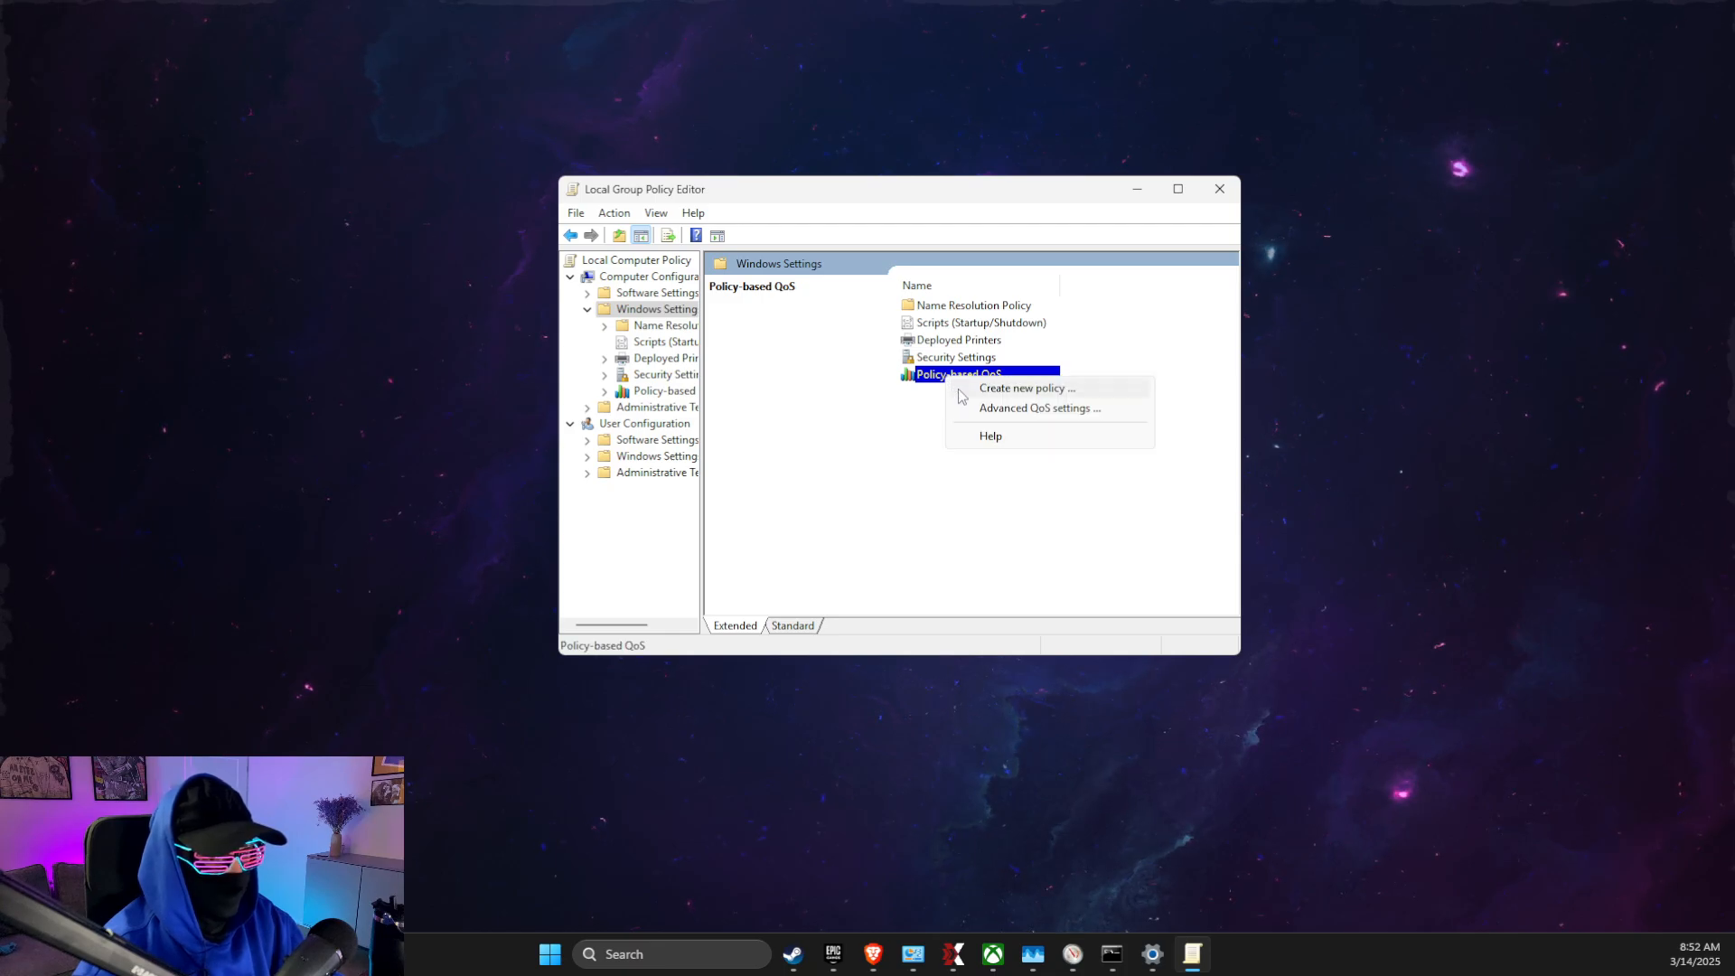
# Name the new QoS policy and restrict it to the Rust.exe executable
pyautogui.click(1022, 386)
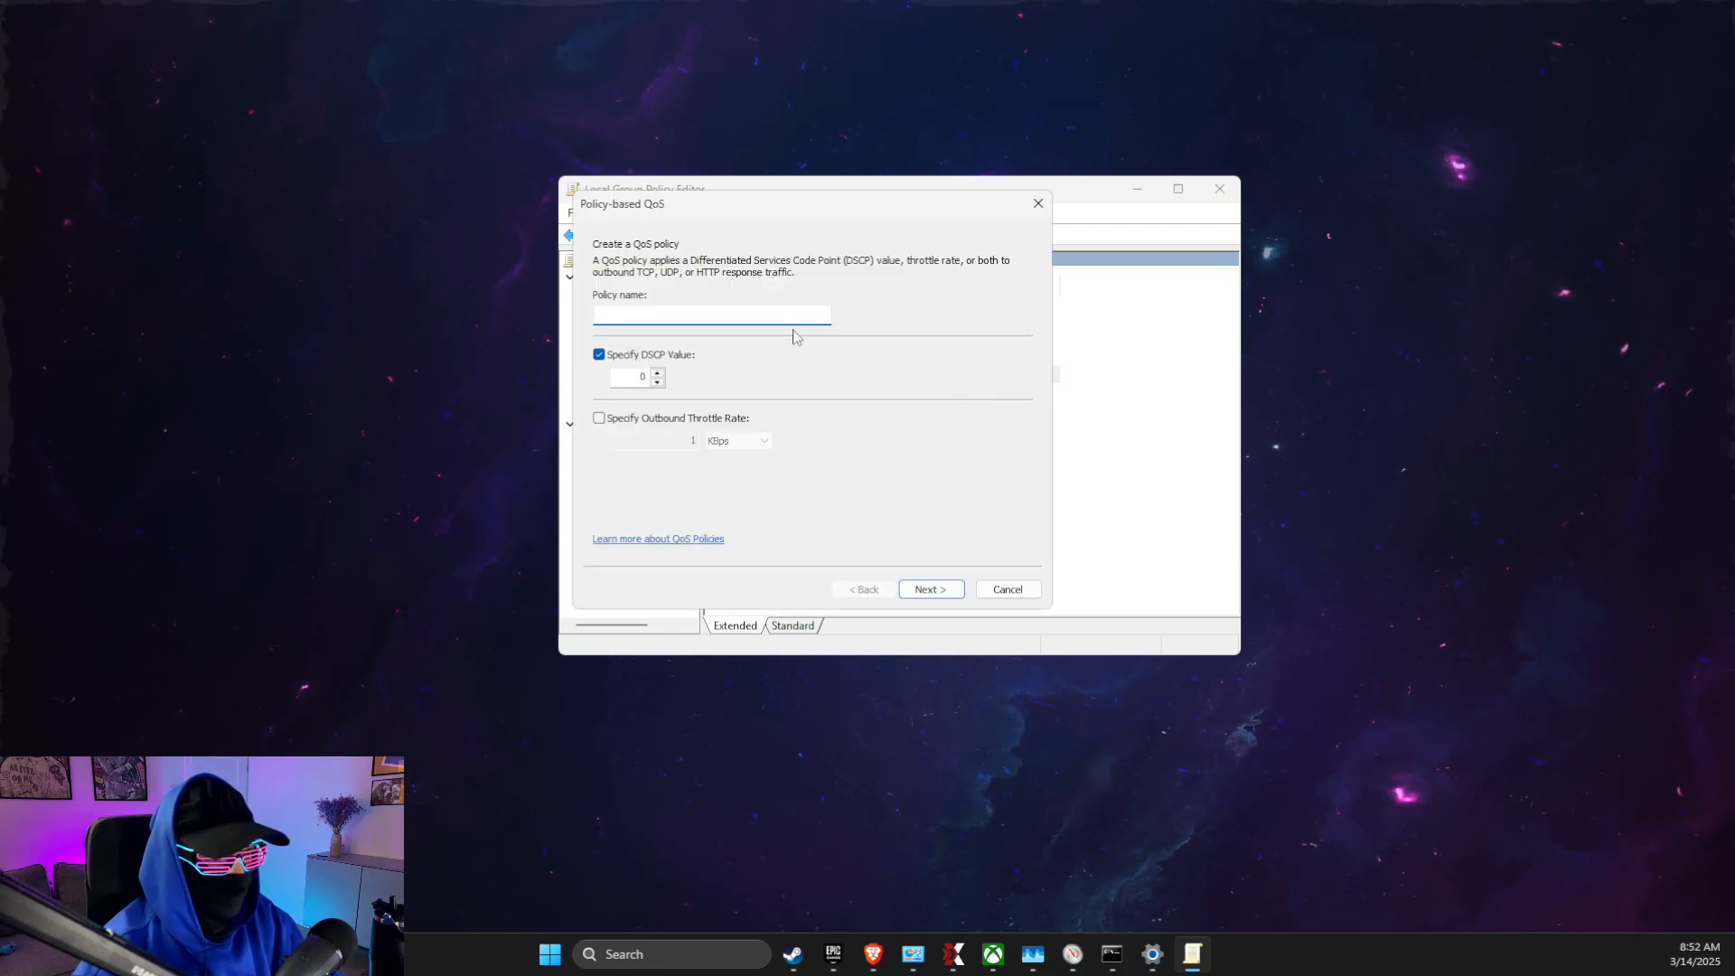
pyautogui.write('Rusto')
pyautogui.click(633, 376)
pyautogui.write('46')
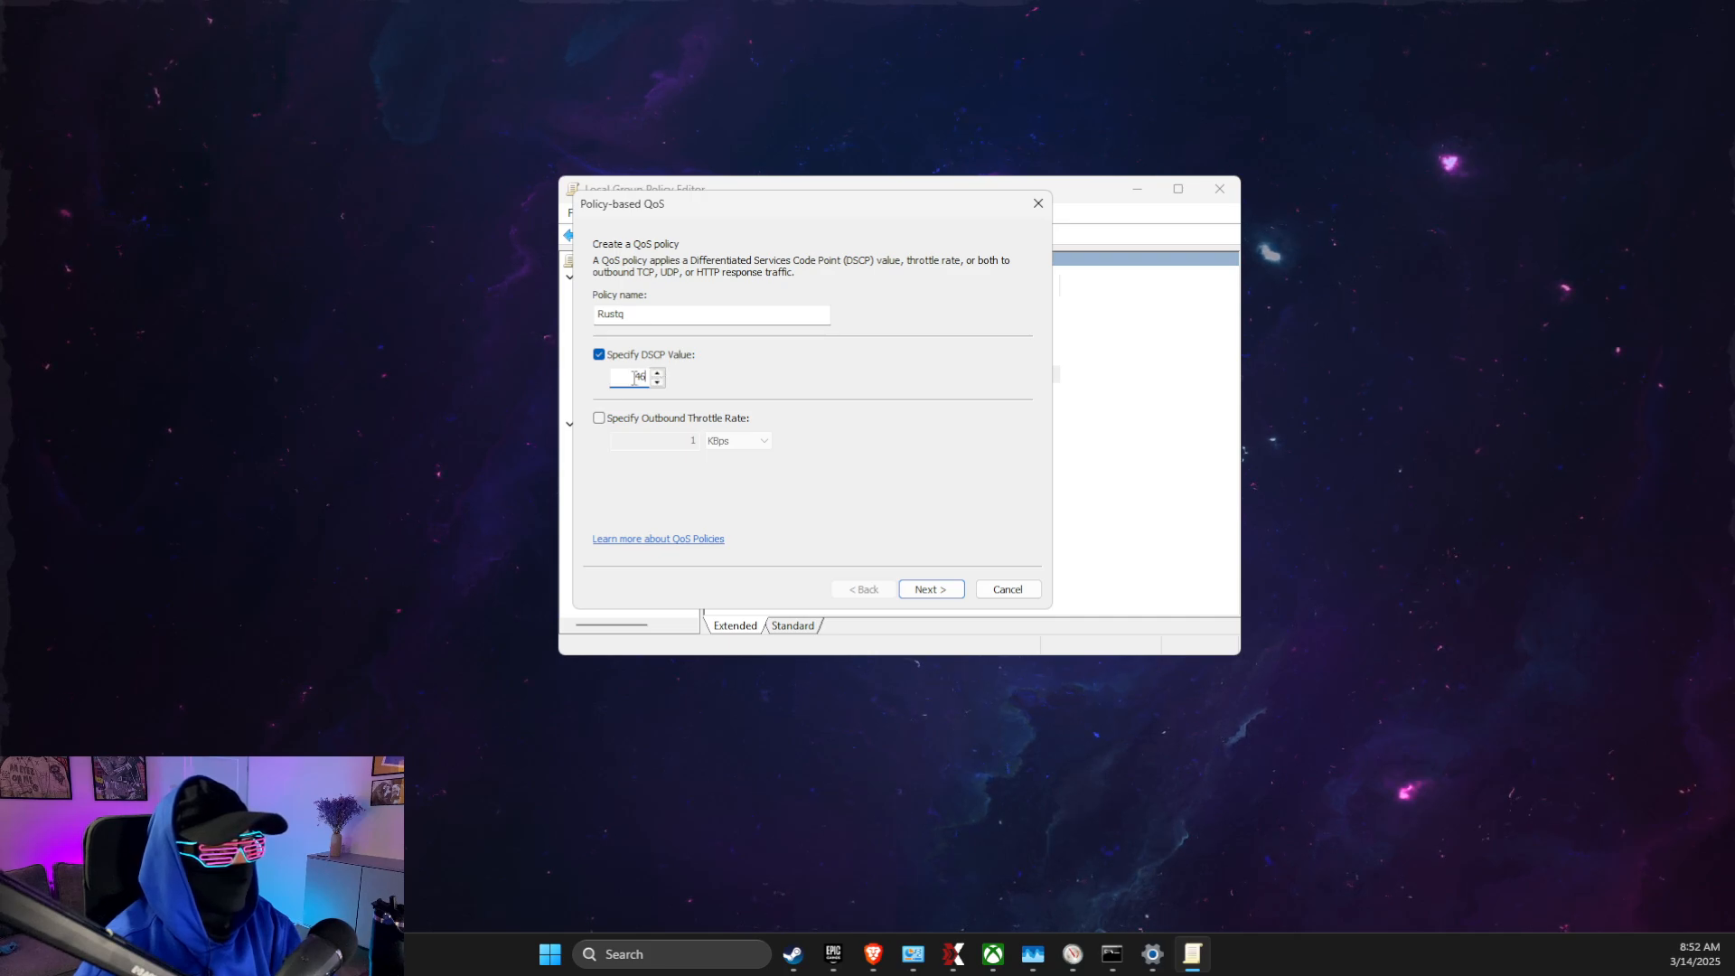
pyautogui.click(929, 589)
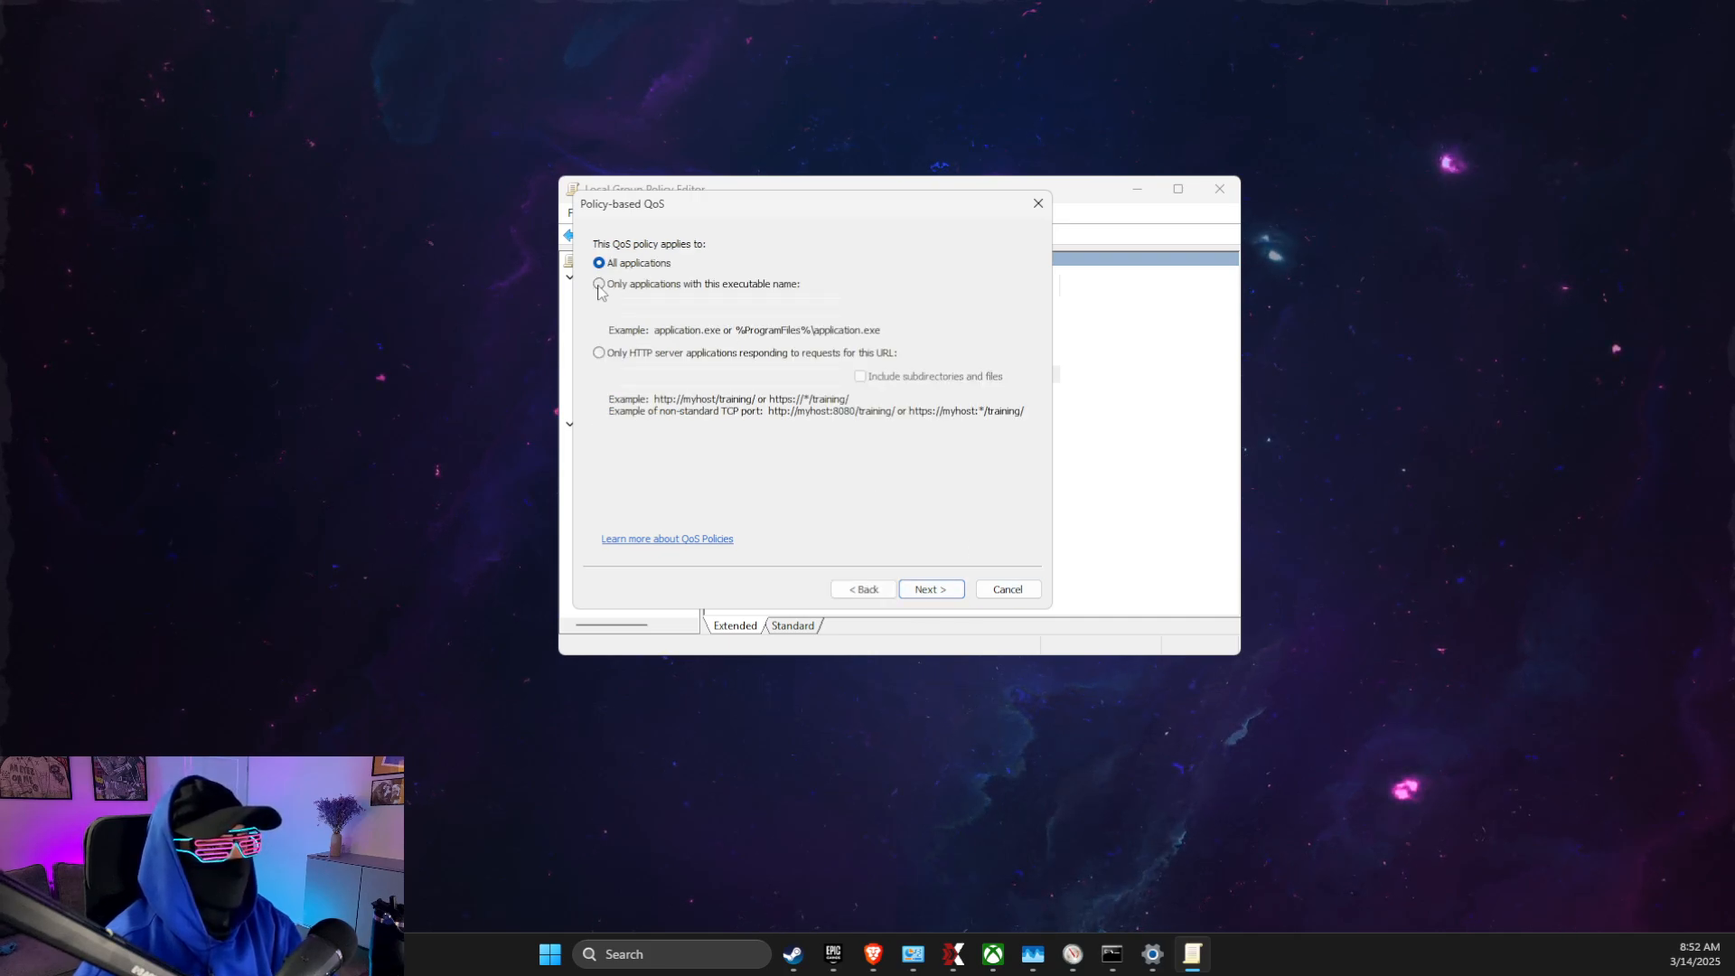
pyautogui.click(598, 284)
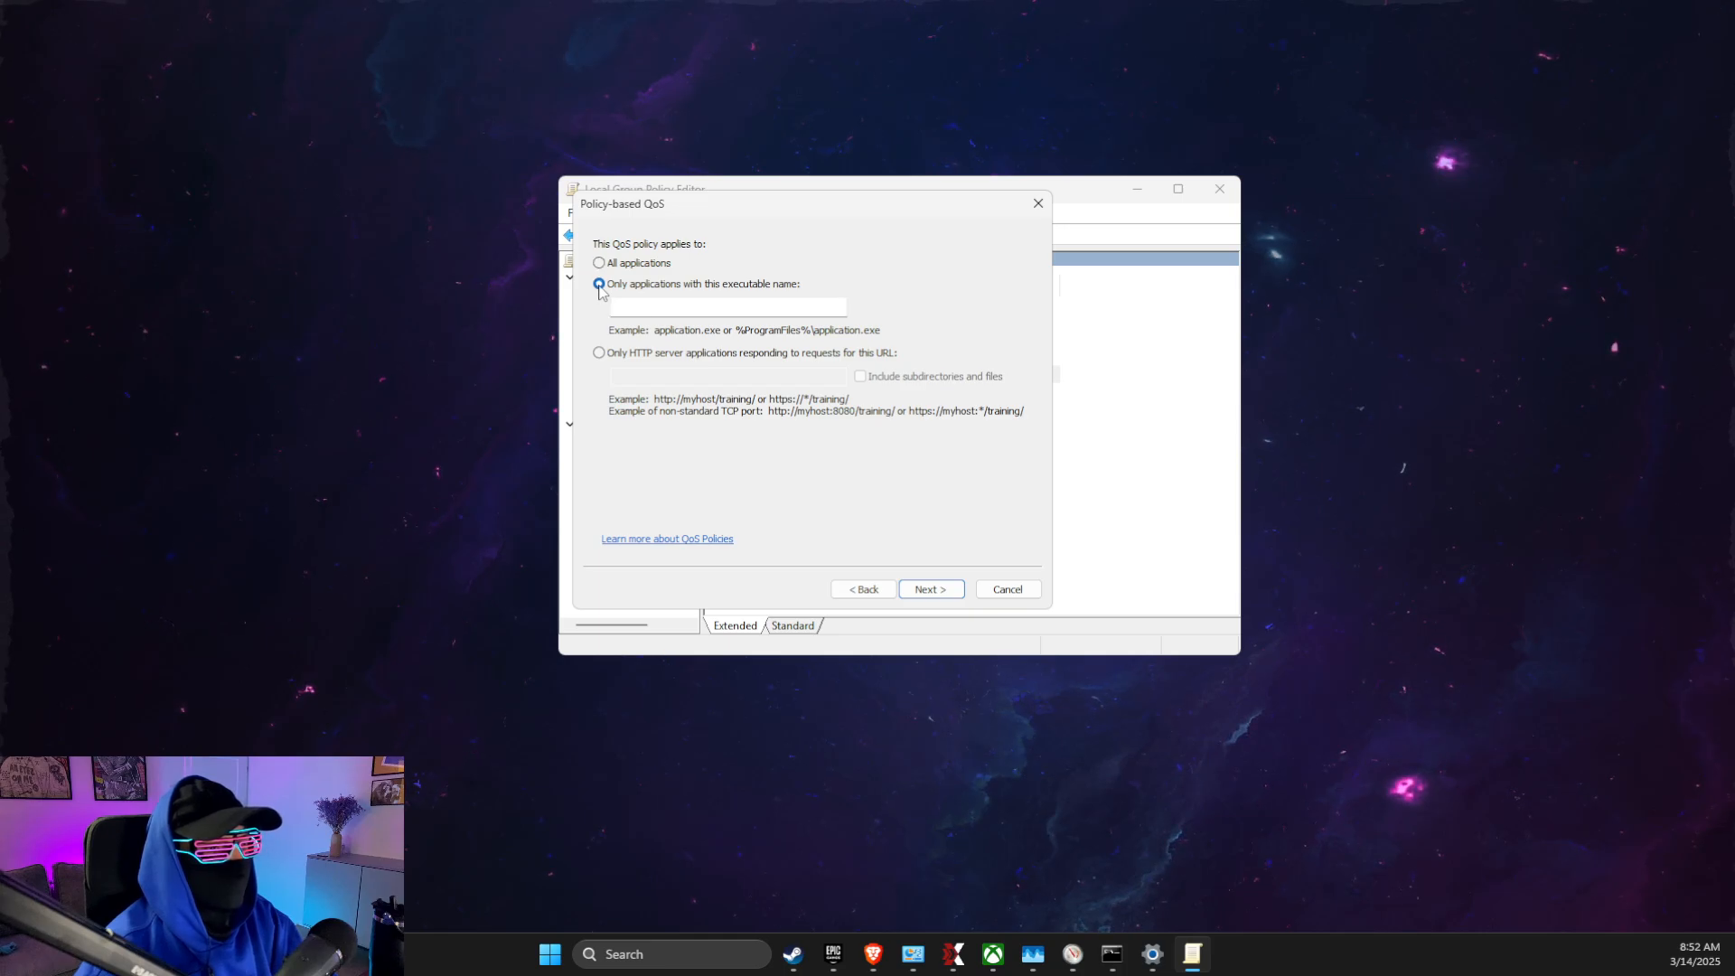
pyautogui.write('Rust')
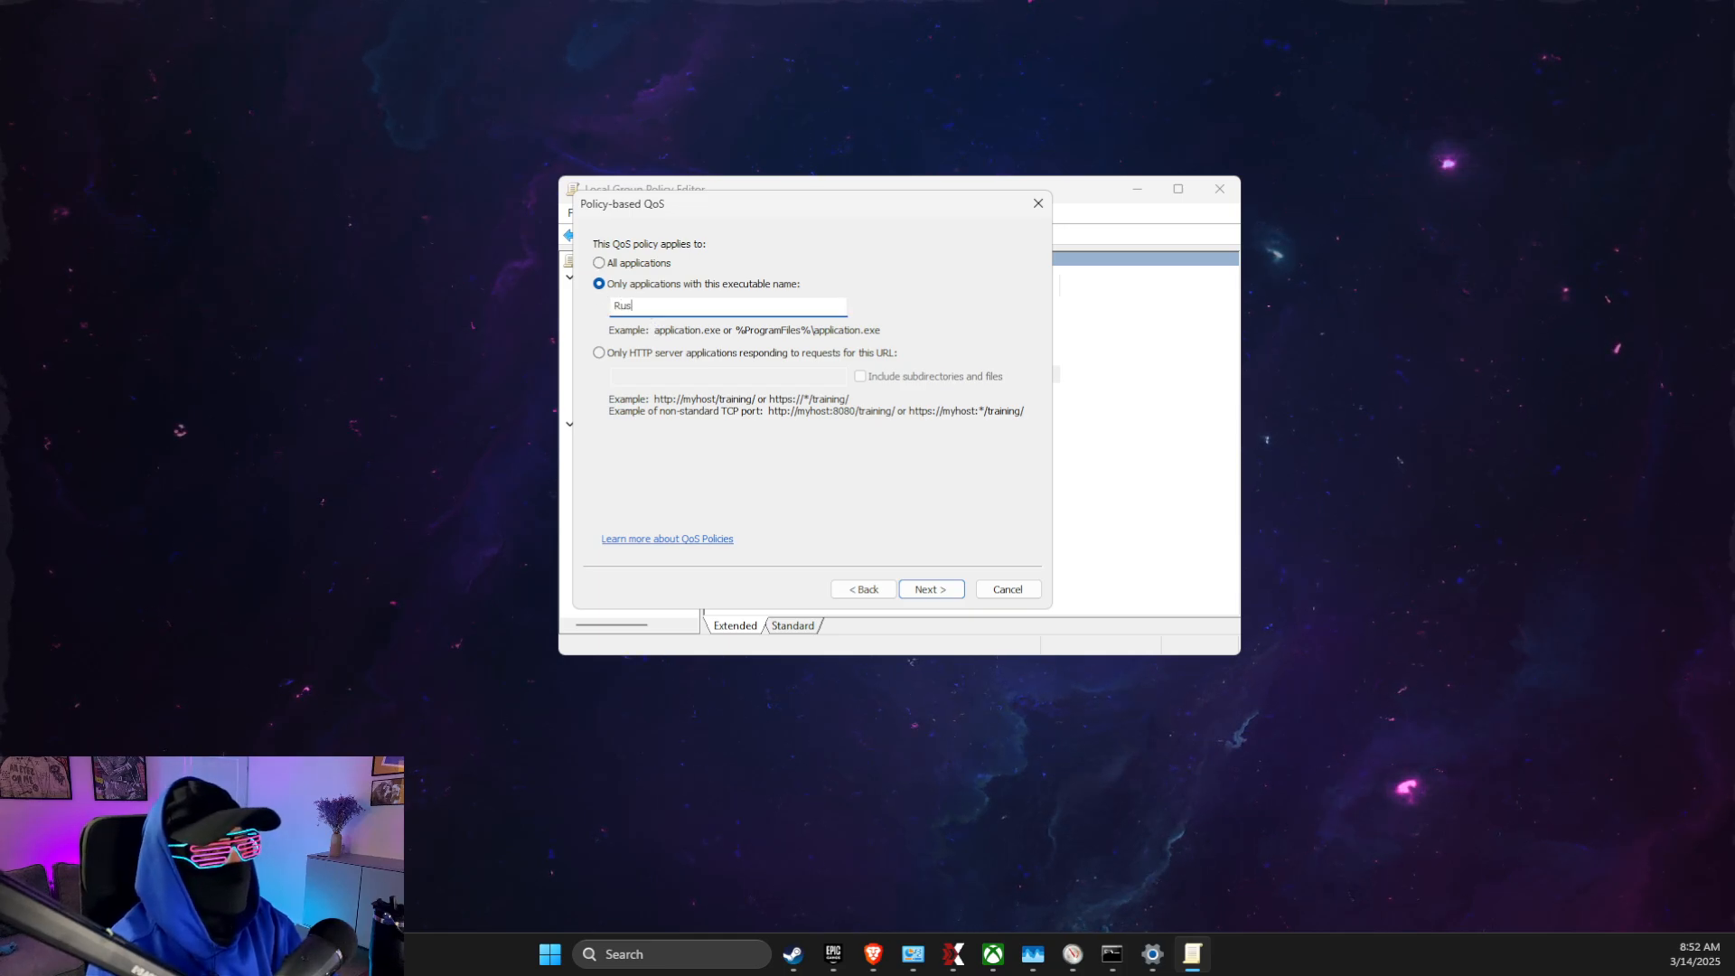
pyautogui.write('t.exe')
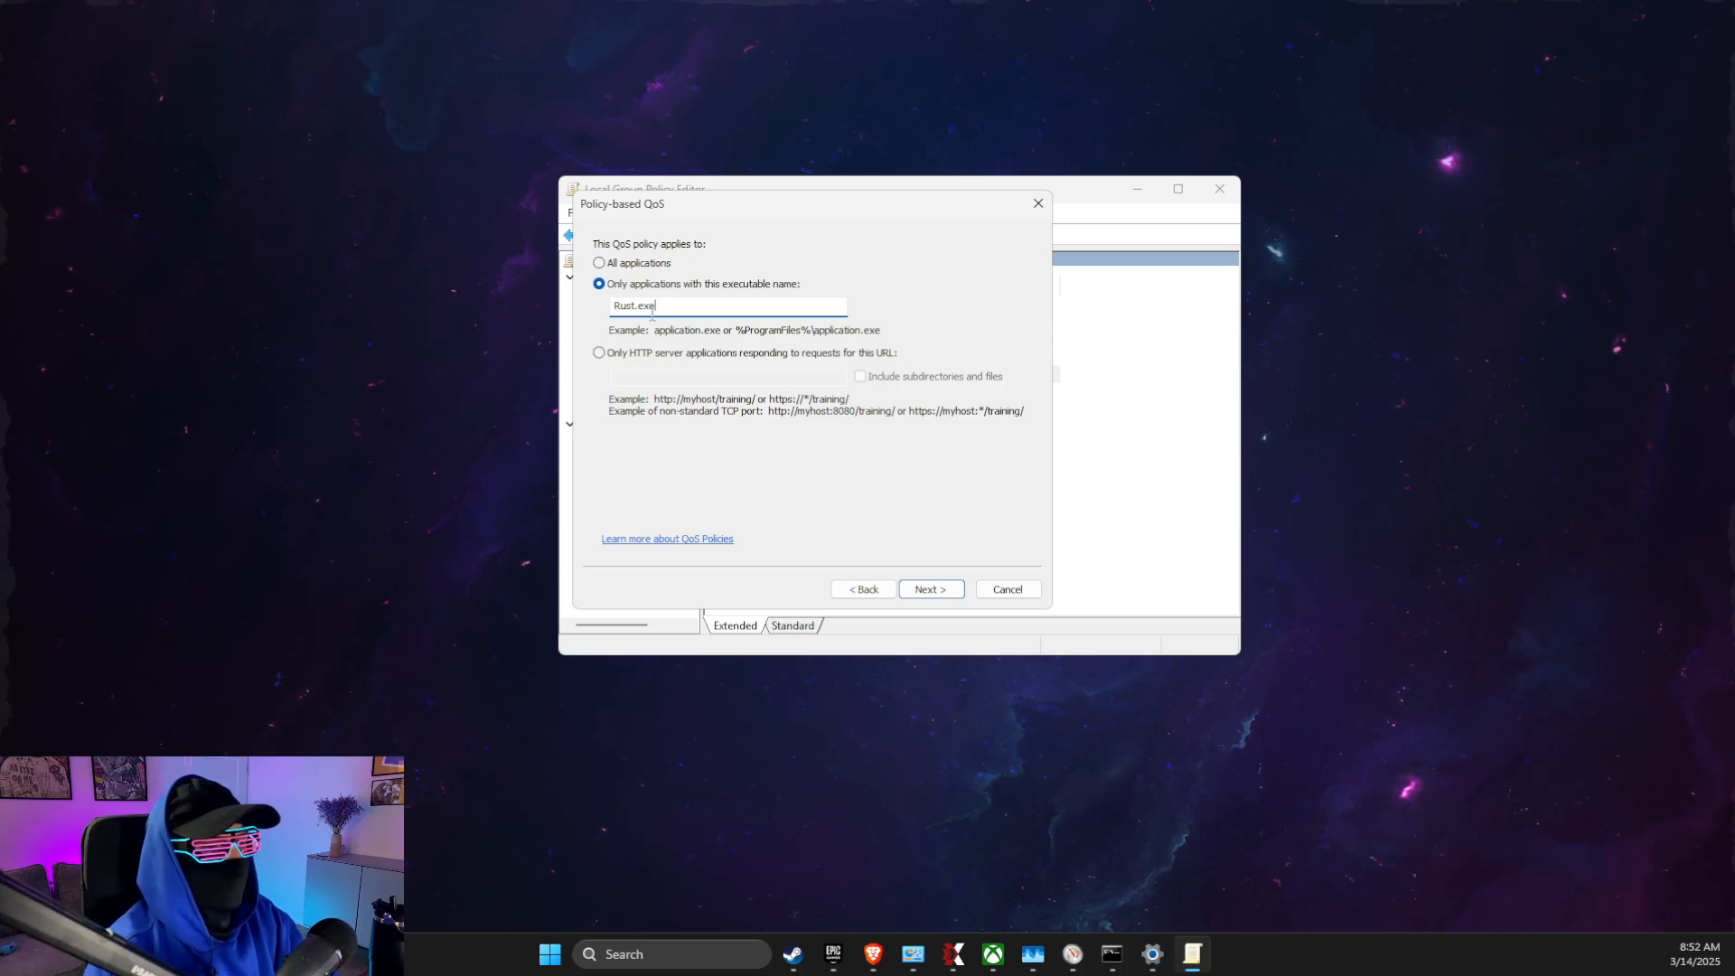
# Keep any source/destination IP, choose the protocol and finish the policy wizard
pyautogui.click(929, 589)
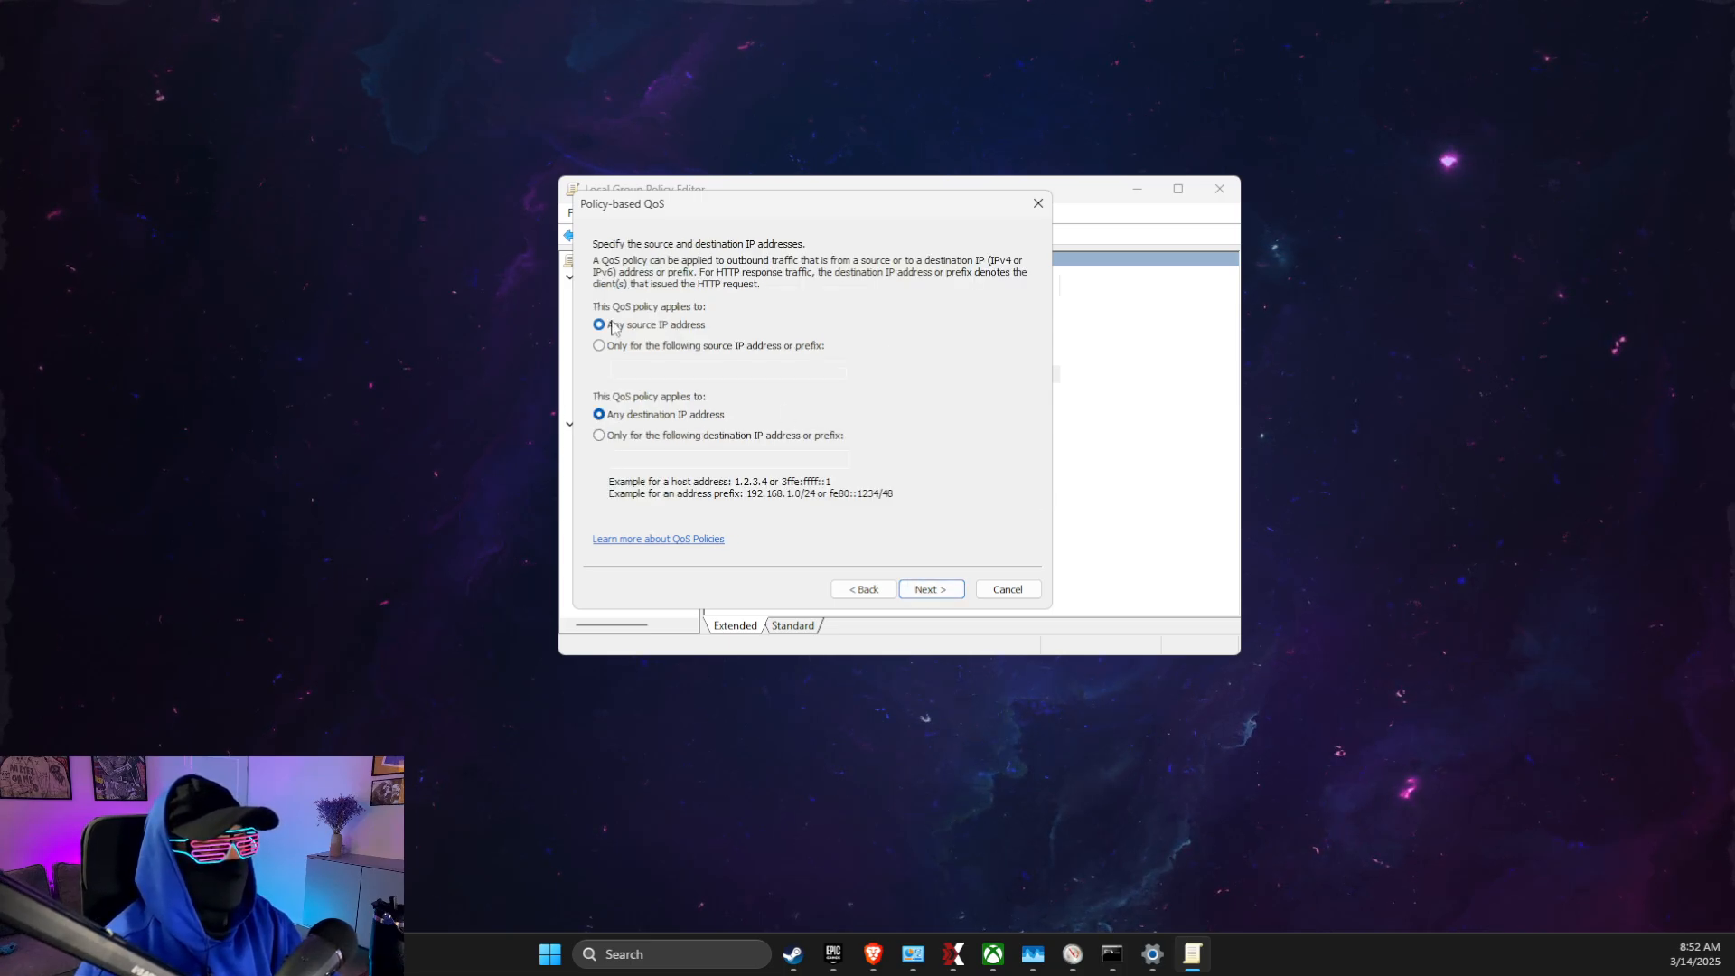
pyautogui.moveTo(600, 327)
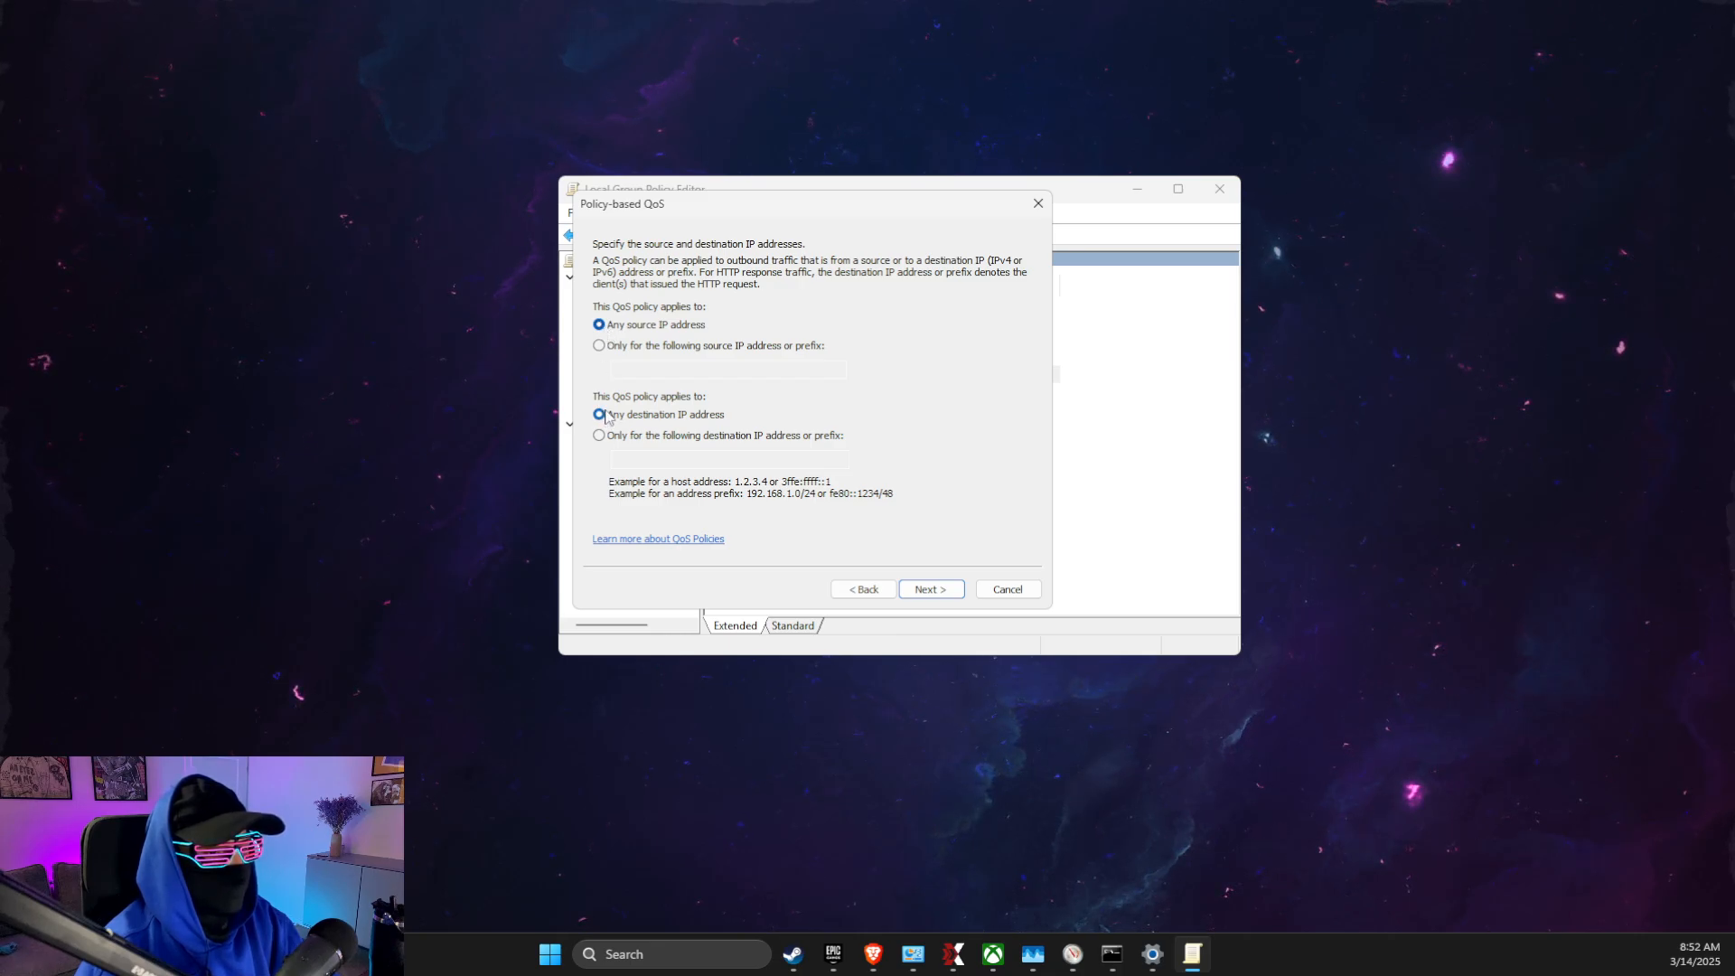
pyautogui.click(929, 590)
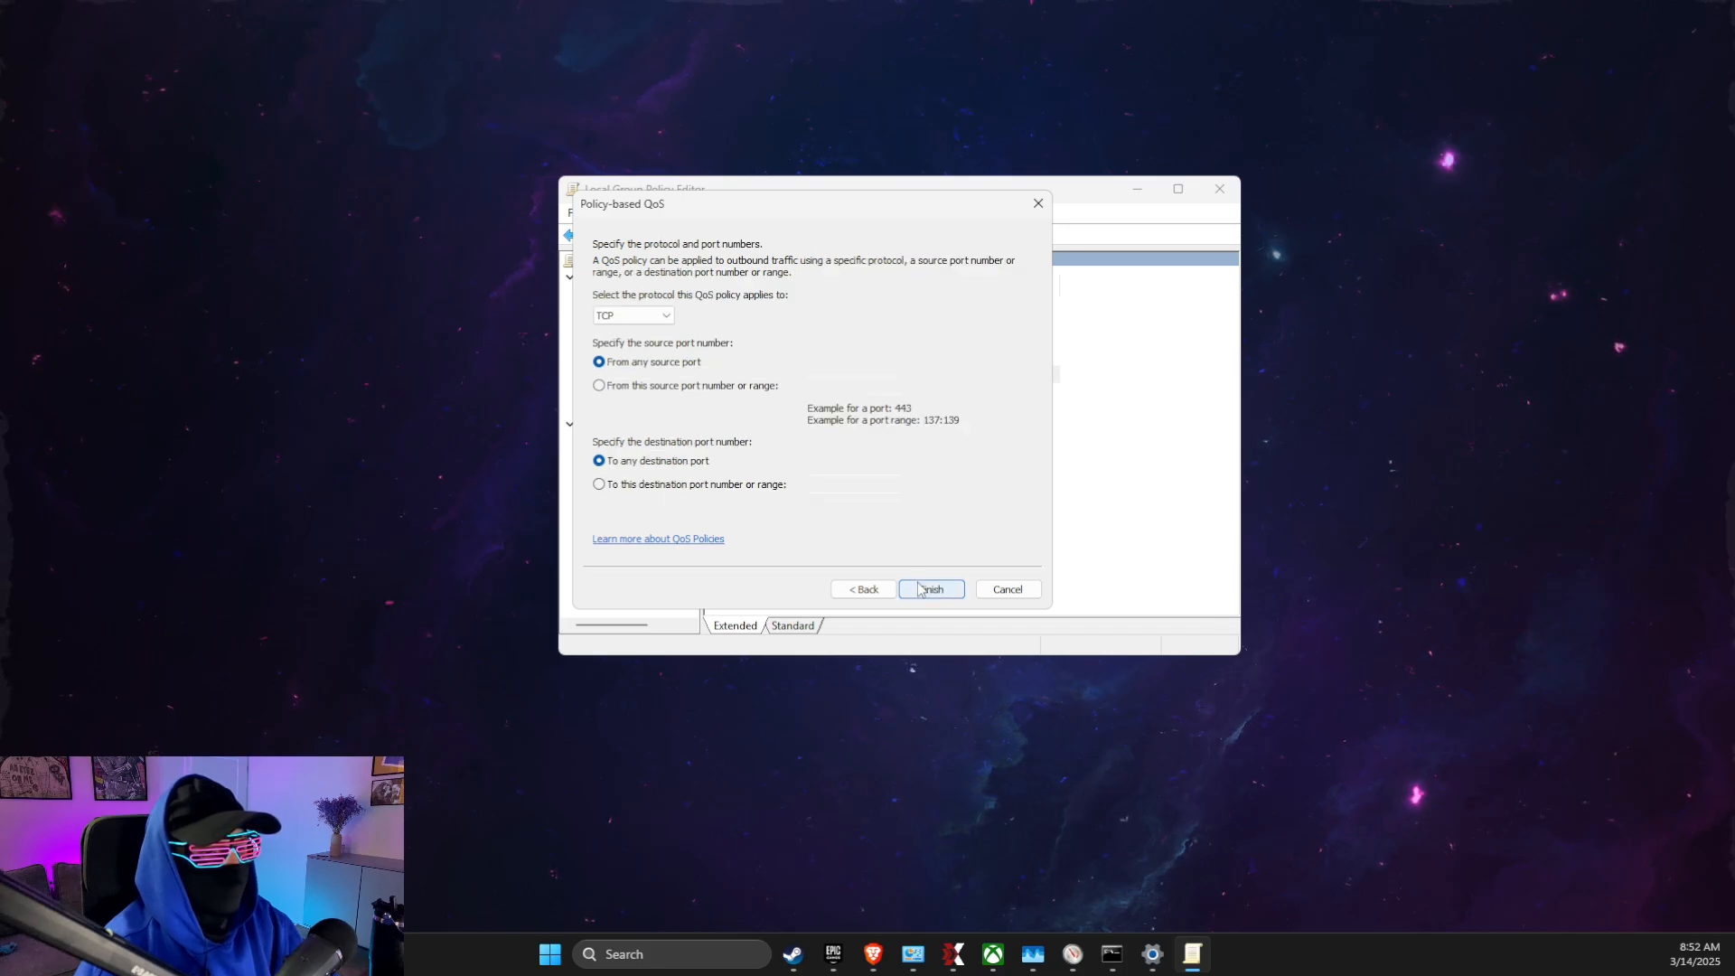
pyautogui.click(633, 315)
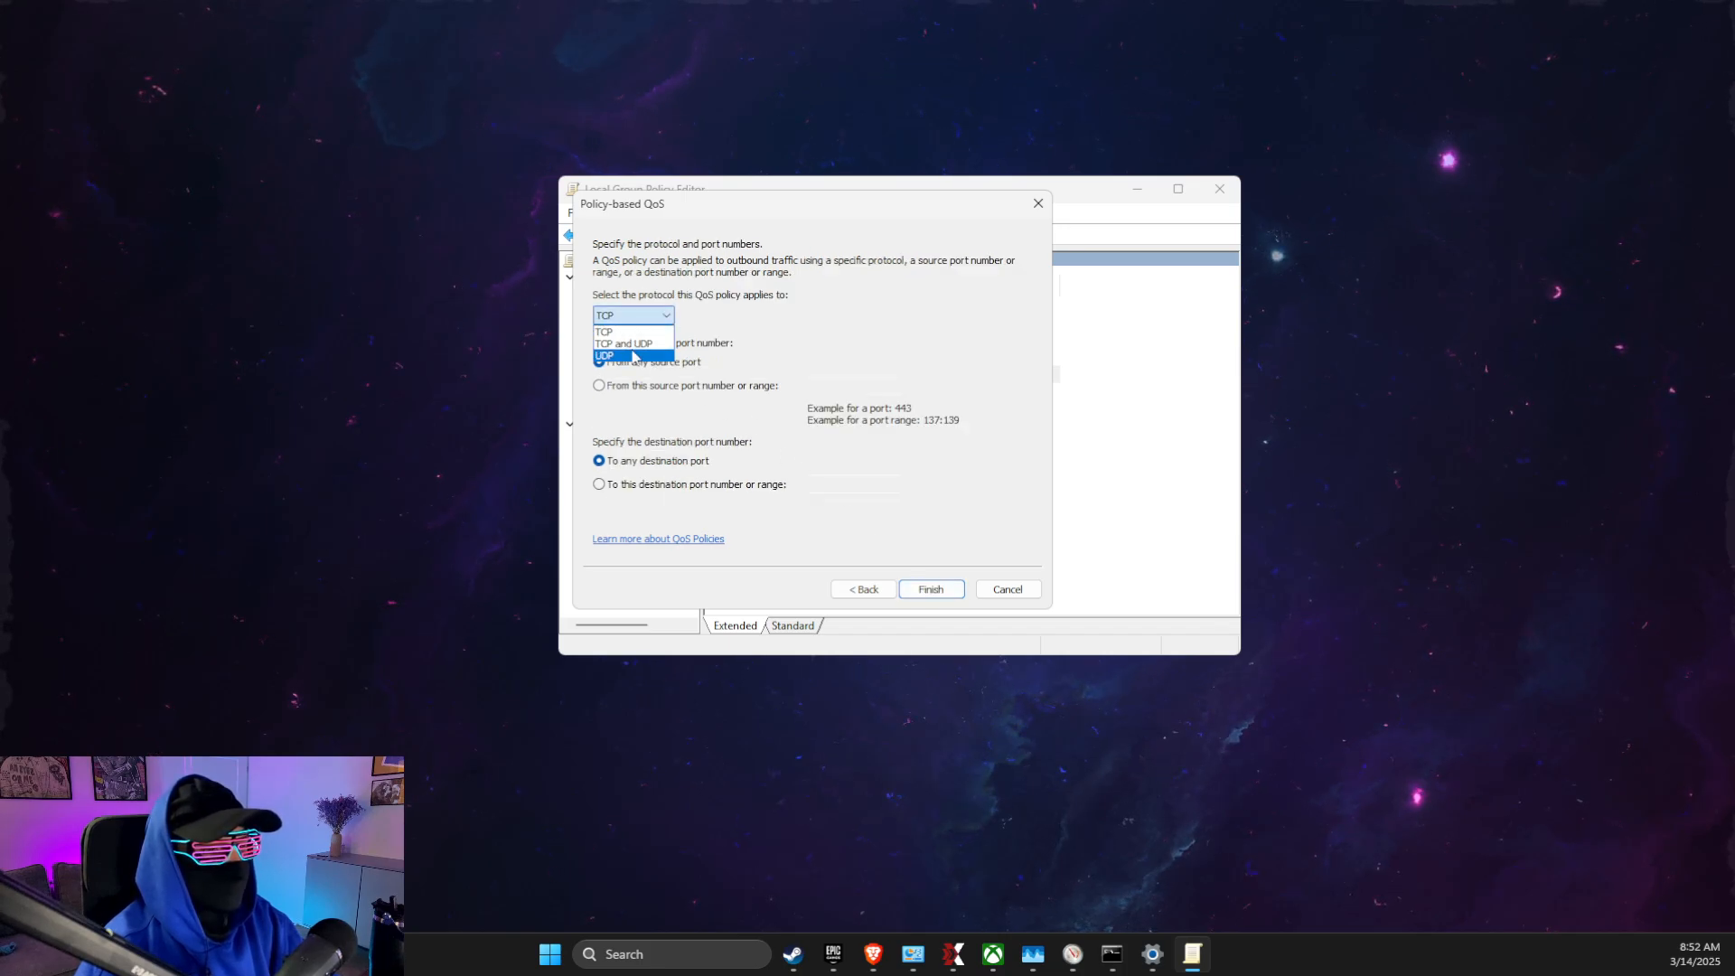
pyautogui.click(1005, 589)
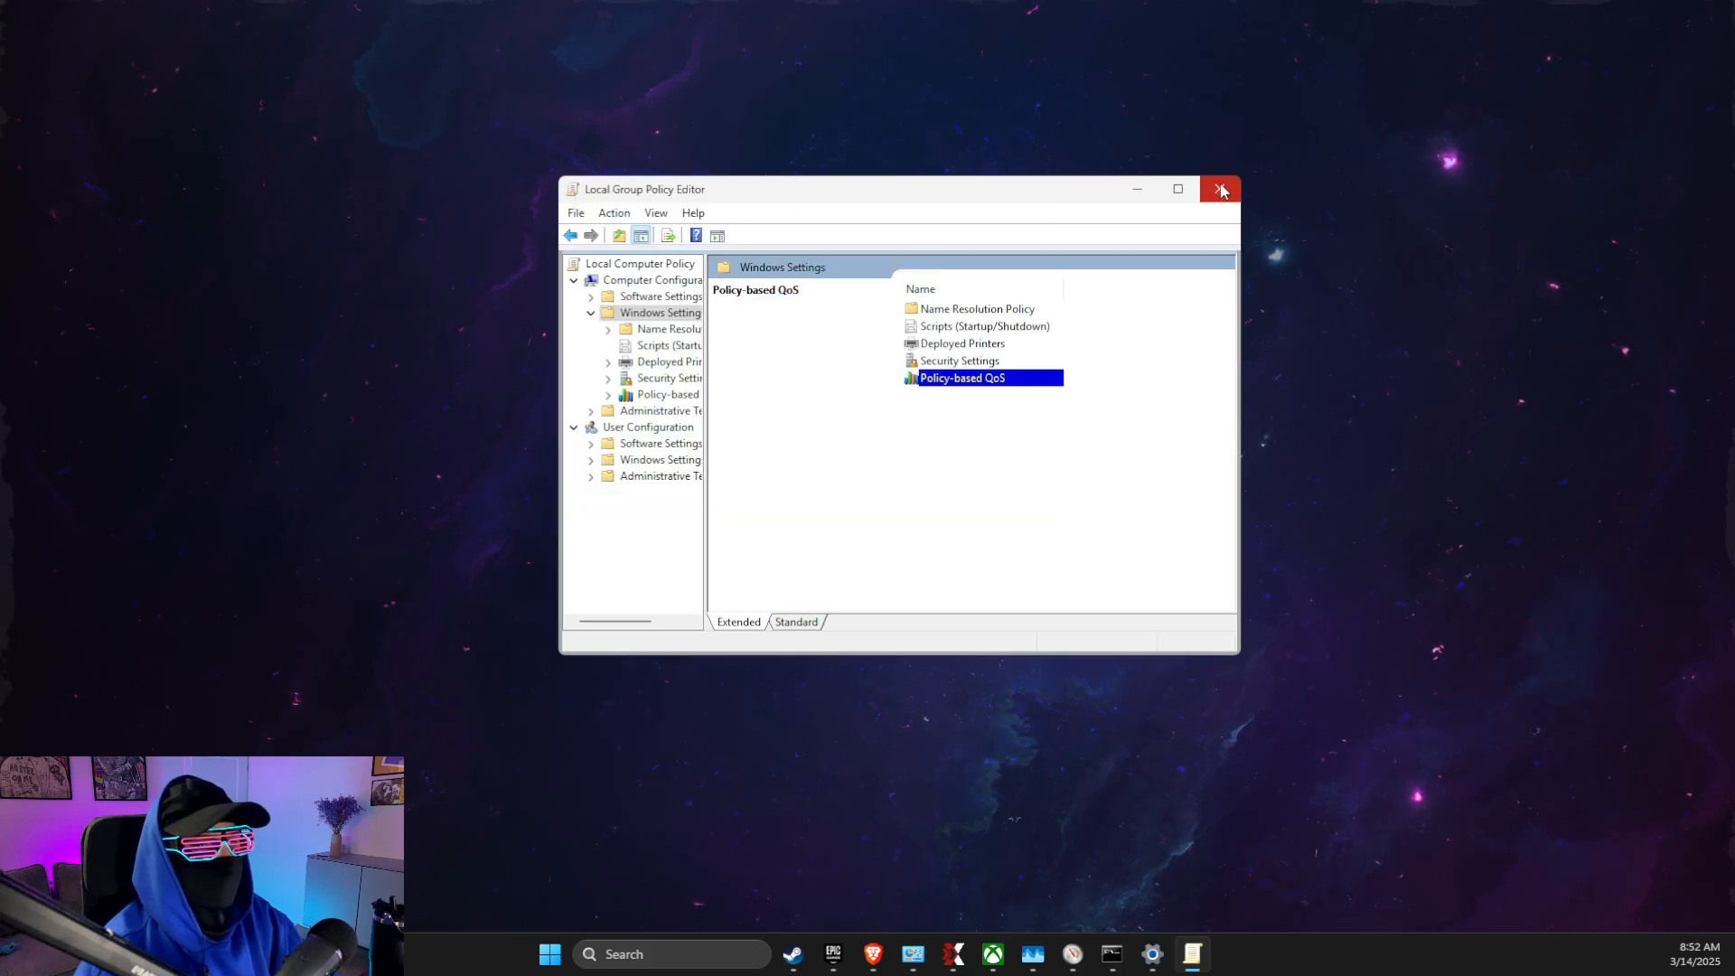
# Close Group Policy Editor and reach Windows Defender Firewall's allowed-apps list
pyautogui.click(1219, 190)
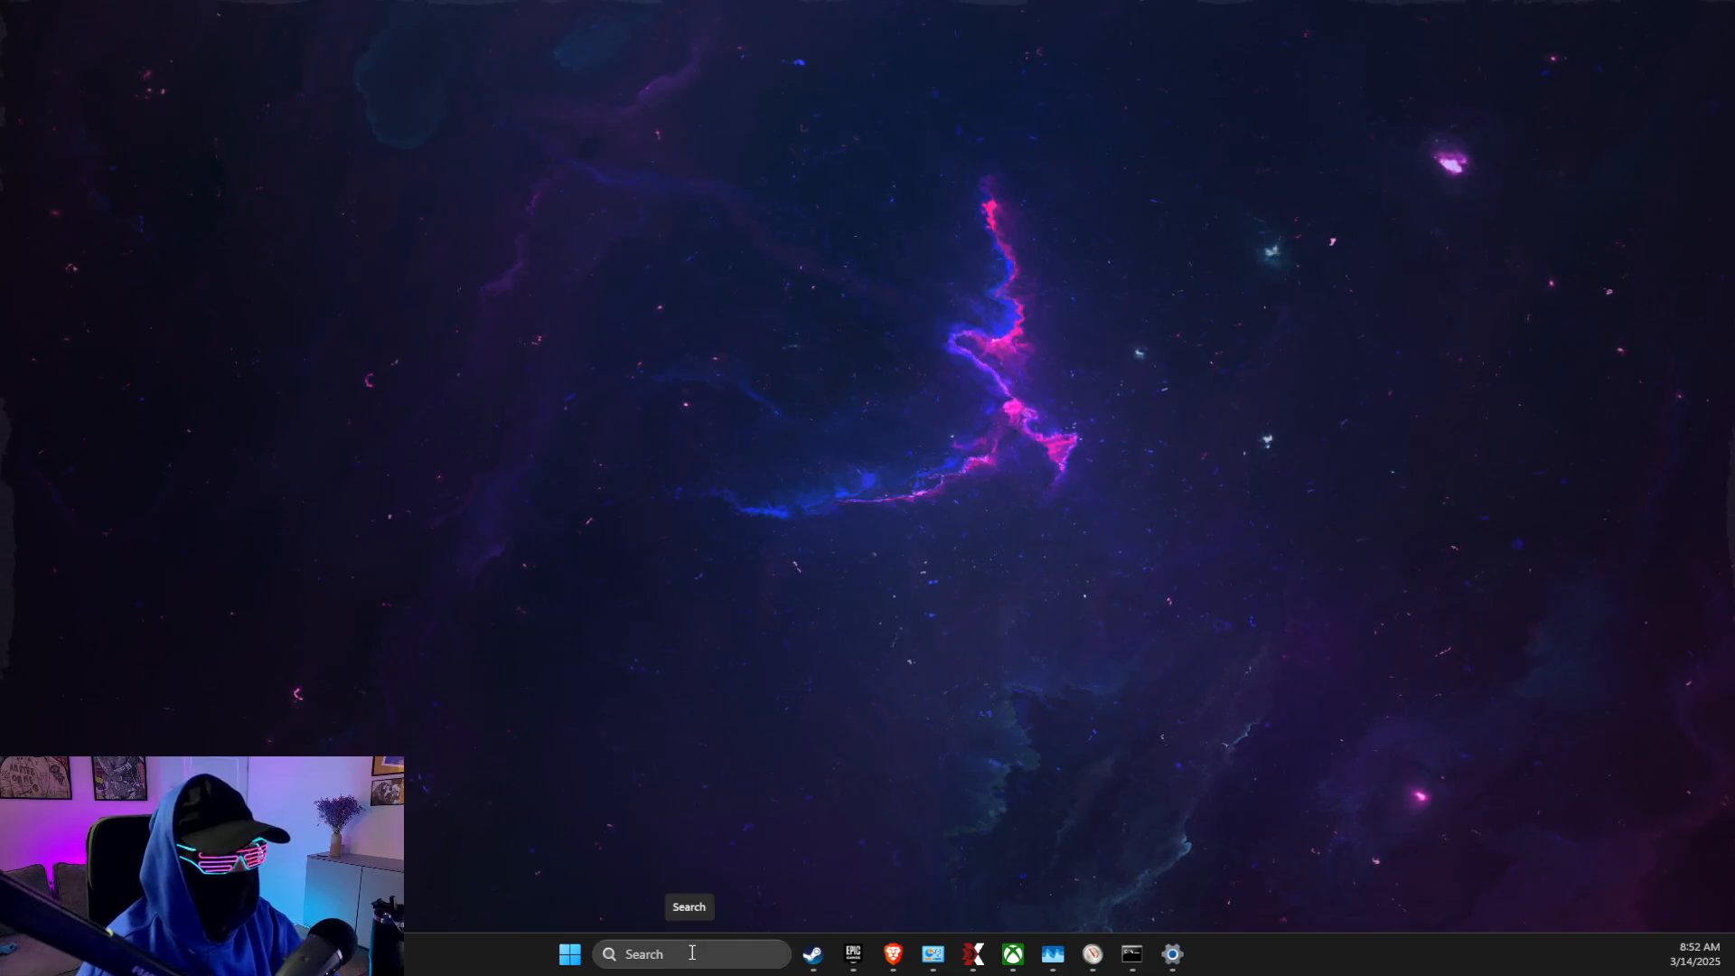
pyautogui.write('windows Defender Firewall')
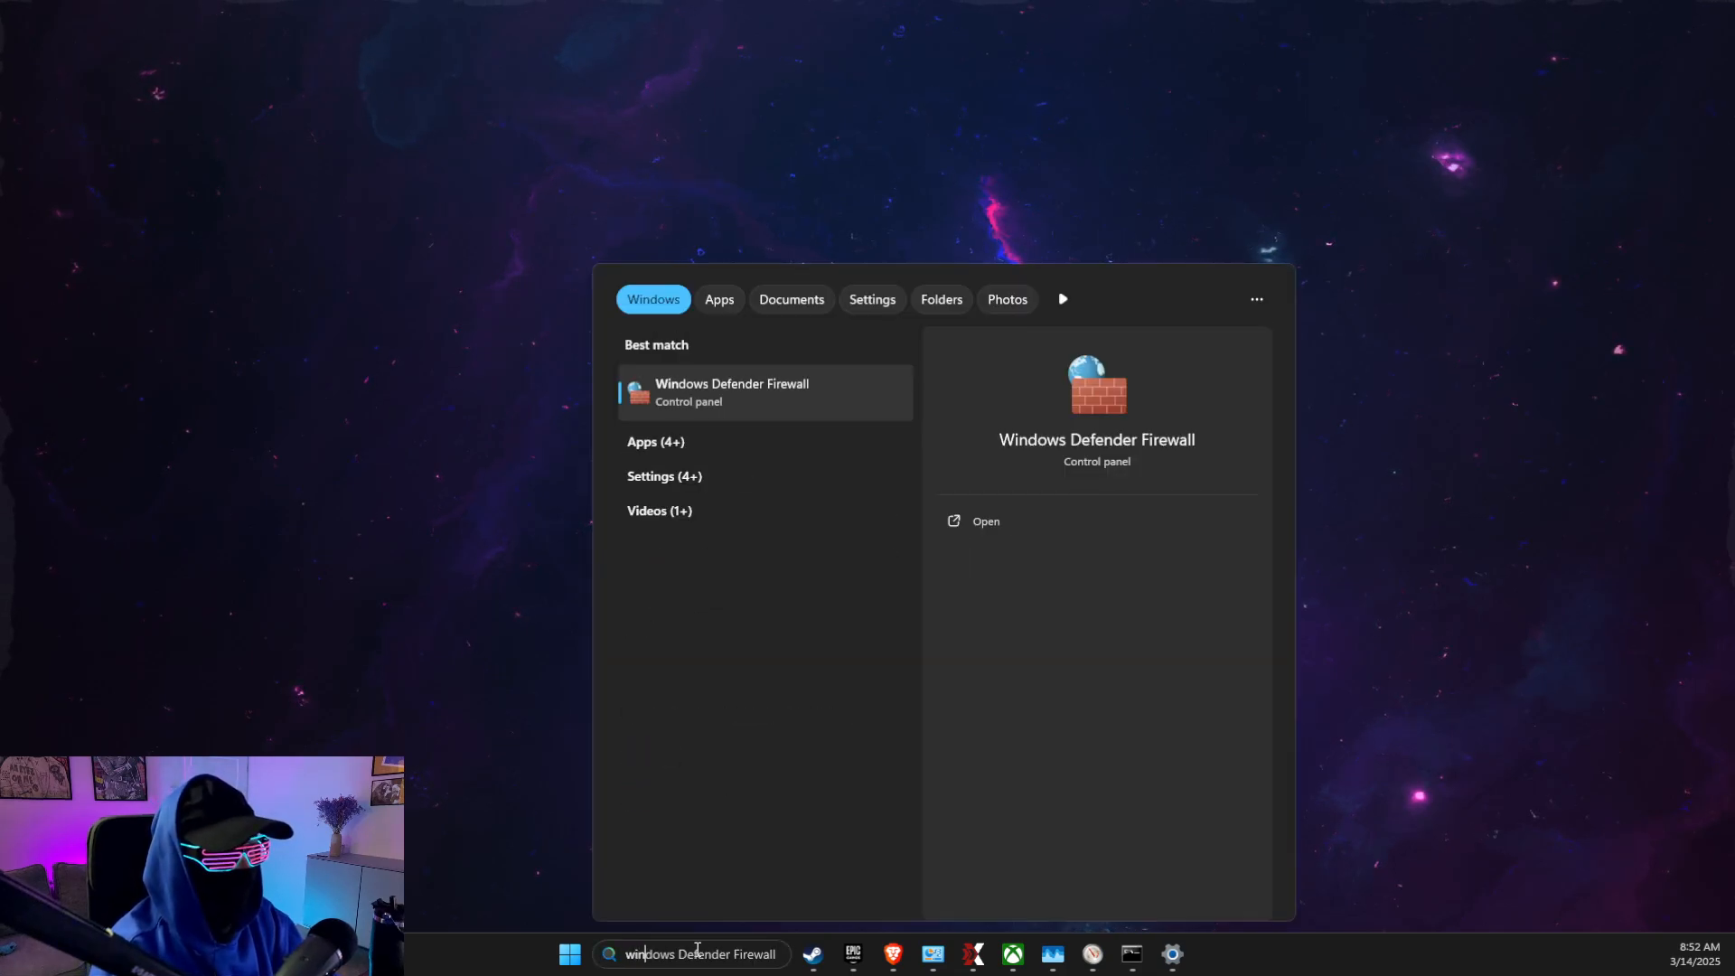
pyautogui.click(985, 520)
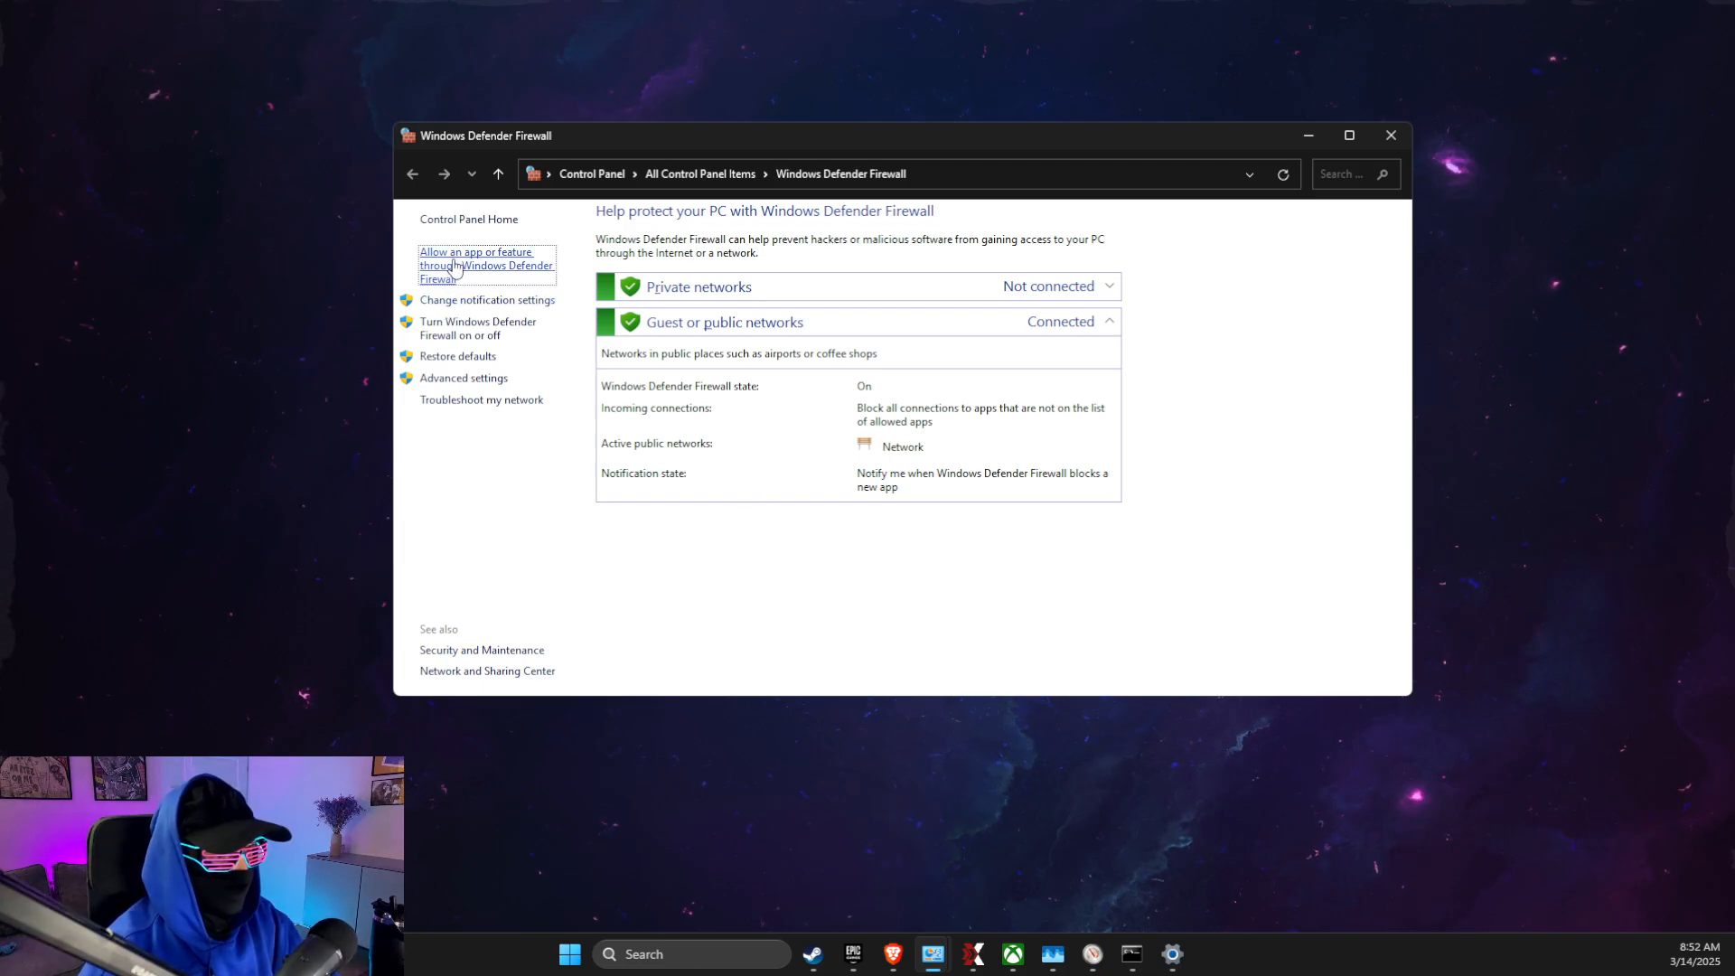
pyautogui.click(487, 264)
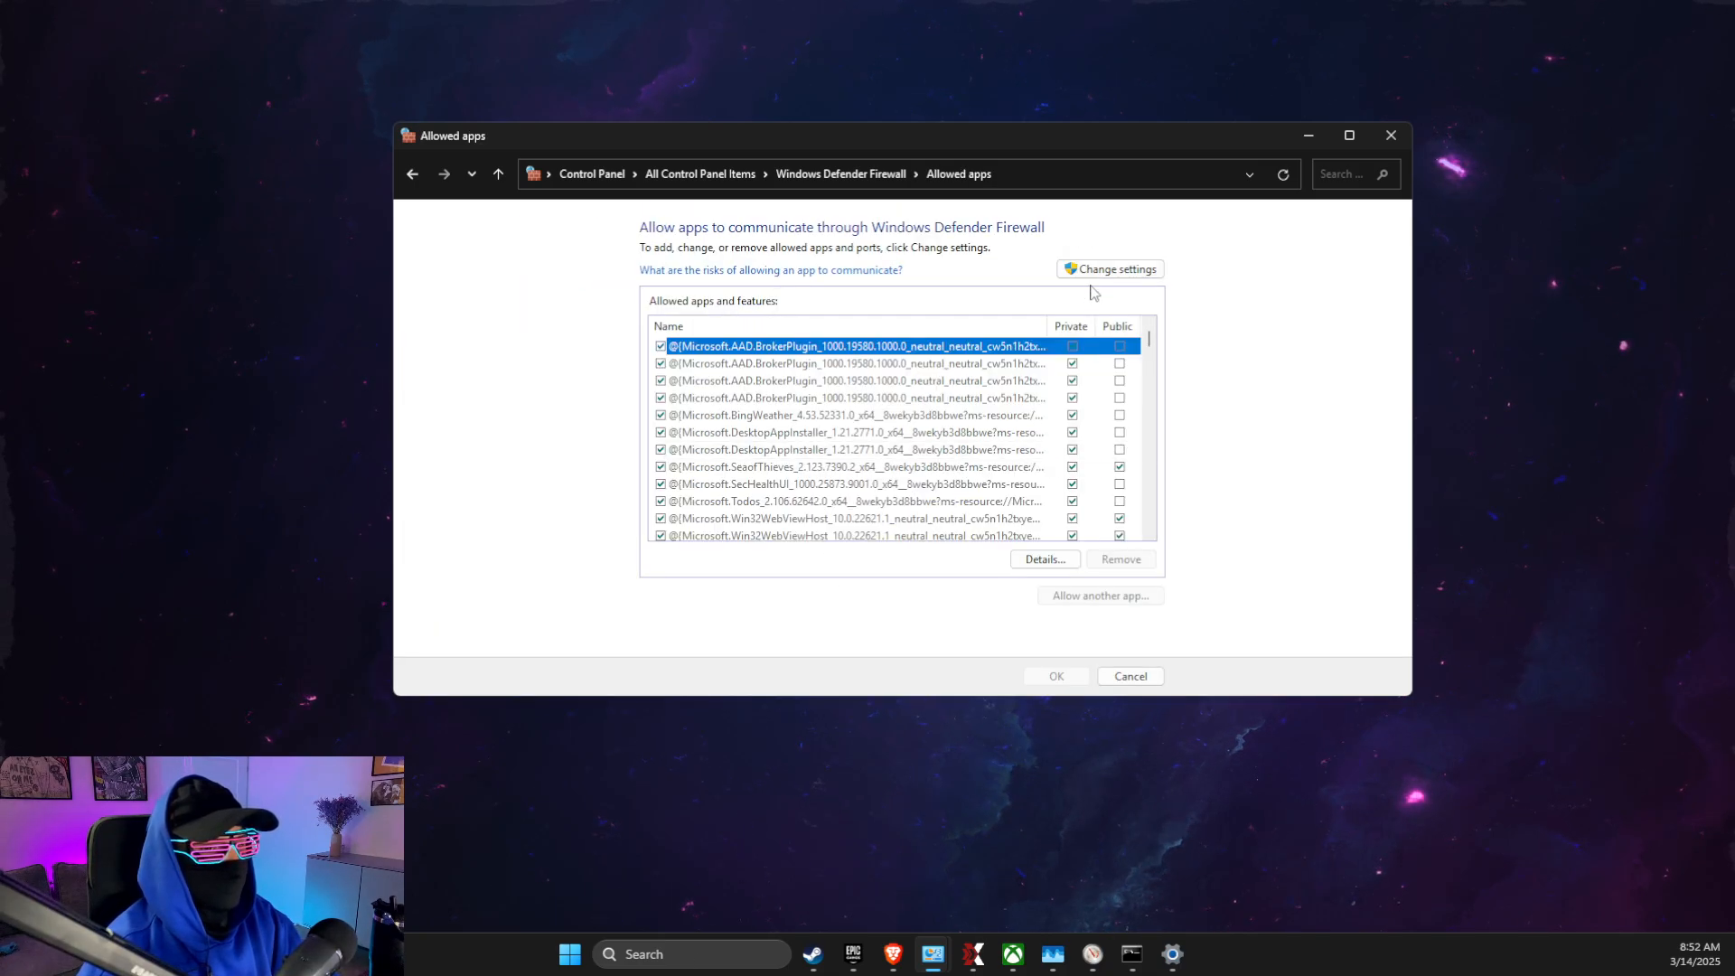
# Add Rust.exe and RustClient.exe from the Rust folder as allowed firewall apps
pyautogui.click(1099, 595)
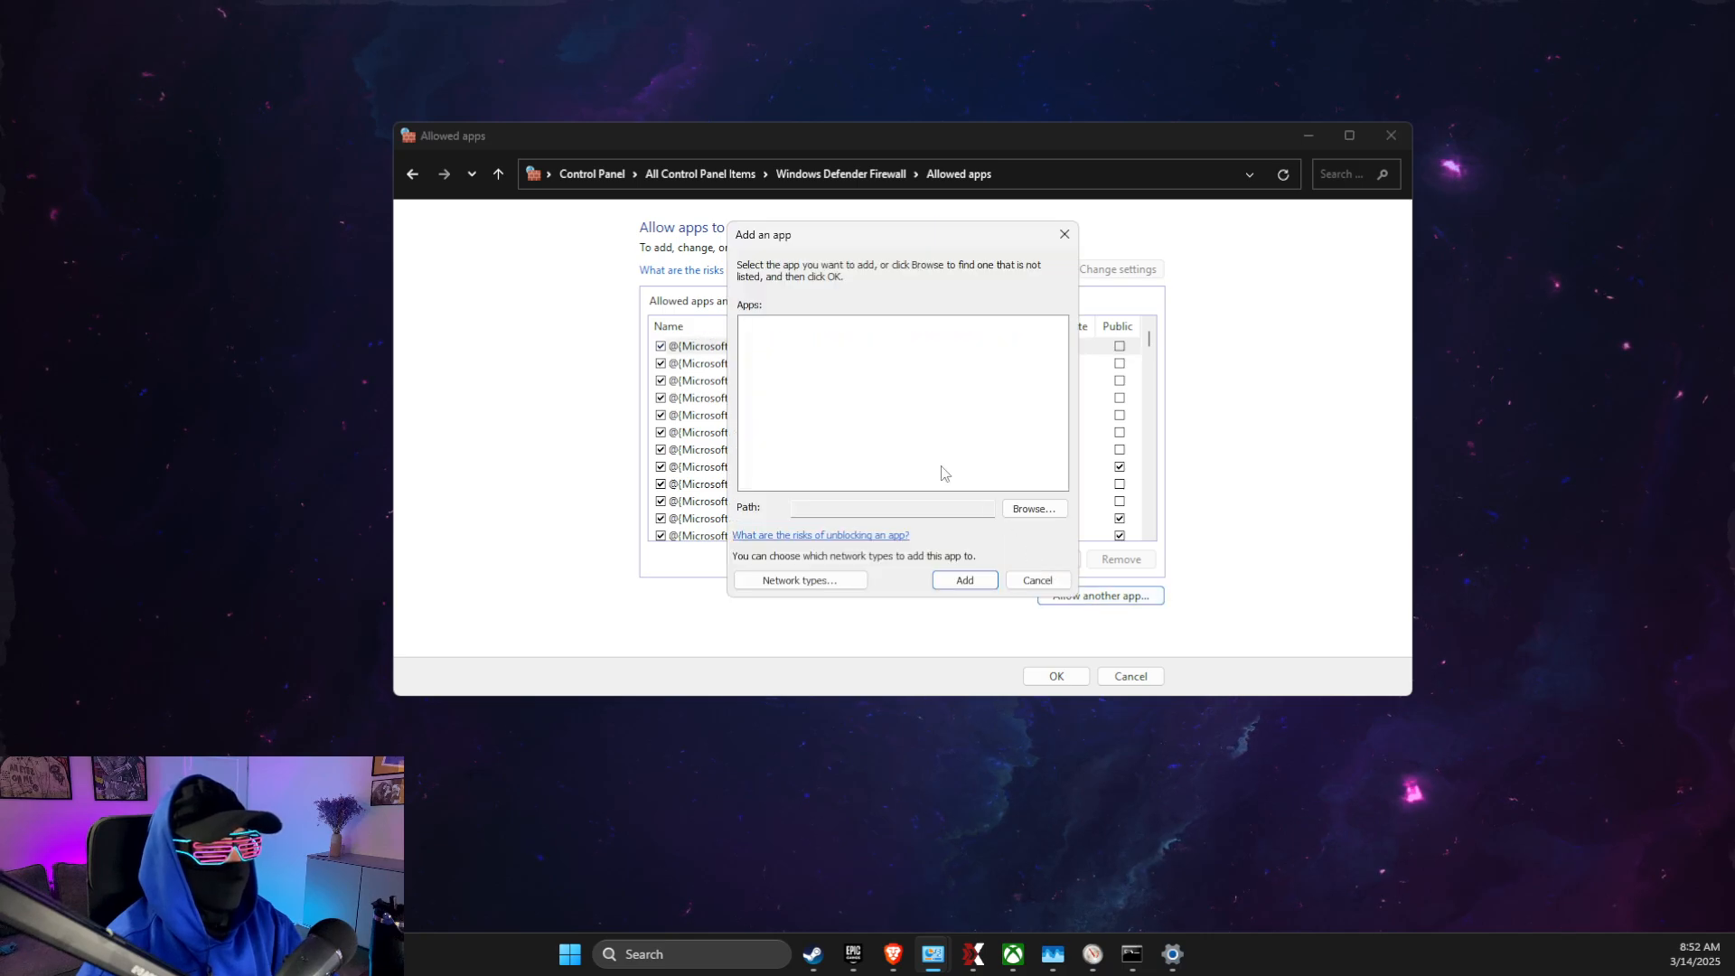
pyautogui.click(1032, 508)
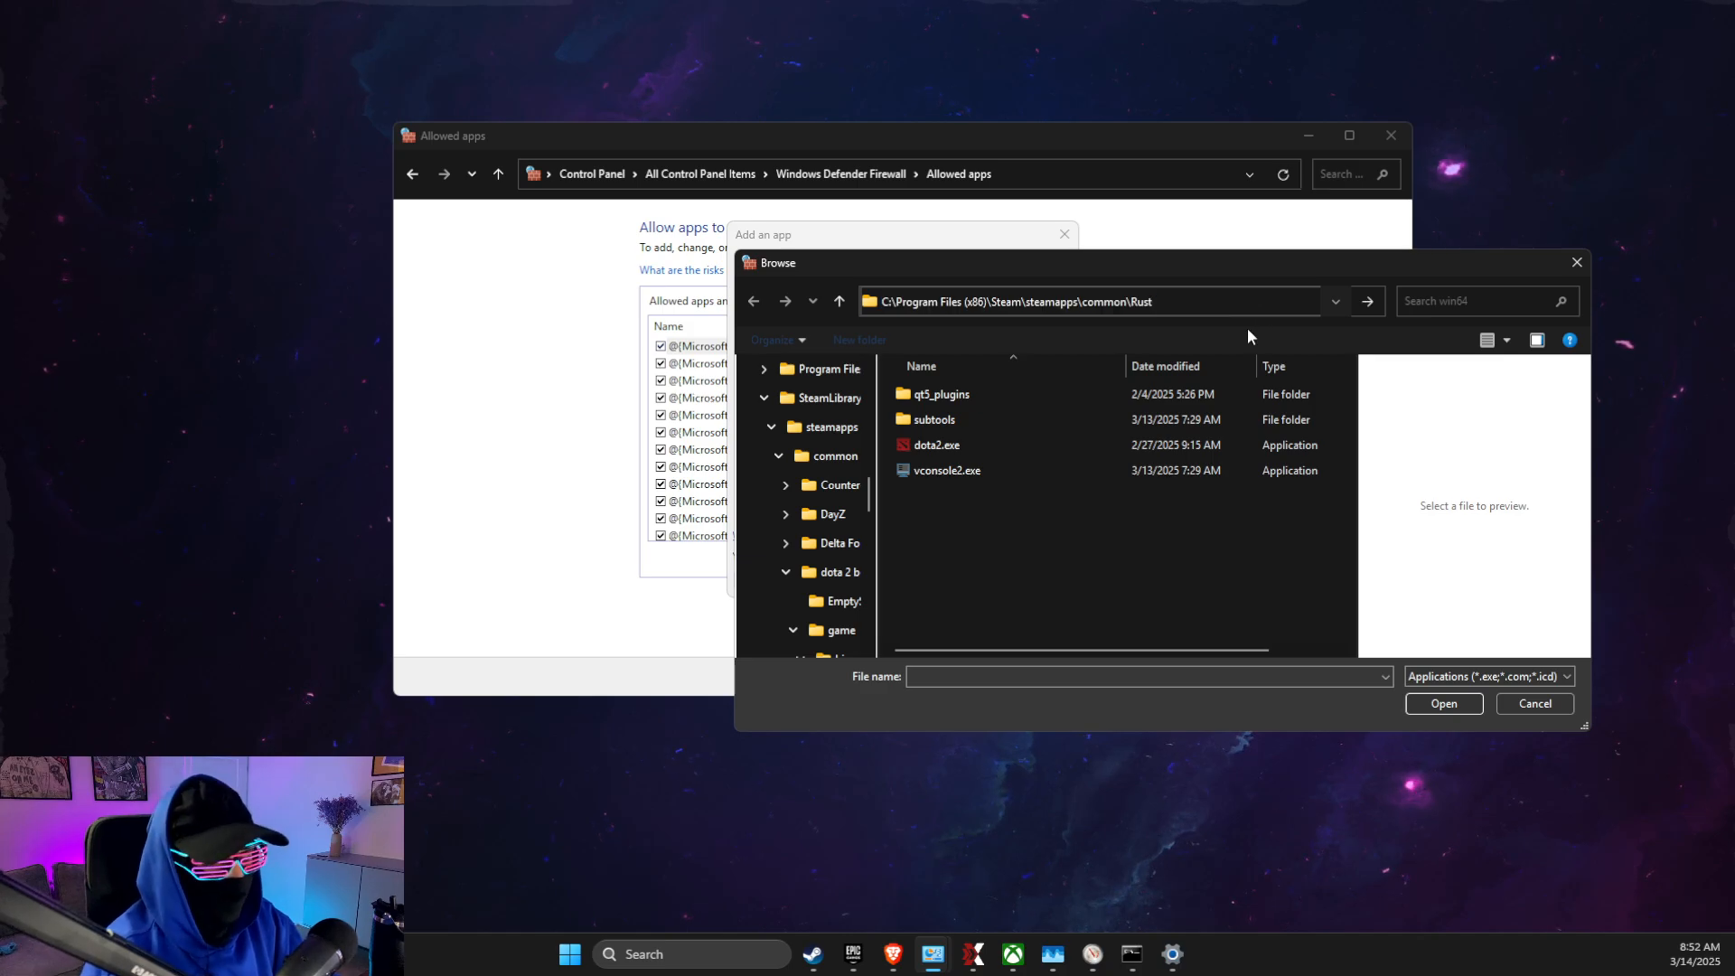
pyautogui.click(933, 521)
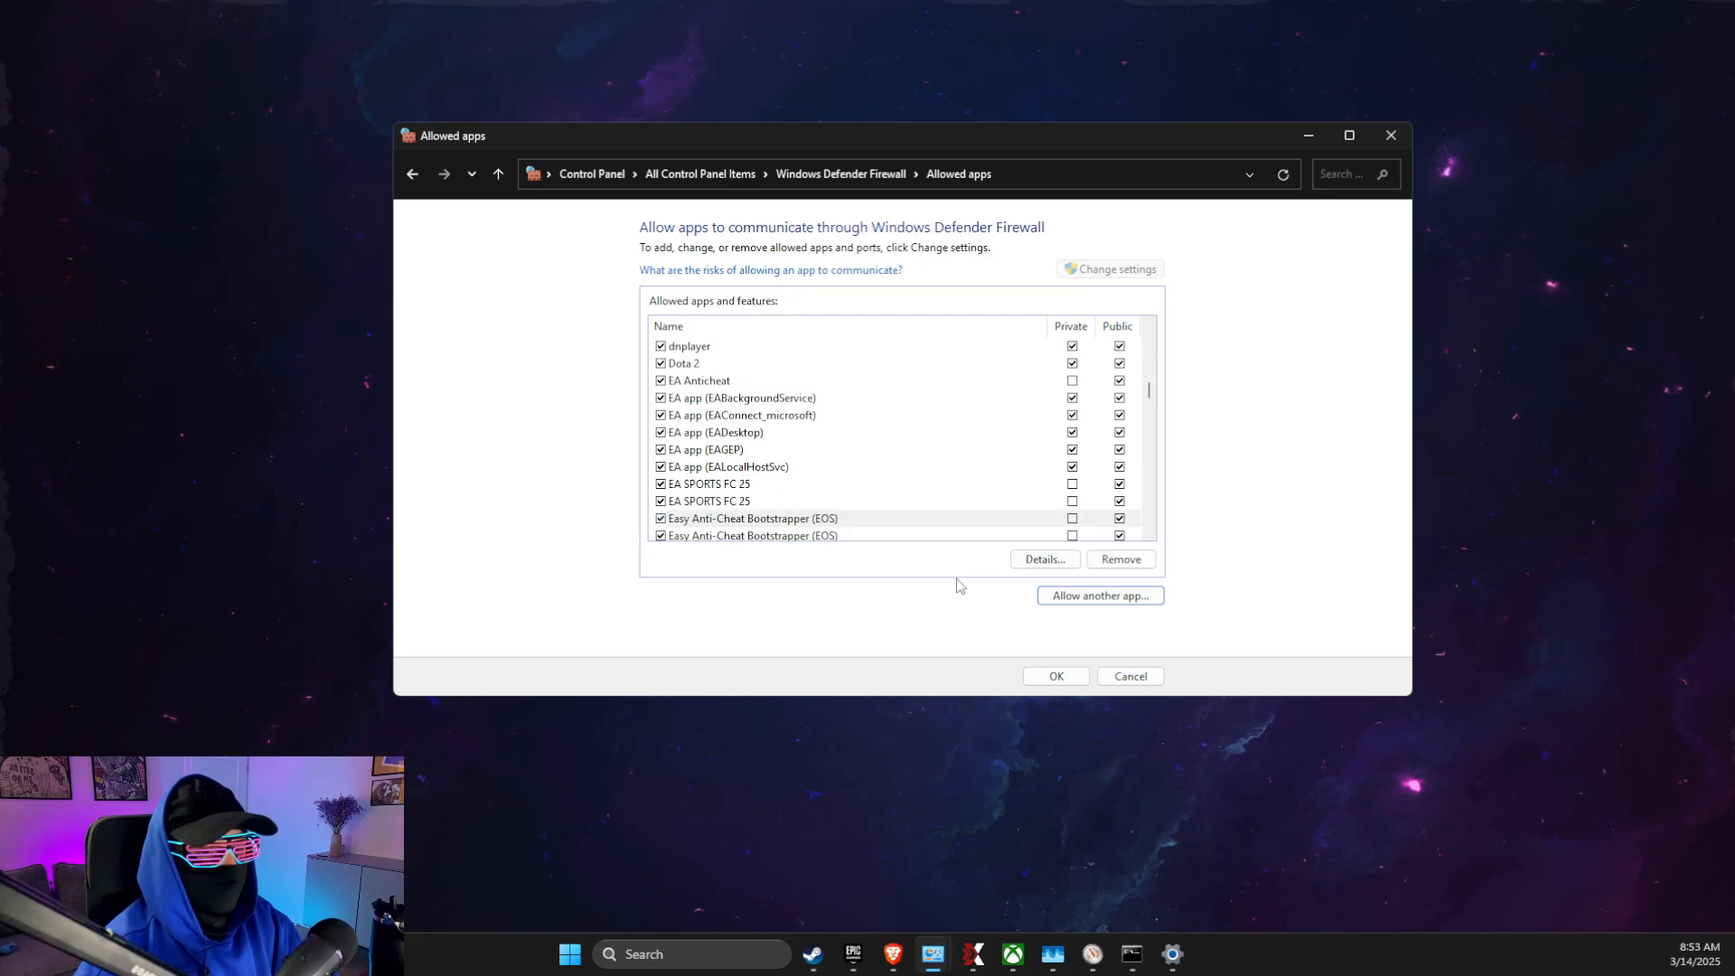
pyautogui.moveTo(1099, 594)
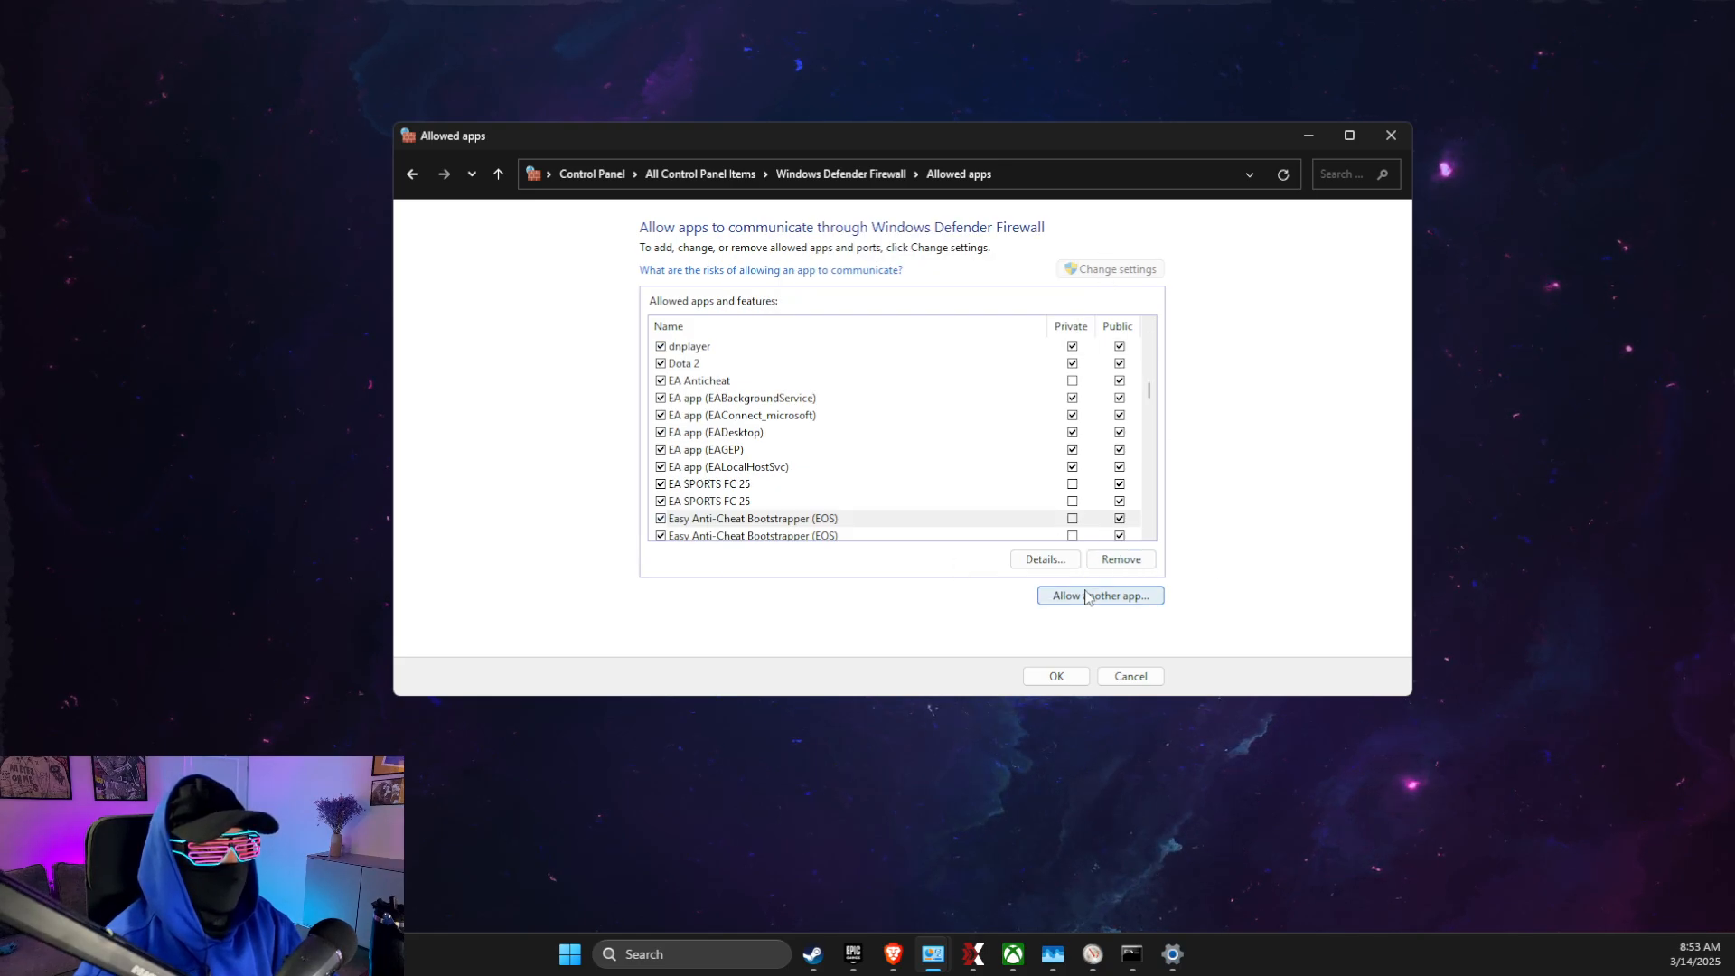
pyautogui.click(1099, 595)
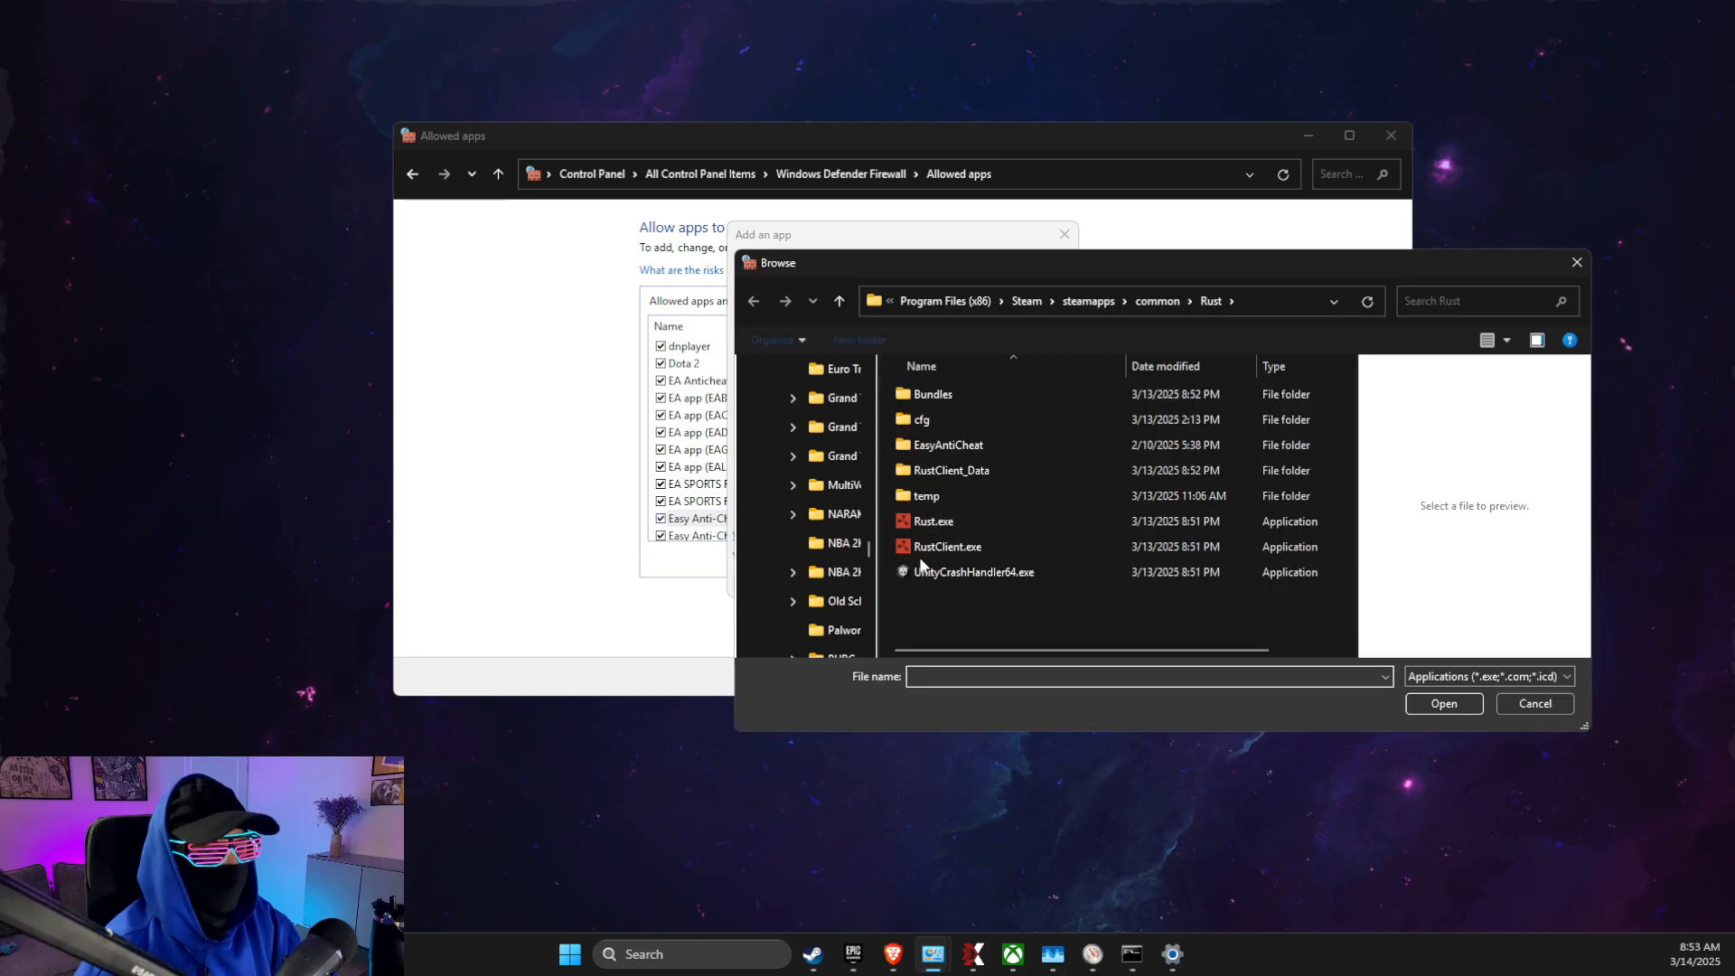
pyautogui.click(1442, 703)
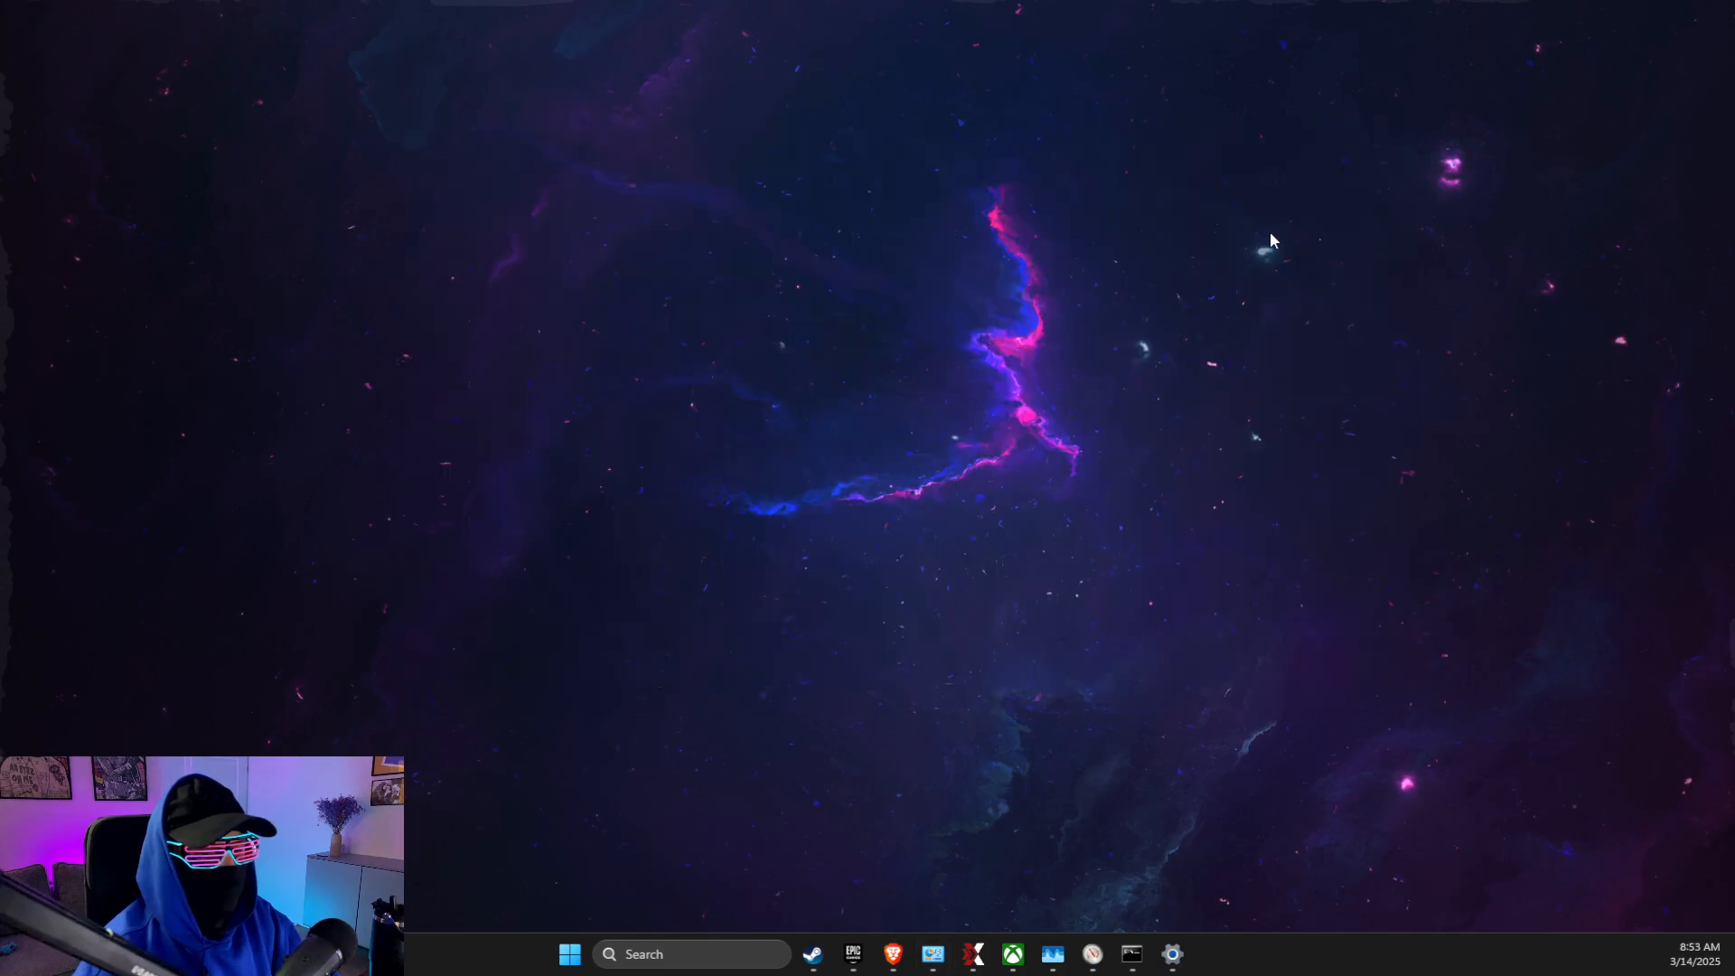
# Add the steamapps\common\Rust folder as a Defender exclusion and close Windows Security
pyautogui.write('virus & threat protection')
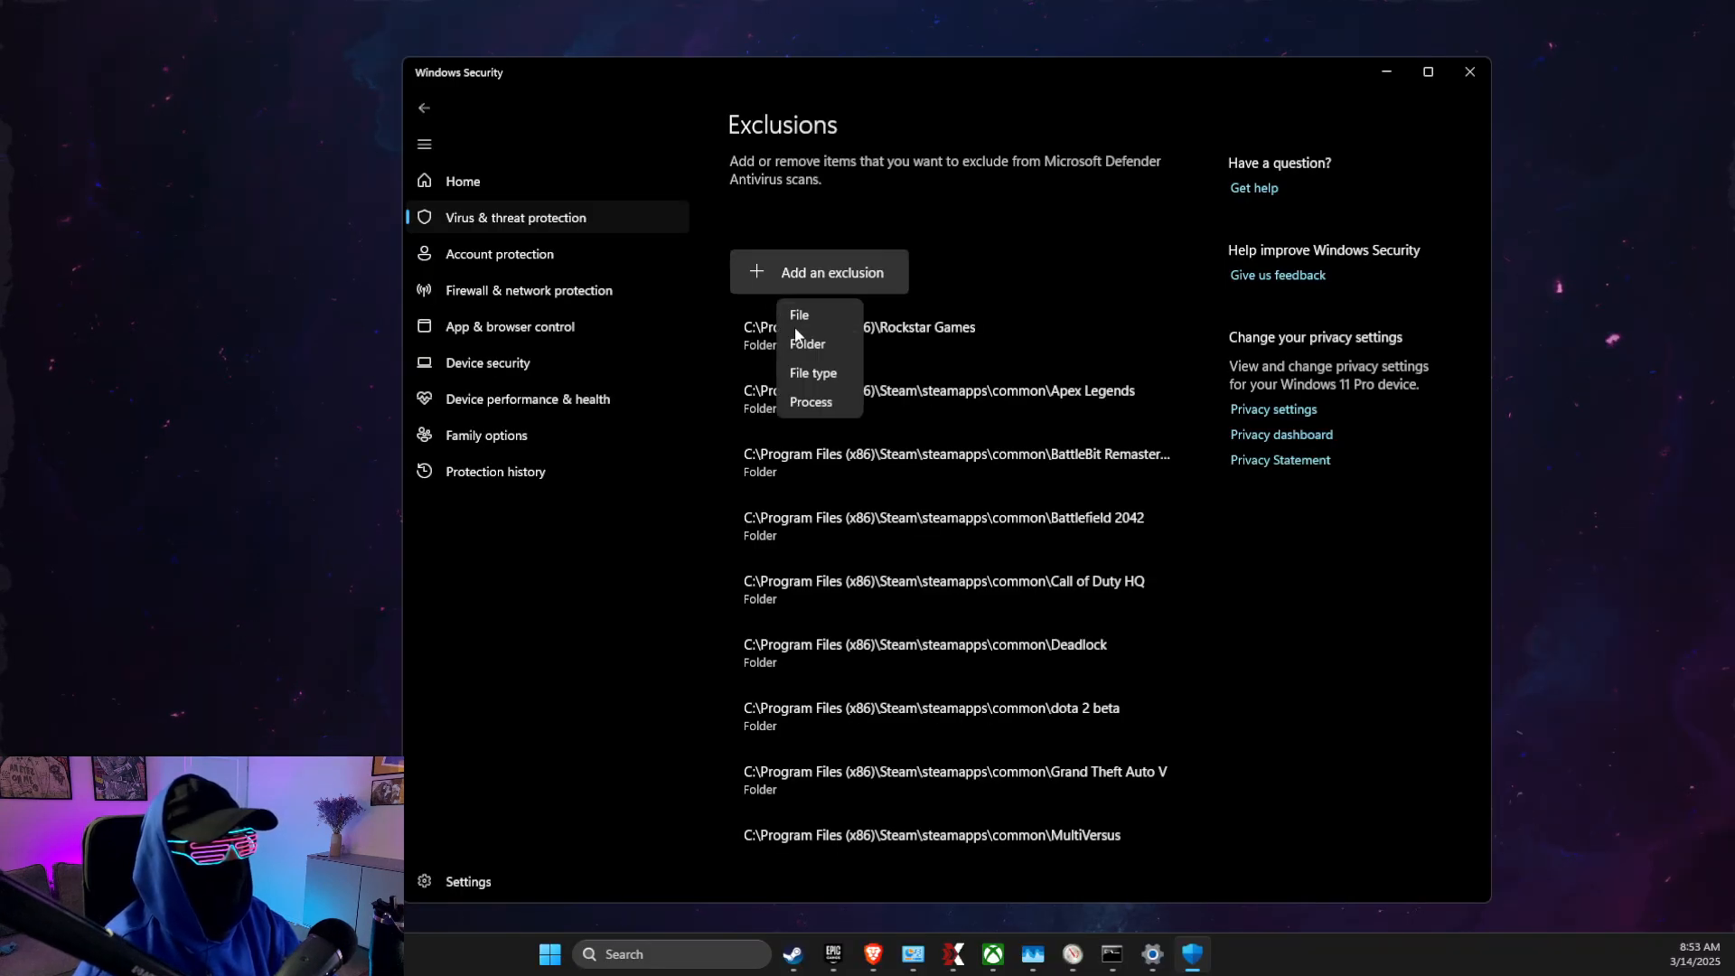
pyautogui.click(806, 343)
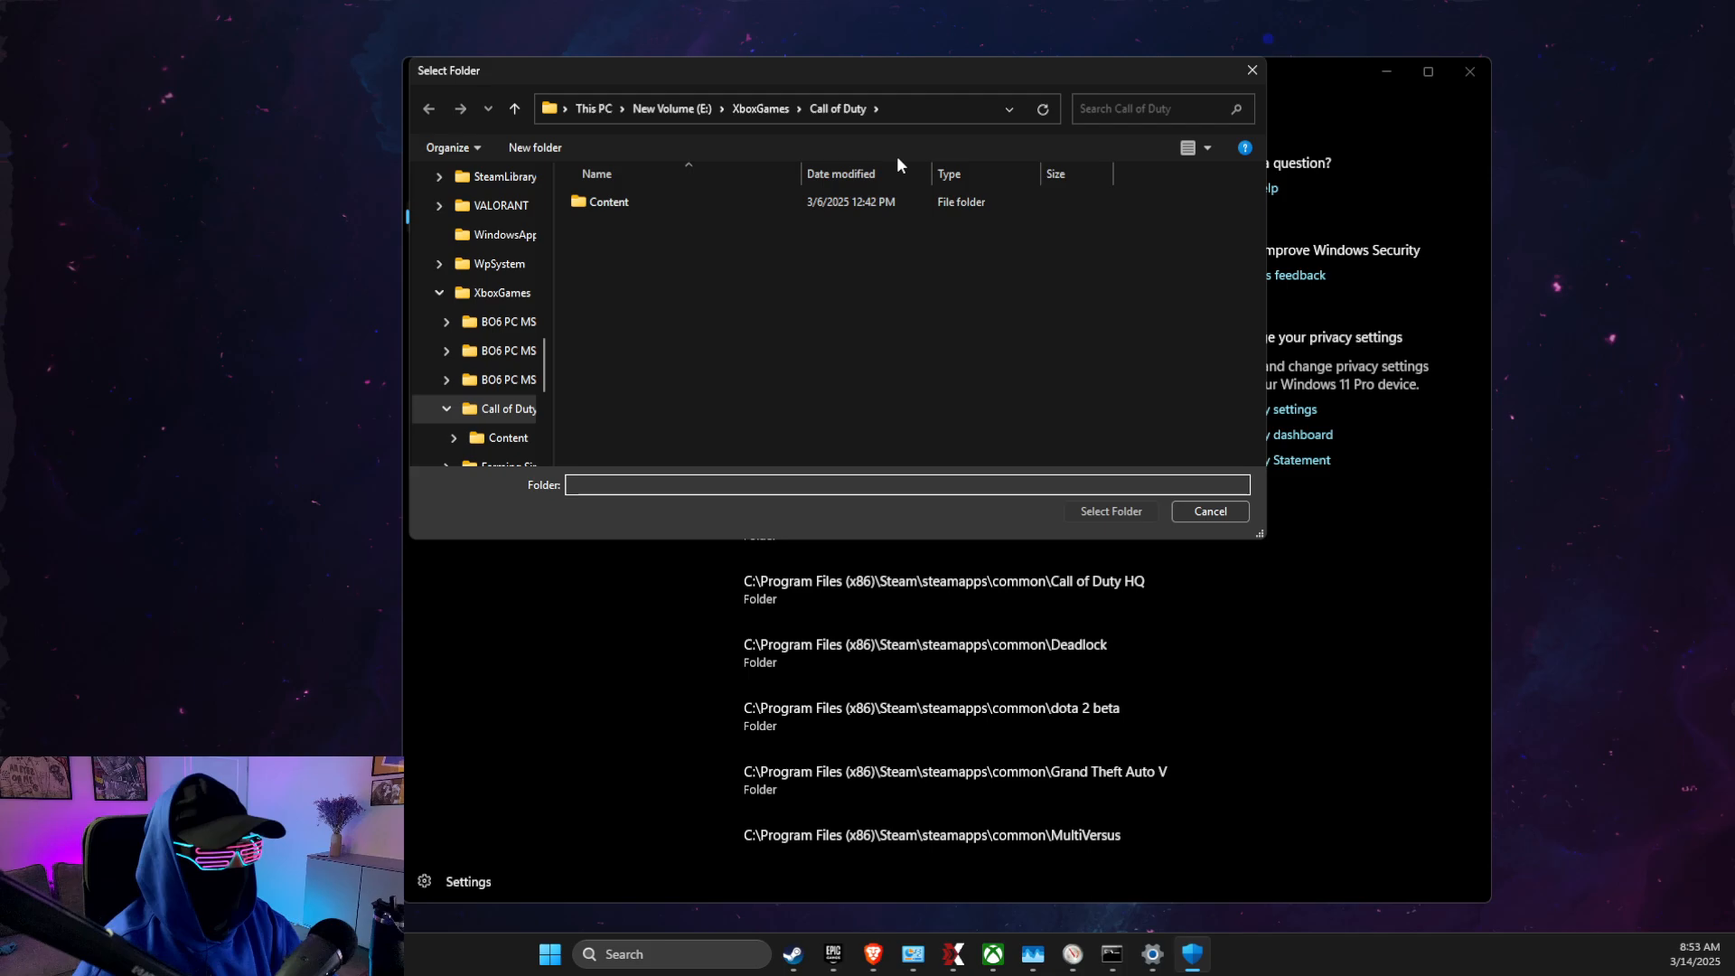
pyautogui.click(511, 408)
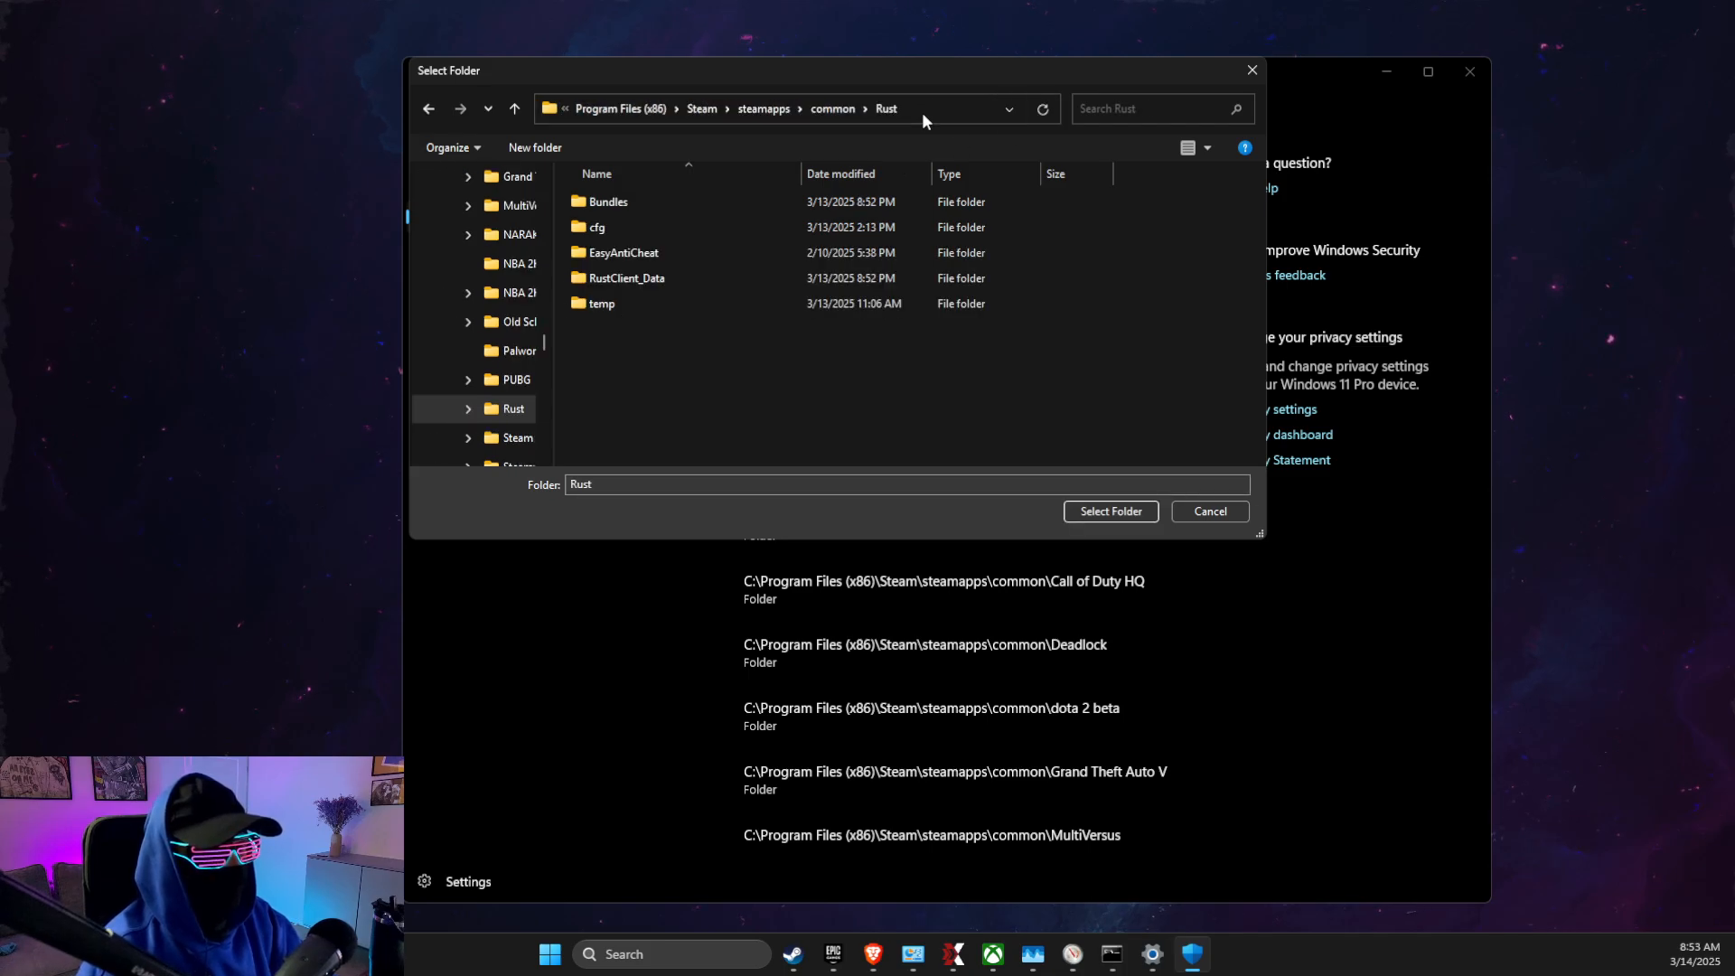
pyautogui.click(1107, 510)
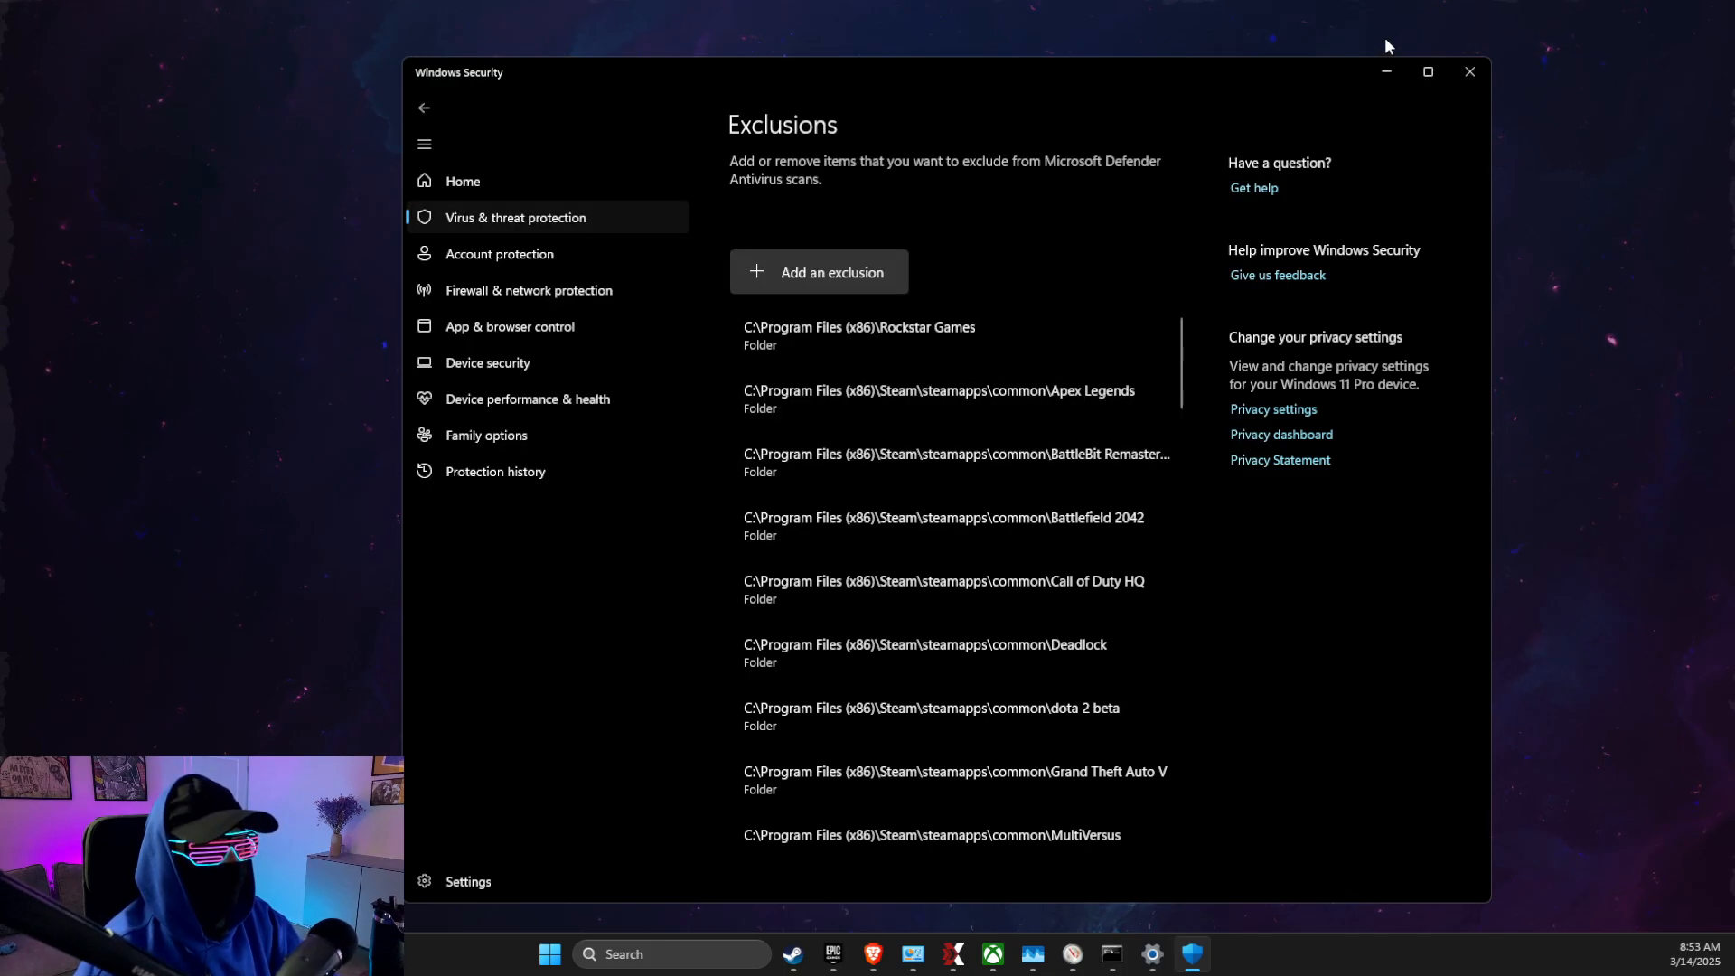
pyautogui.click(1469, 70)
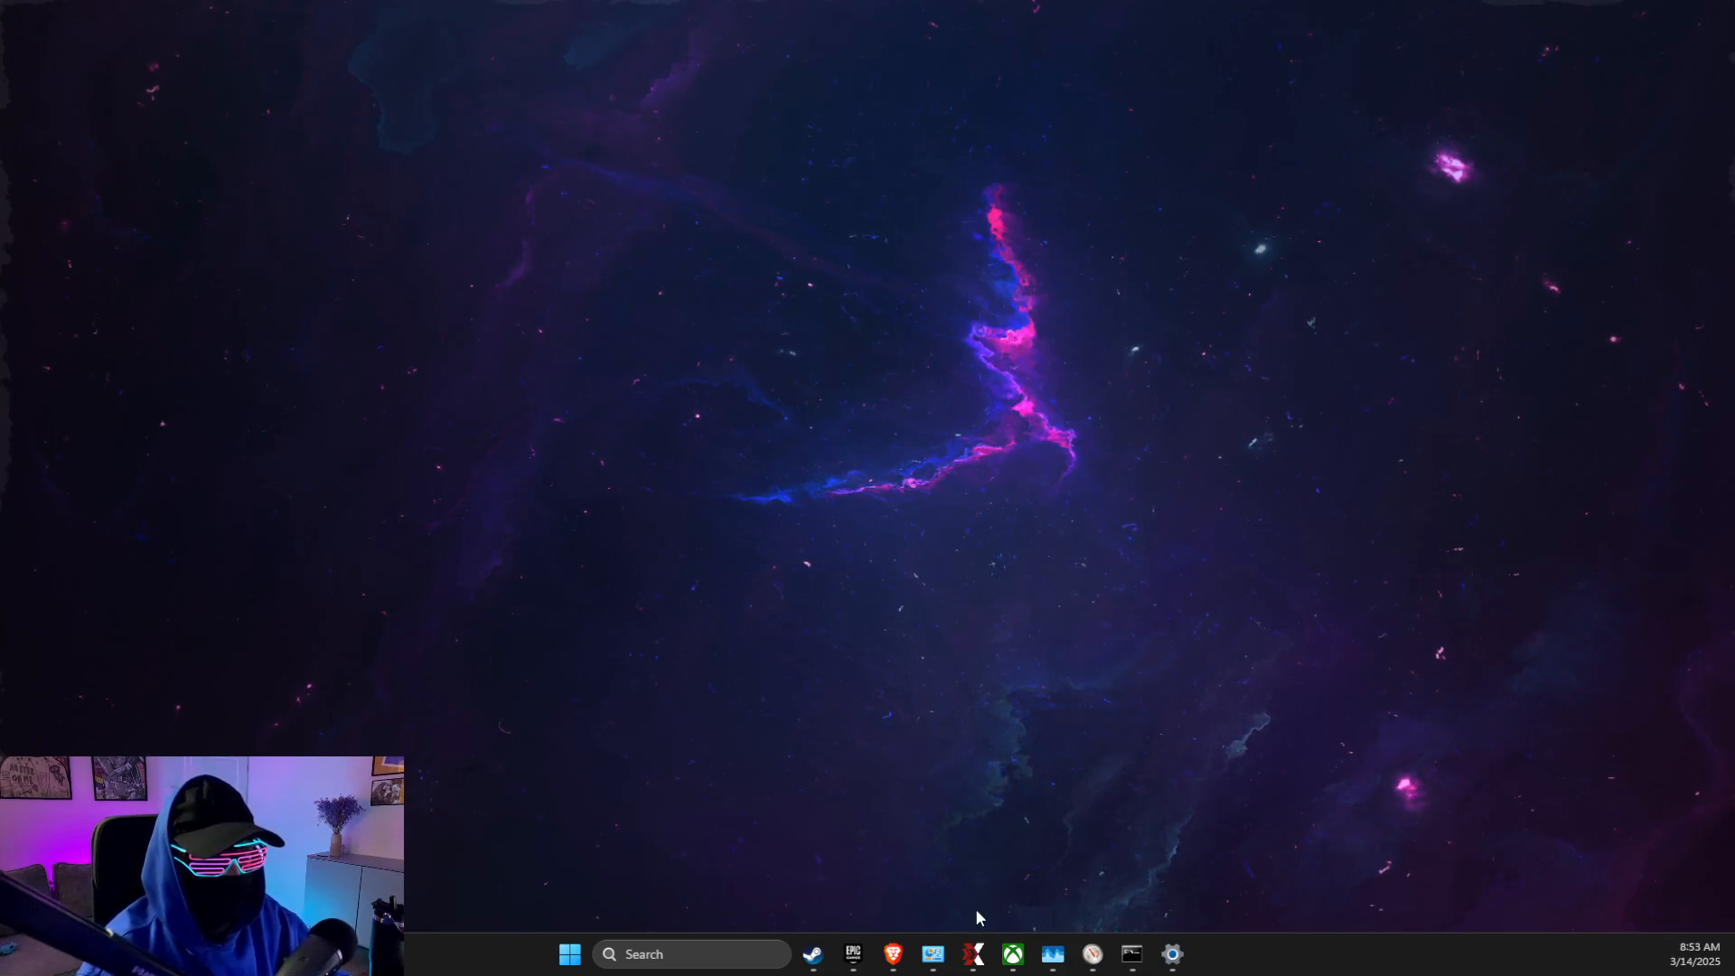
# Launch ExitLag from the taskbar to its Connections page
pyautogui.click(974, 954)
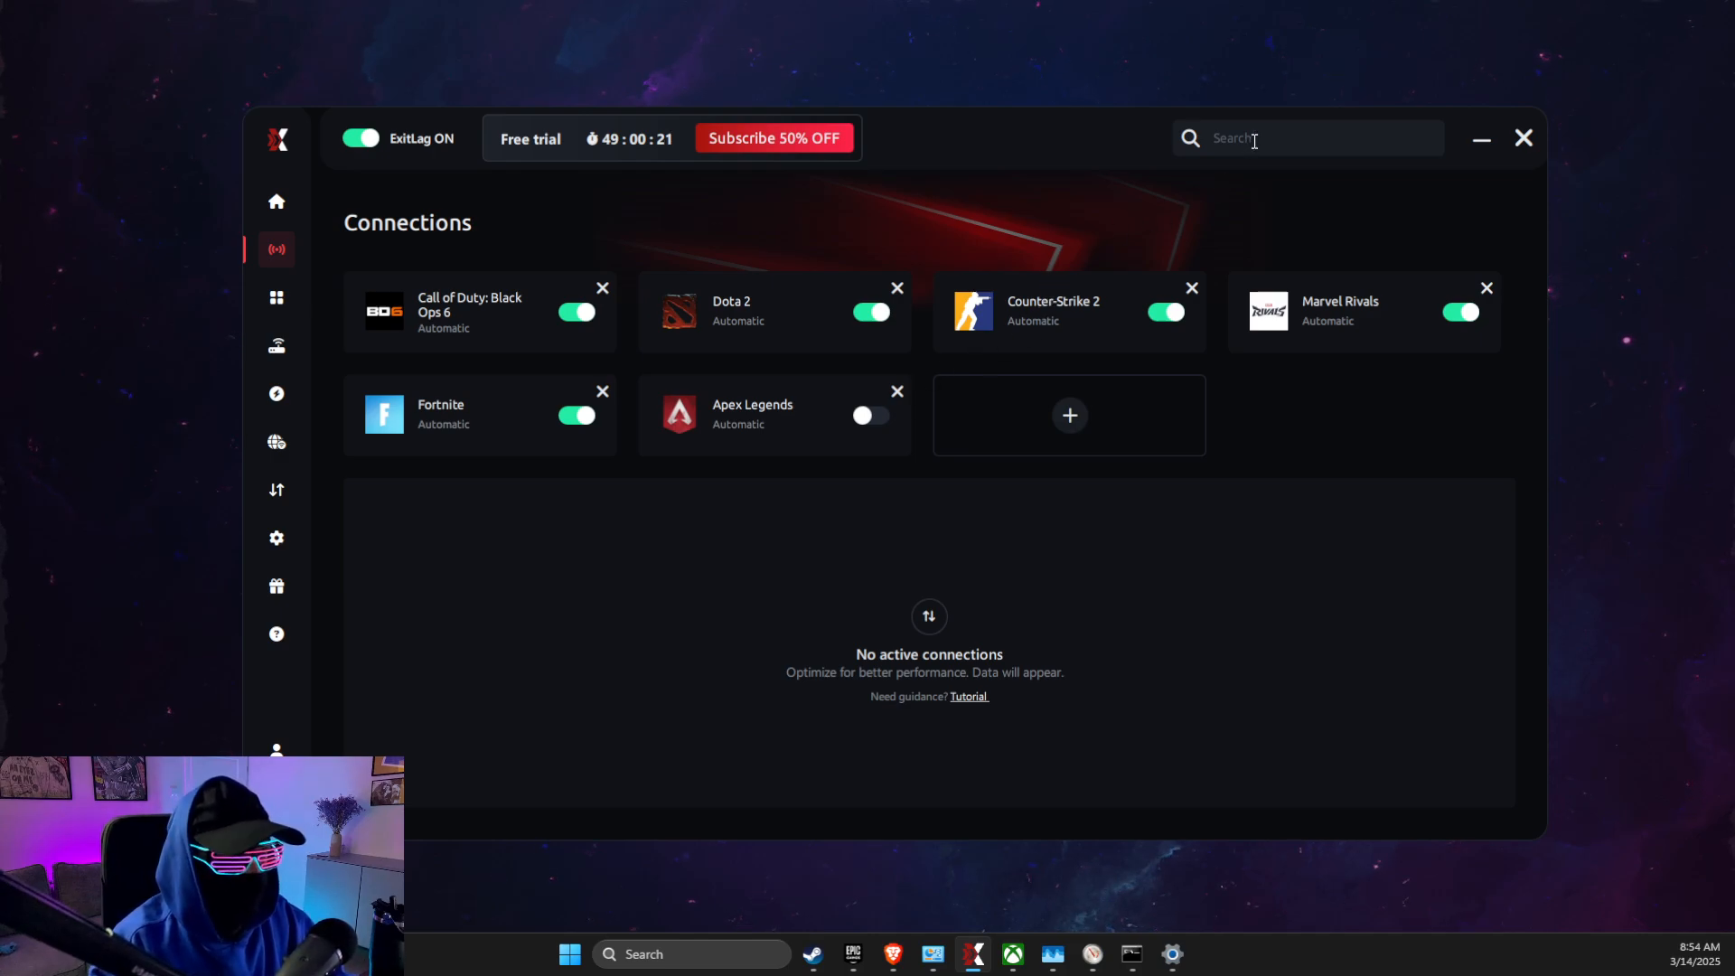
# Add Rust from search and apply an automatic Europe route to it
pyautogui.write('rust')
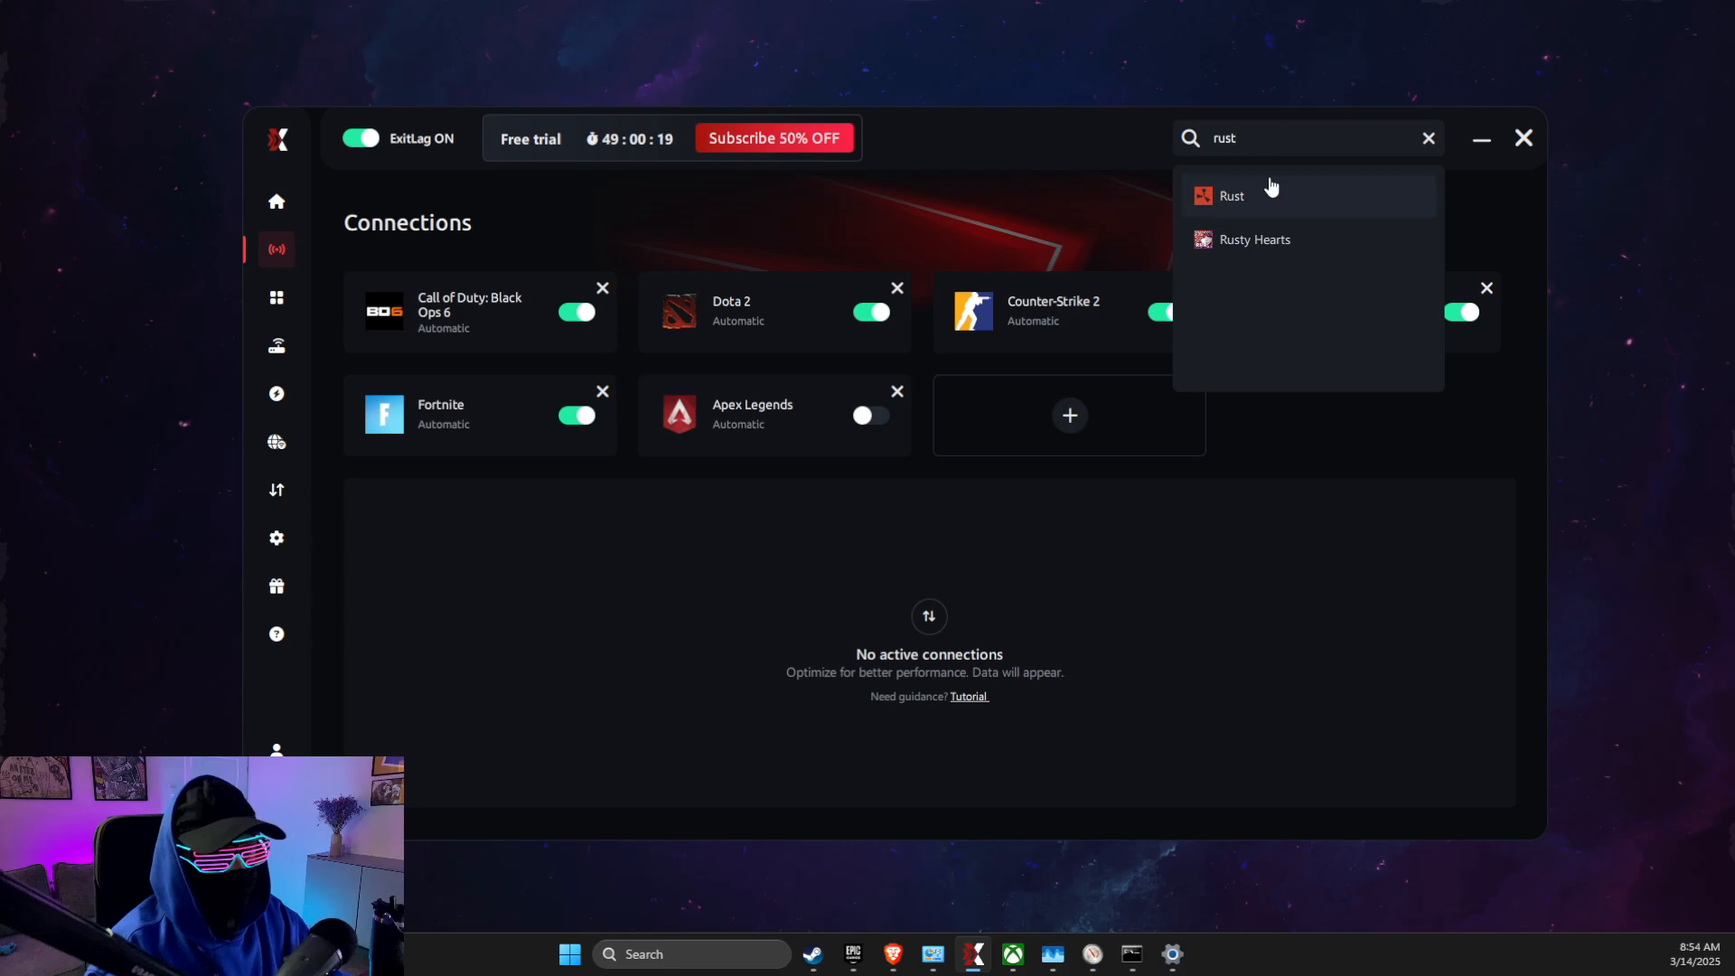
pyautogui.click(1231, 195)
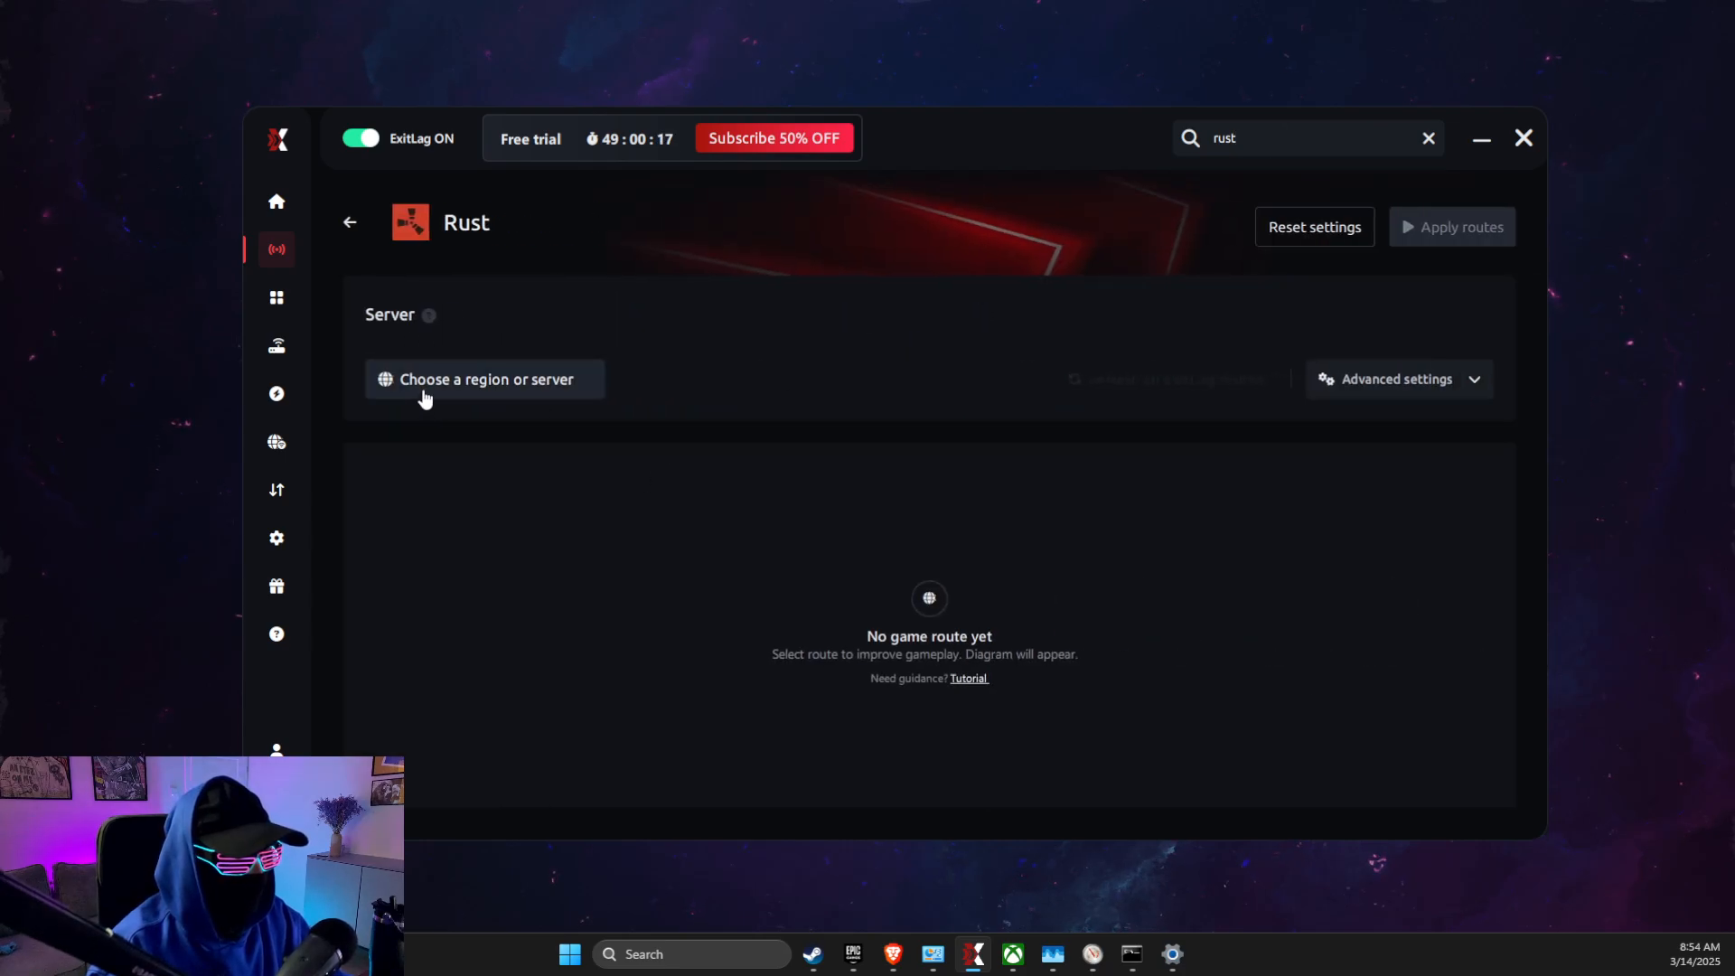
pyautogui.click(484, 378)
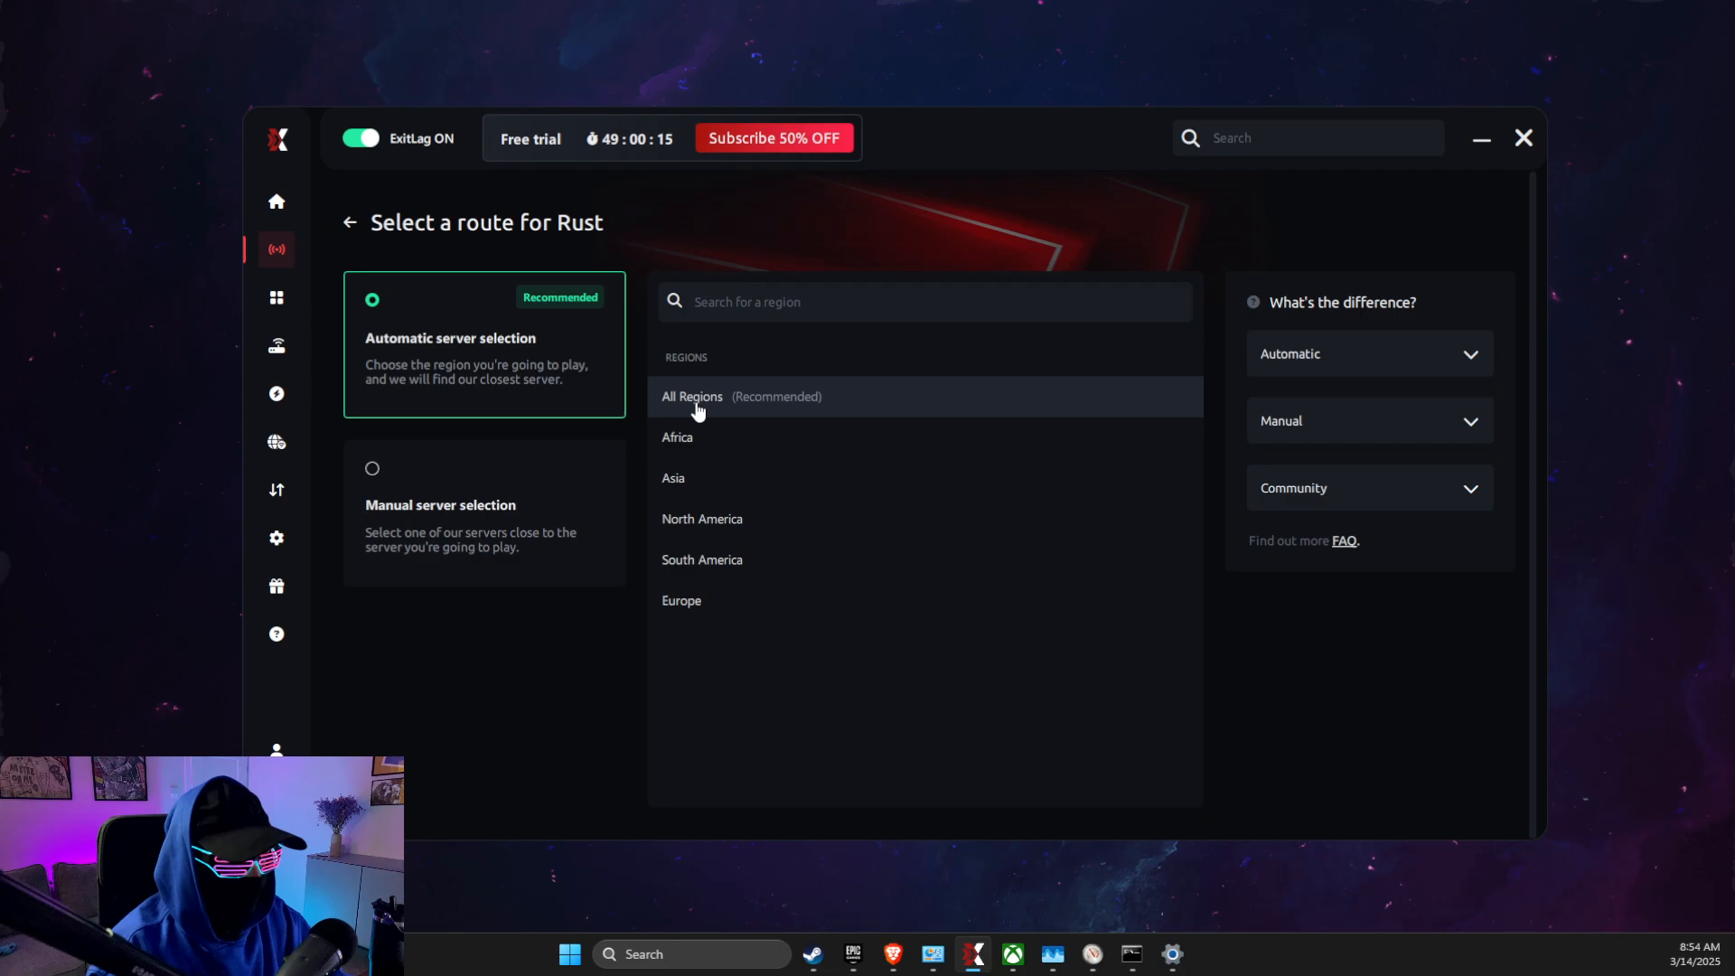
pyautogui.moveTo(682, 600)
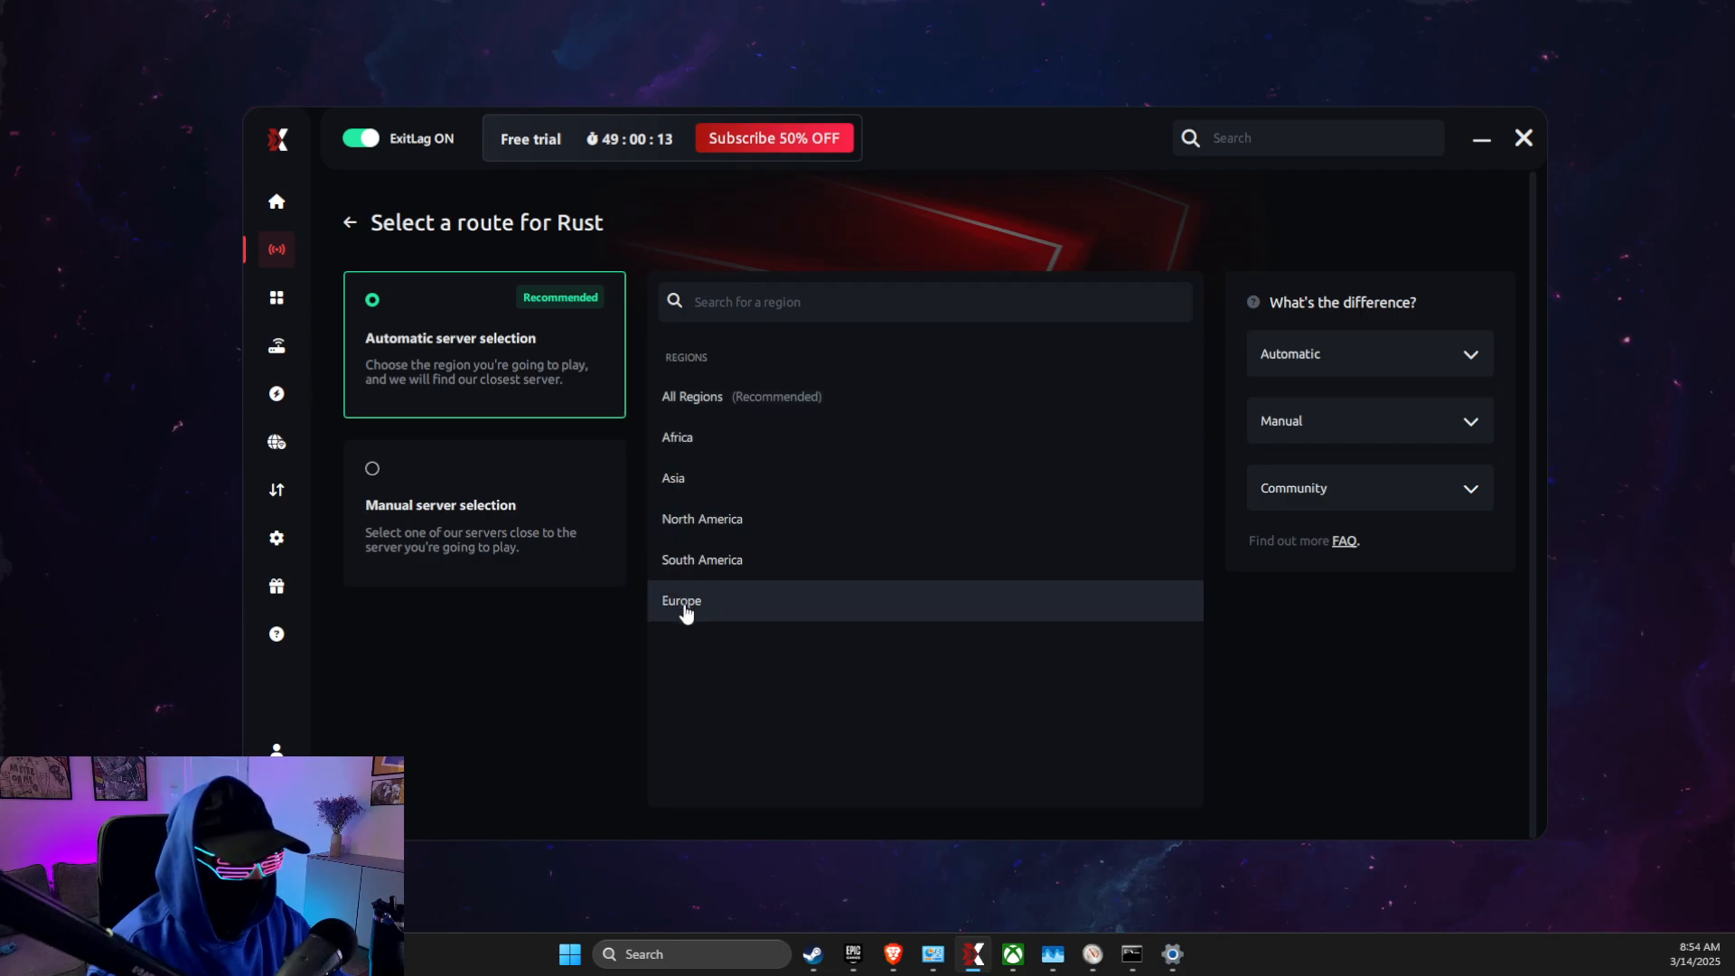
pyautogui.click(682, 600)
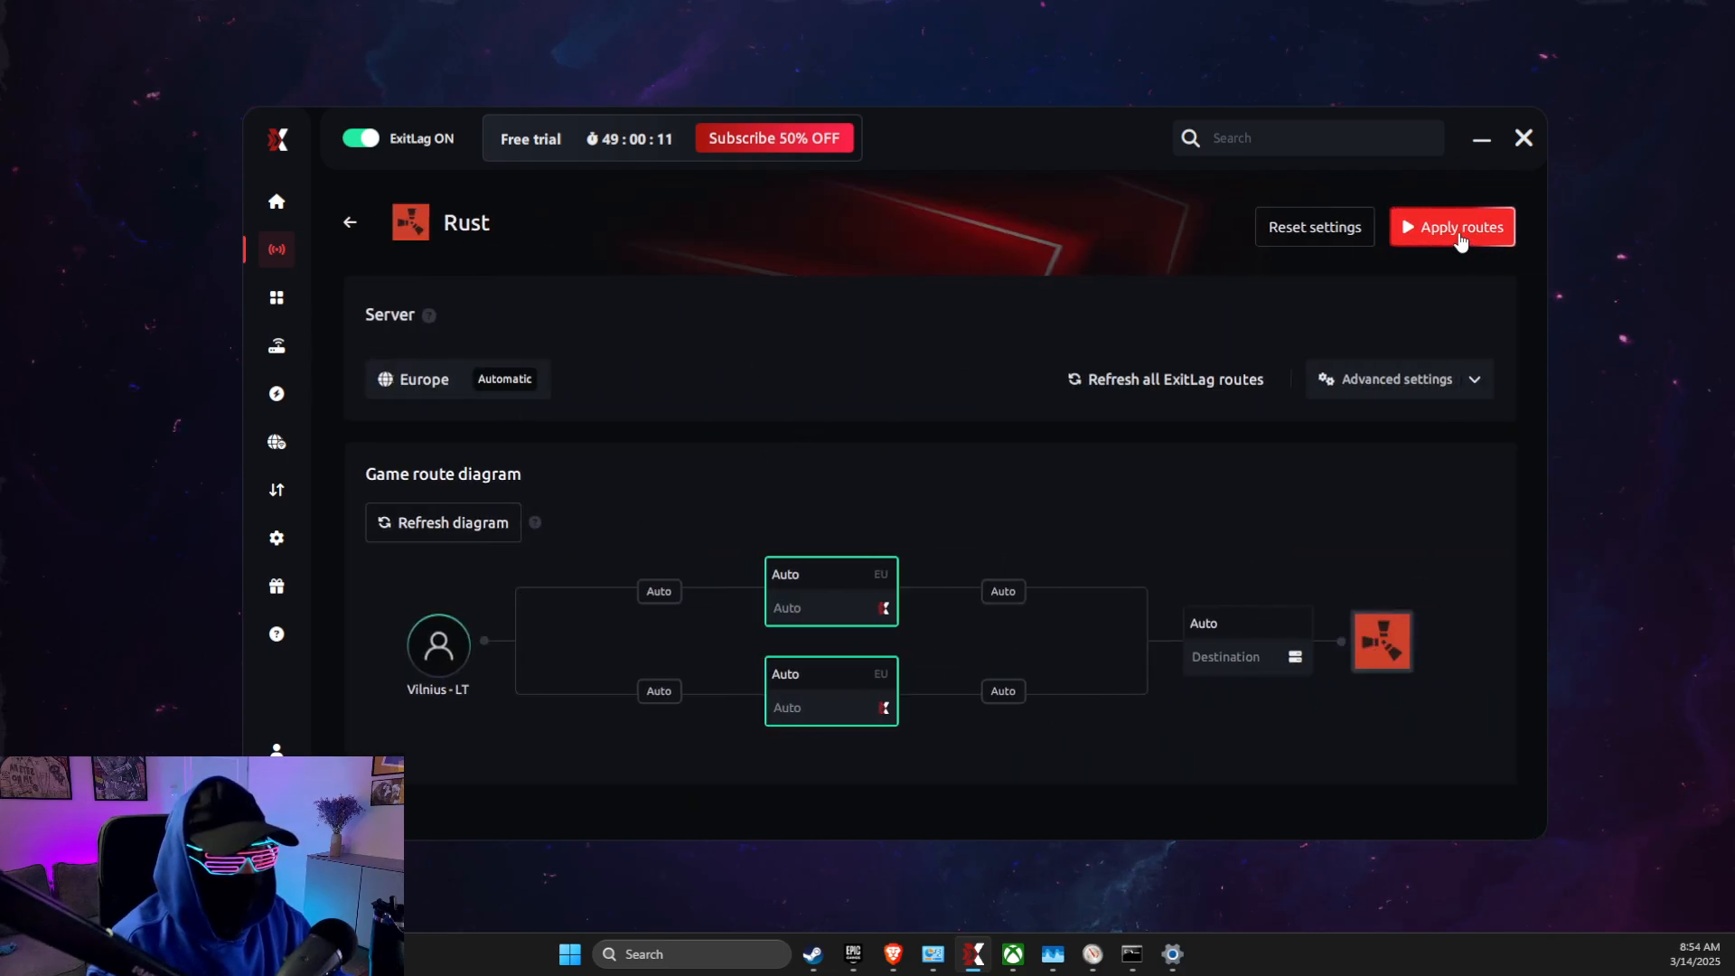
pyautogui.click(1452, 226)
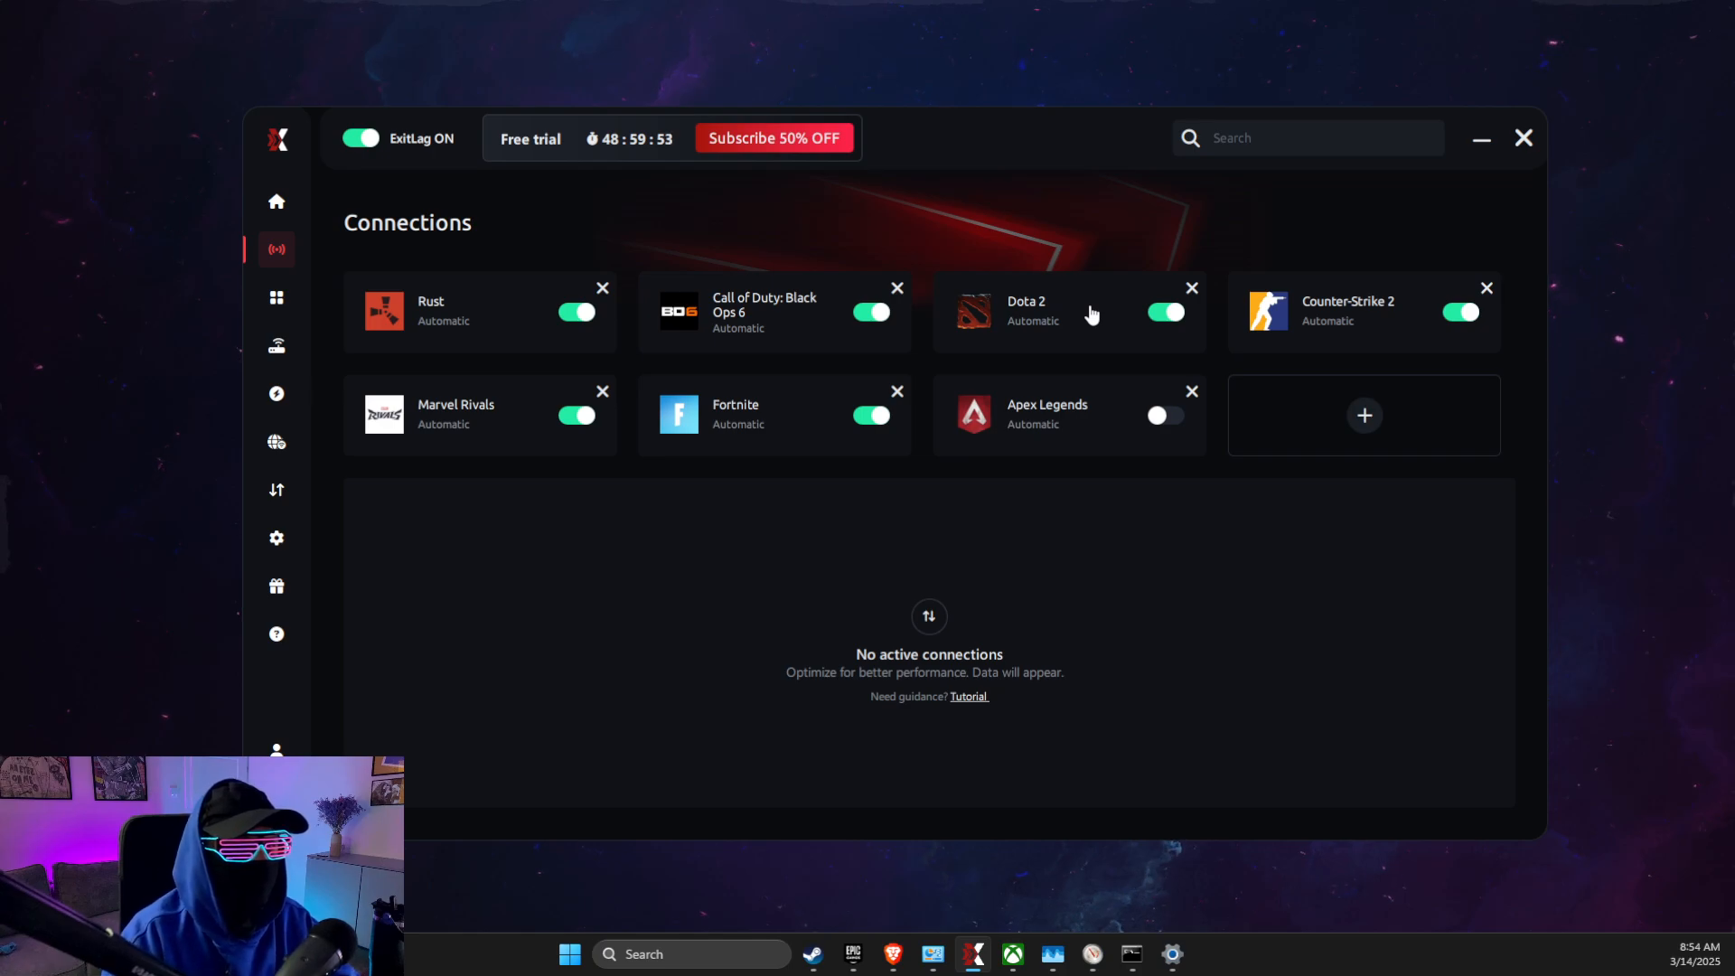
pyautogui.moveTo(924, 338)
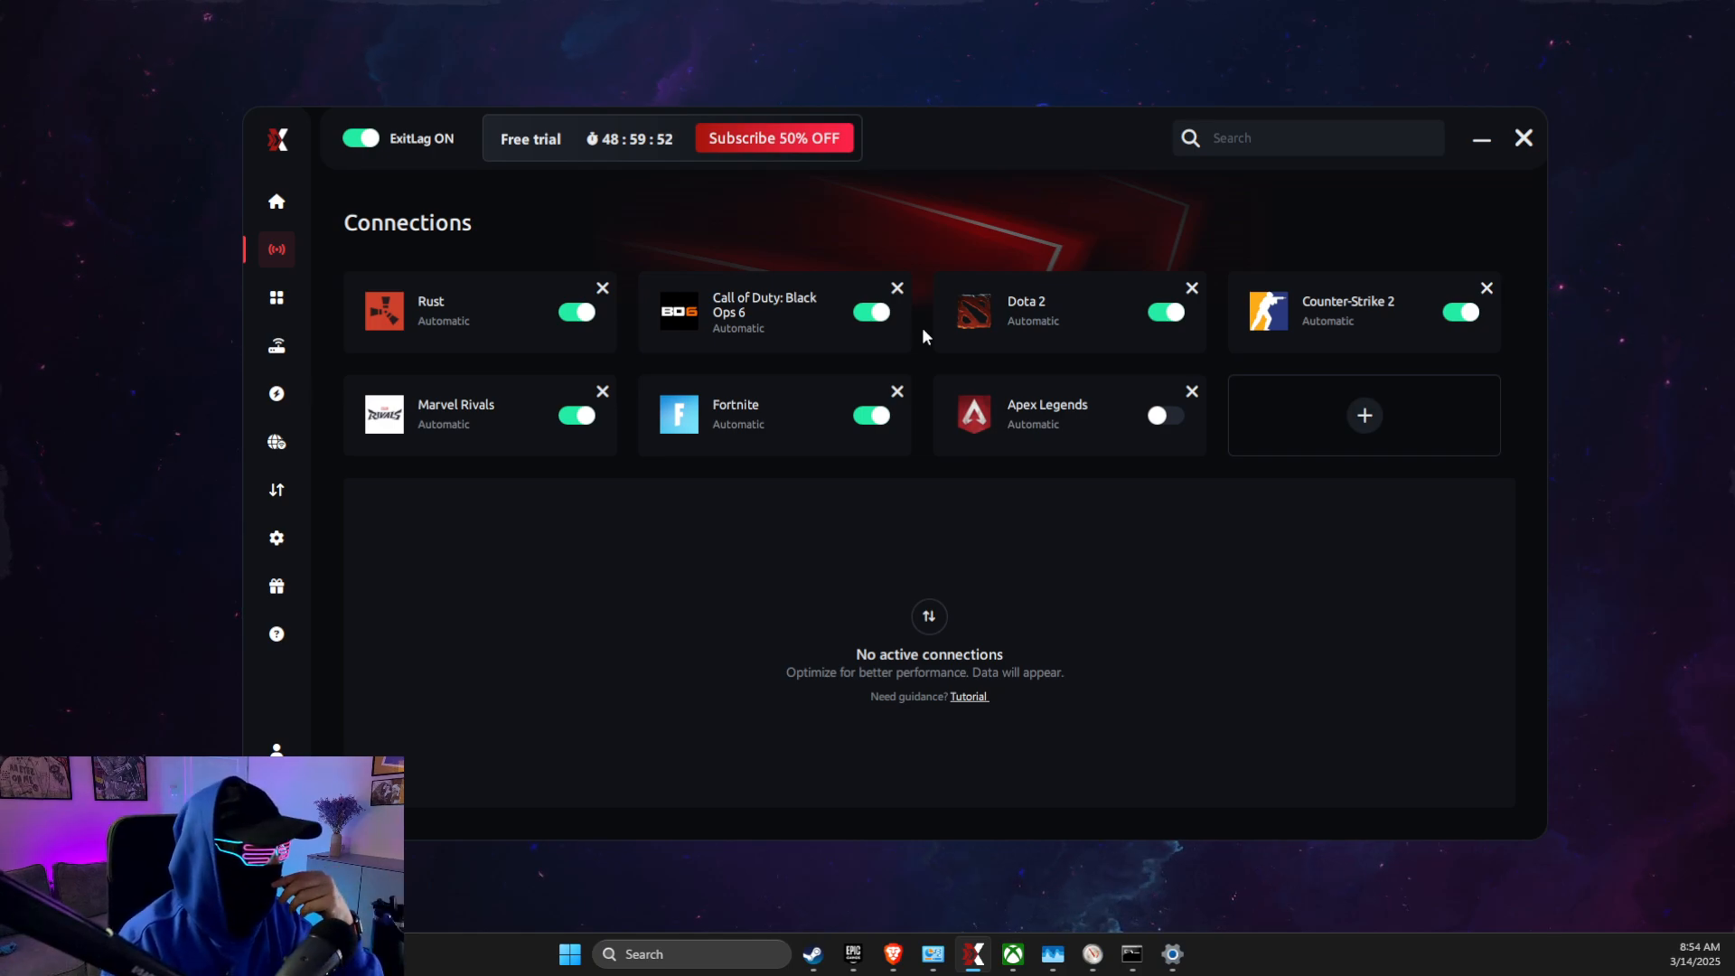